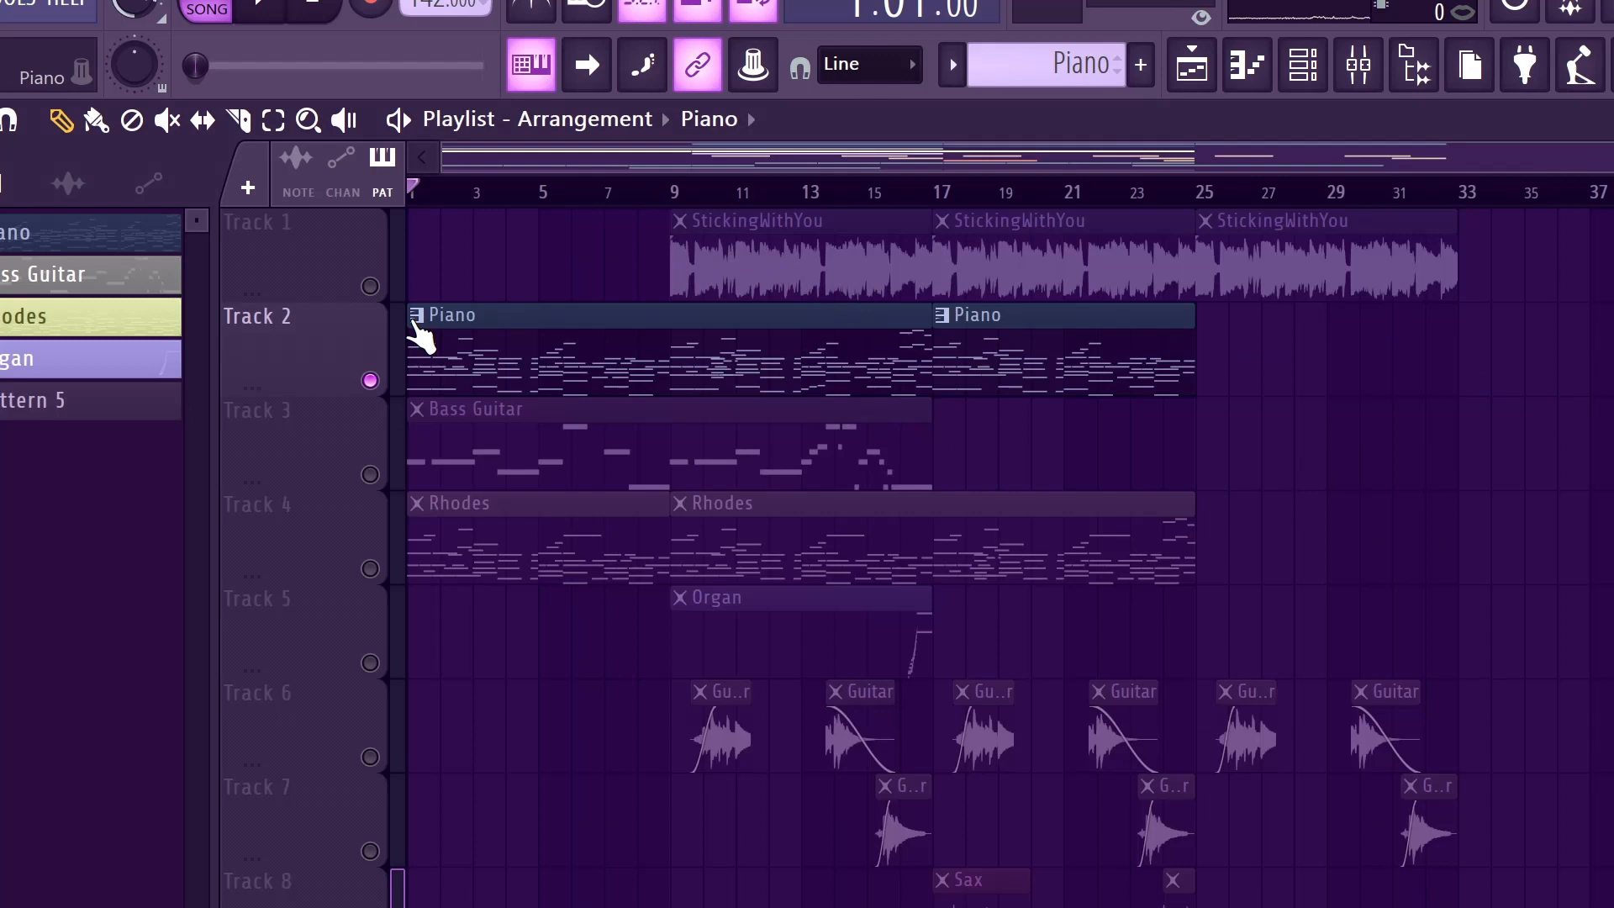
# Step: Play the arrangement to audition it, then stop with the playhead at bar 9
pyautogui.click(803, 257)
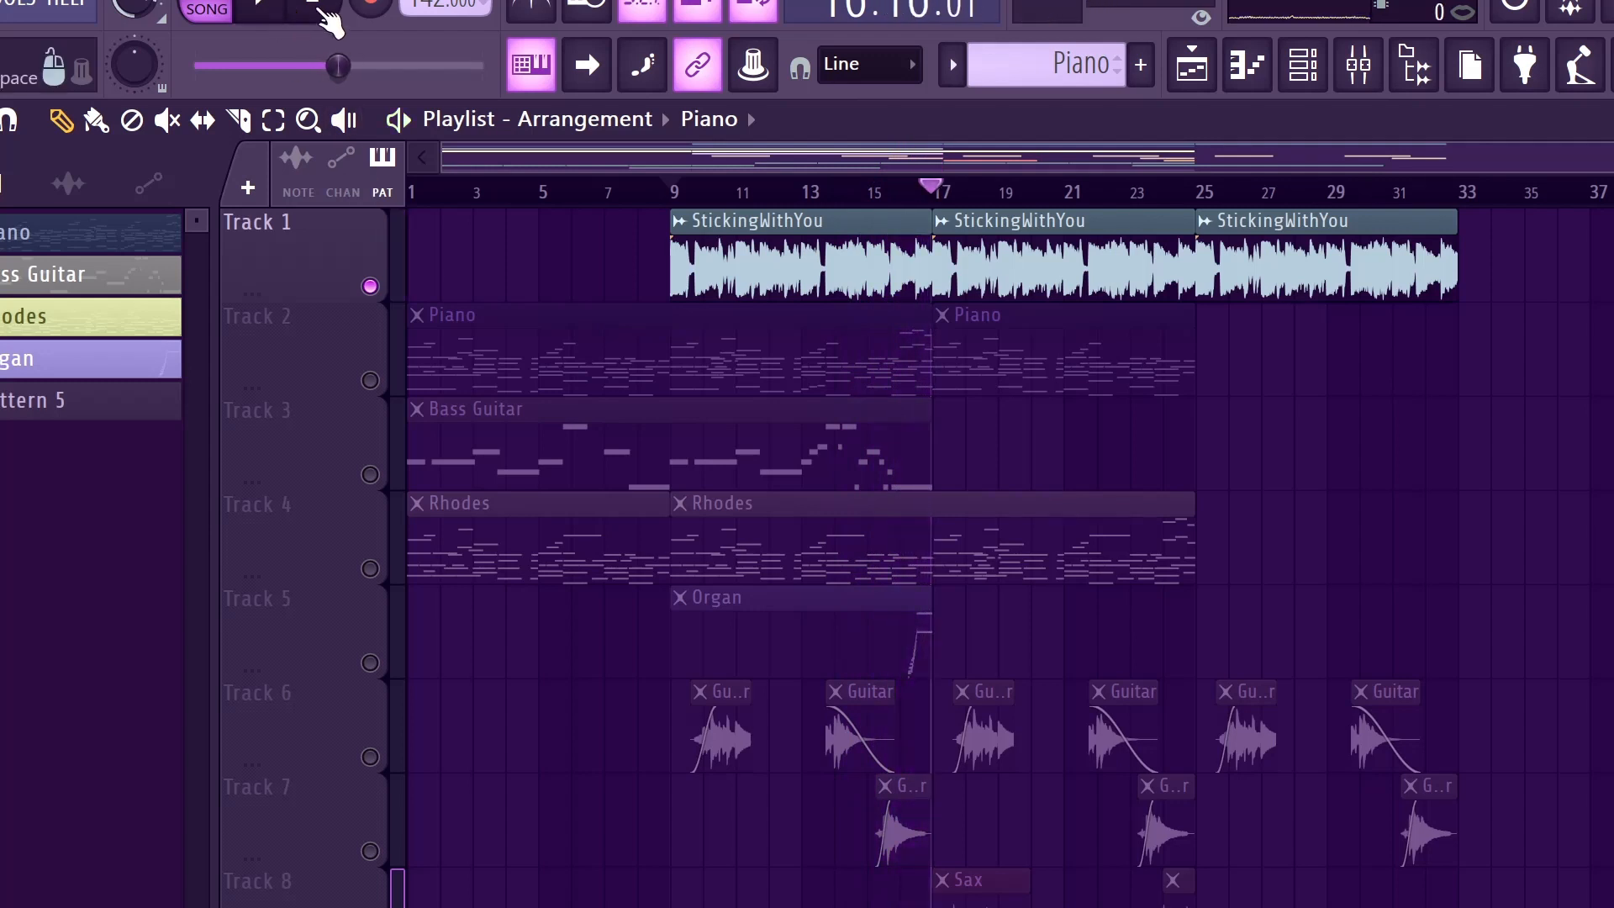
pyautogui.click(669, 191)
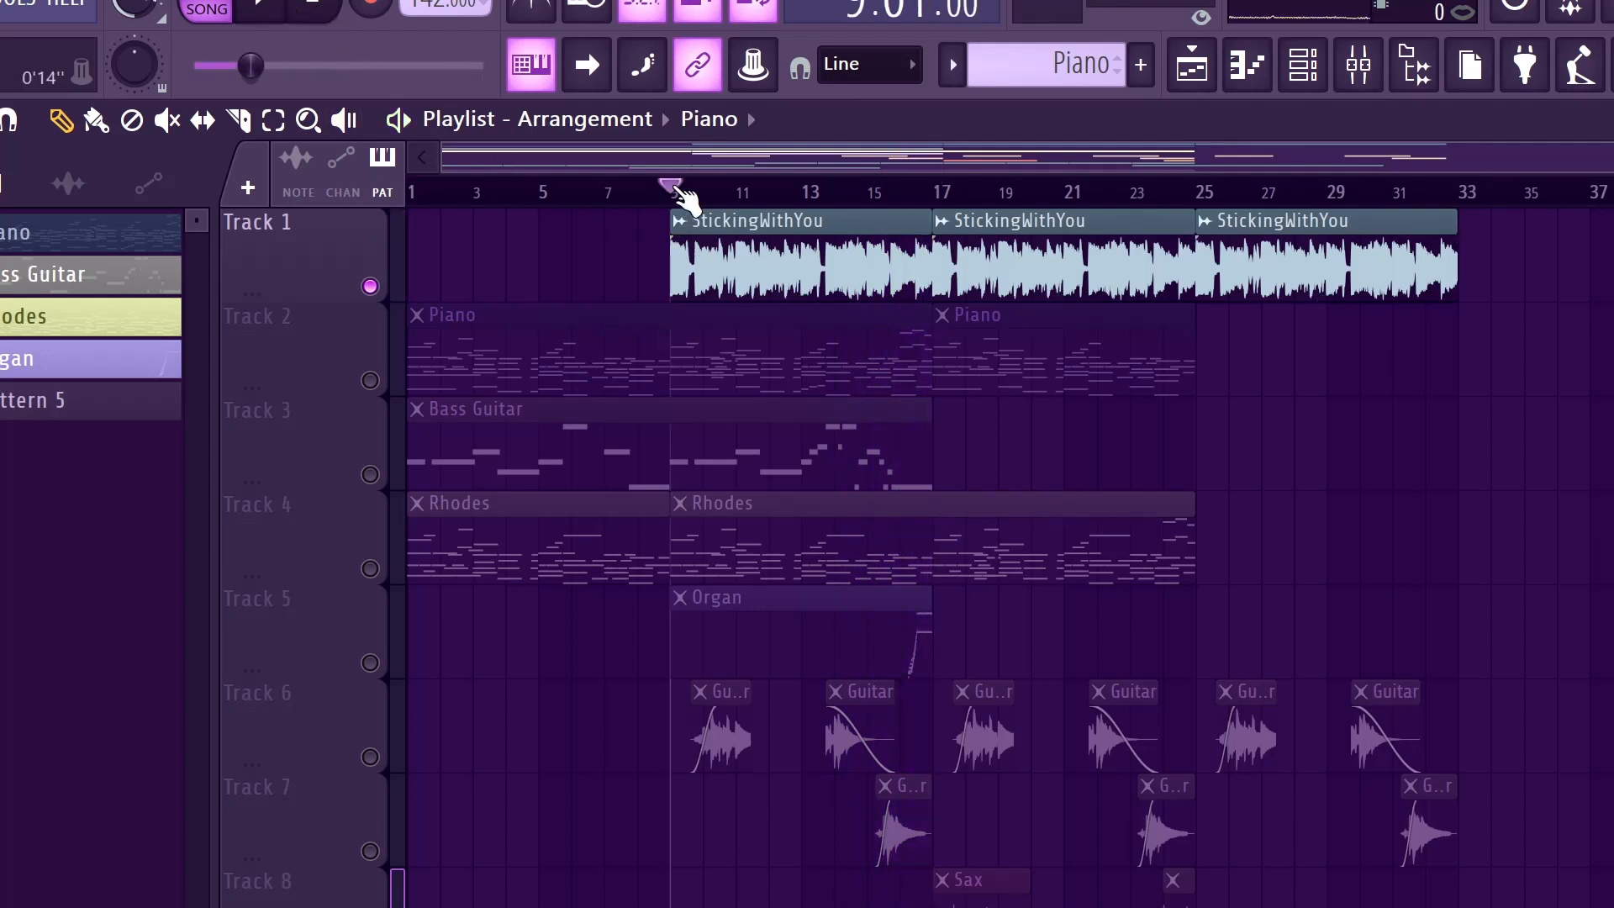
pyautogui.click(1357, 63)
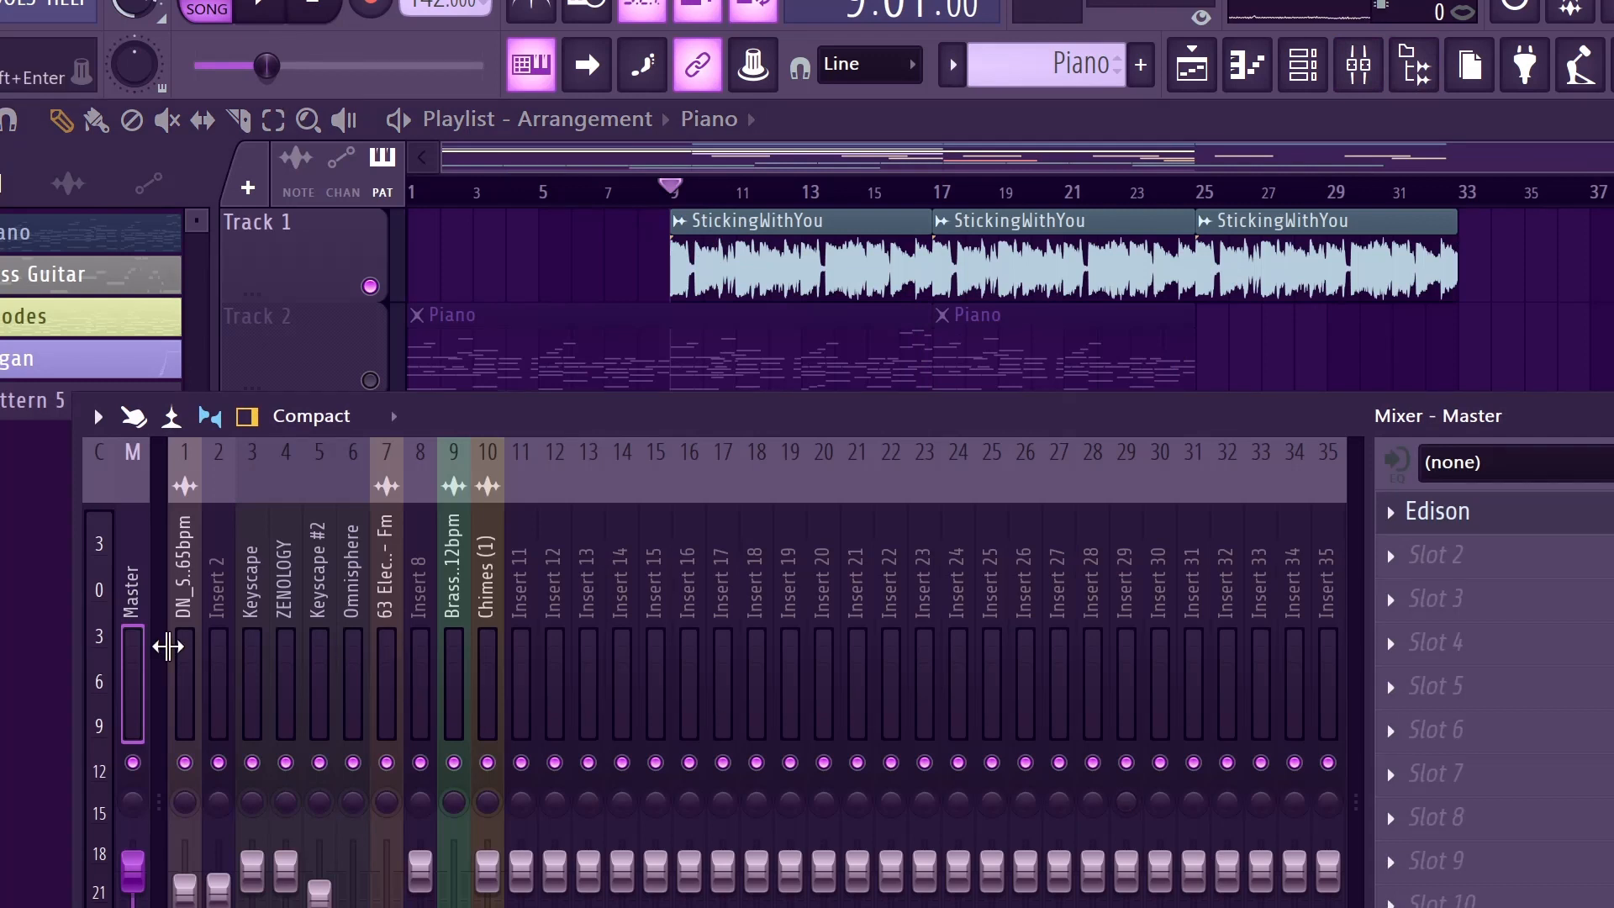
pyautogui.click(185, 567)
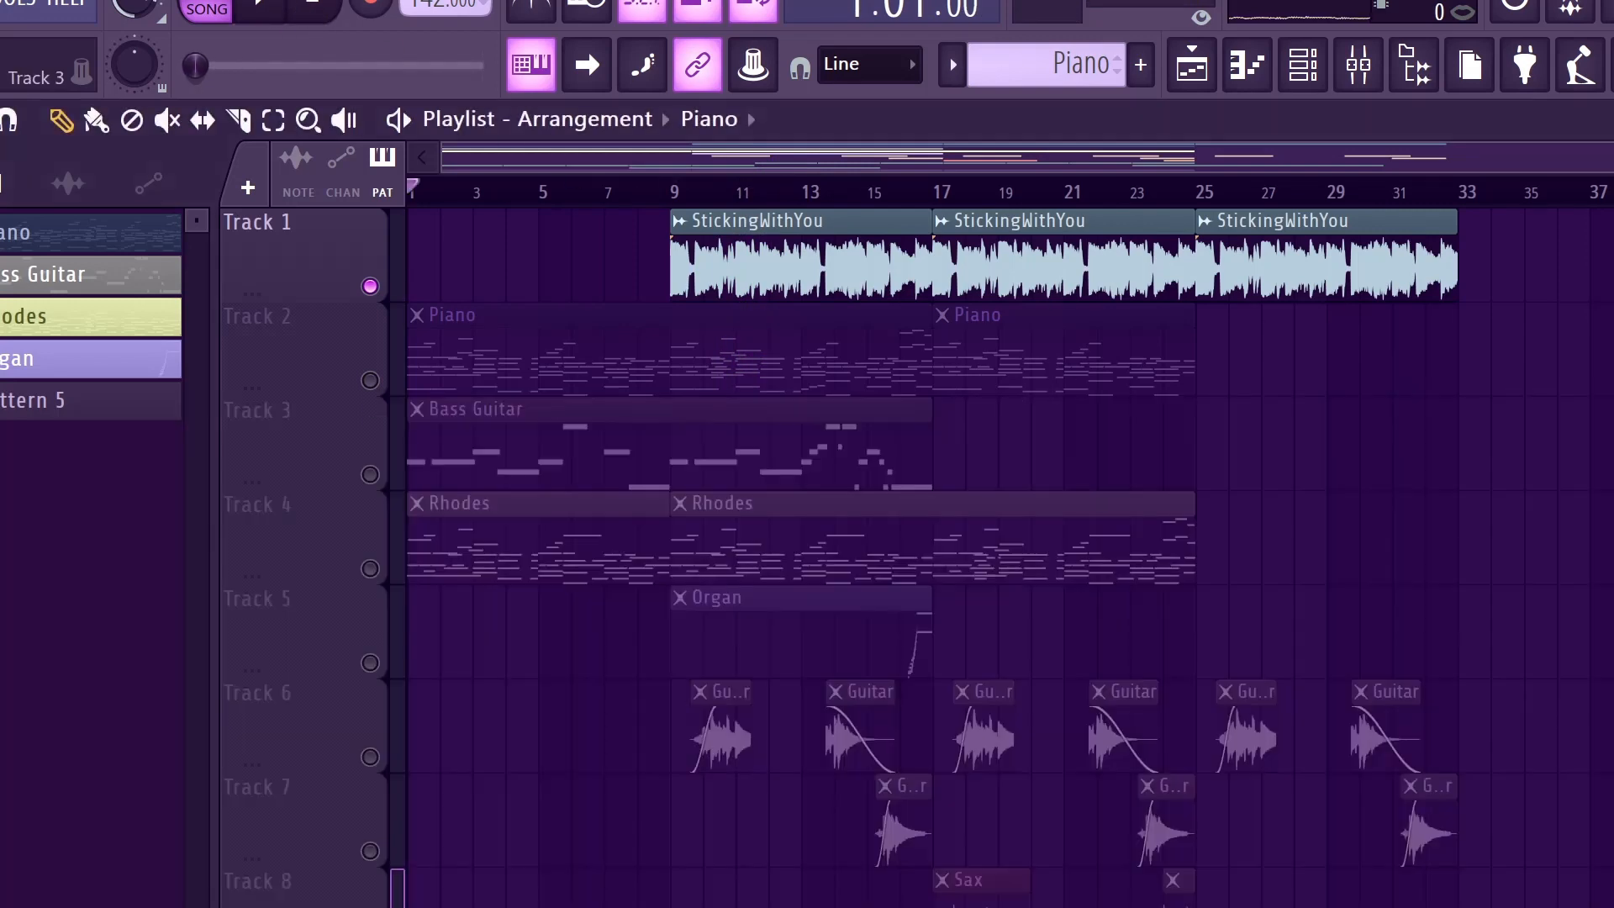
# Step: Bring up the Piano clip's Keyscape notes in a maximized piano roll
pyautogui.doubleClick(515, 349)
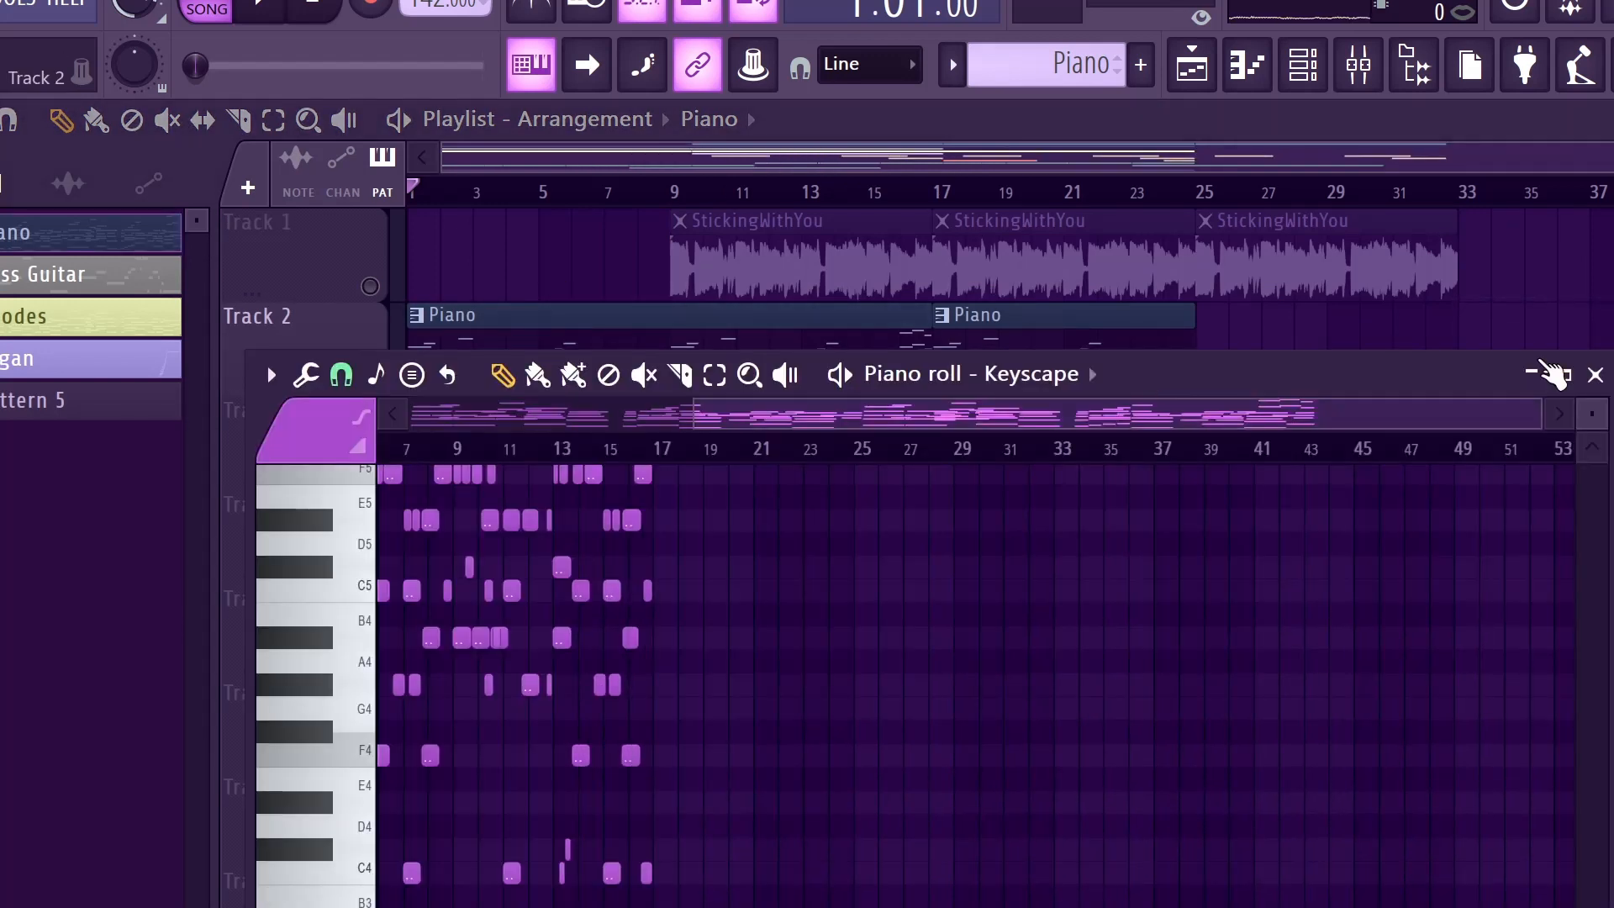
pyautogui.click(1565, 373)
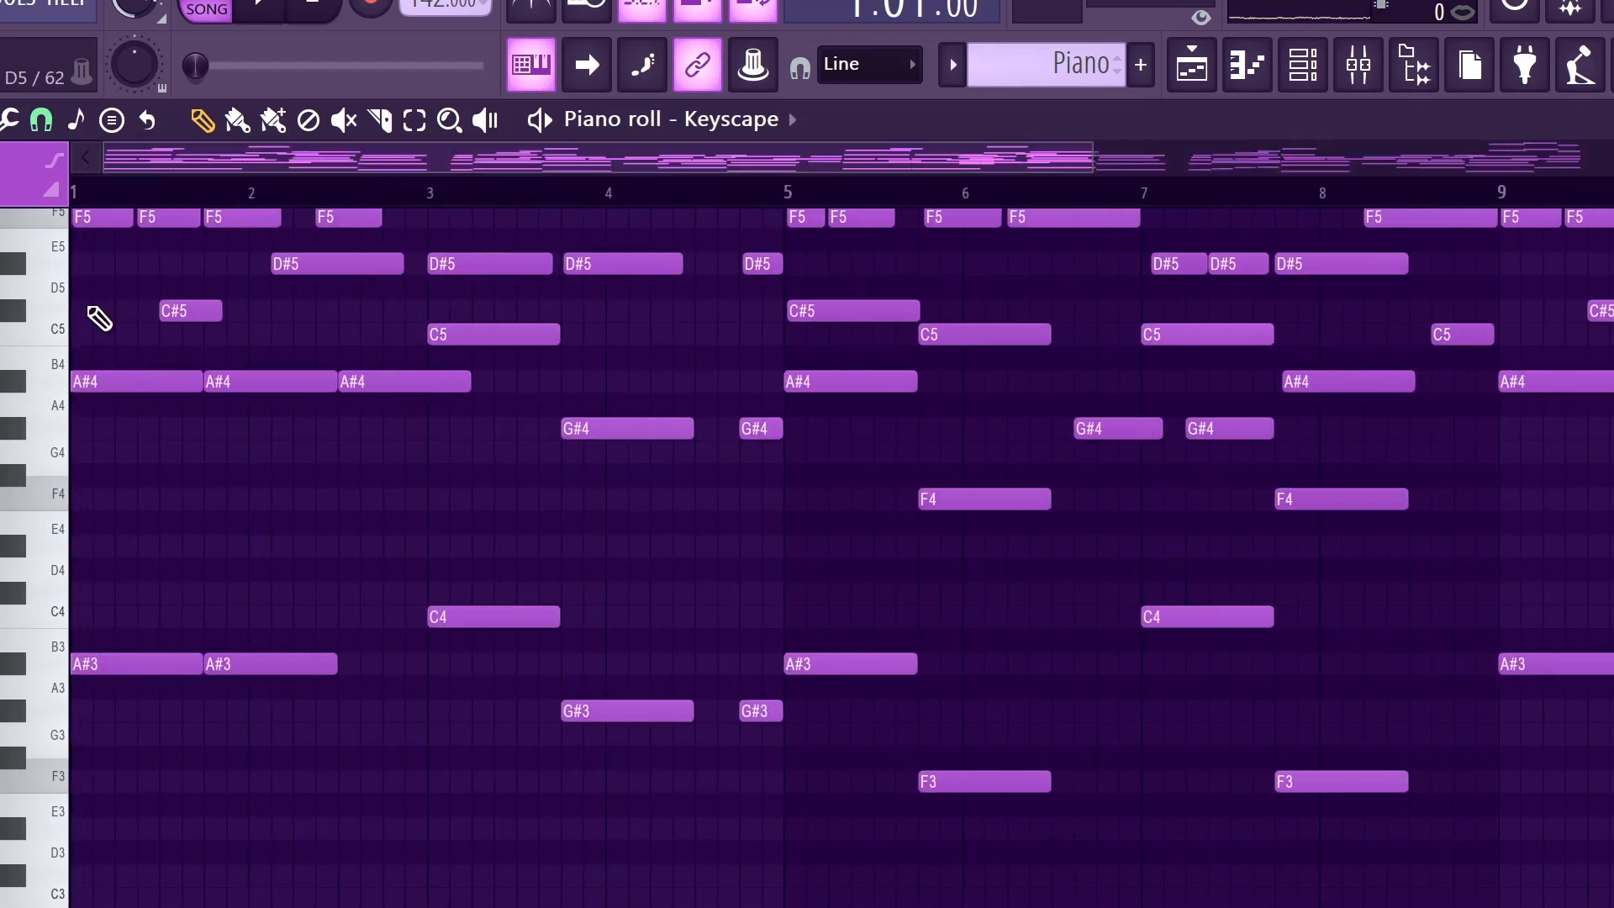
pyautogui.scroll(3)
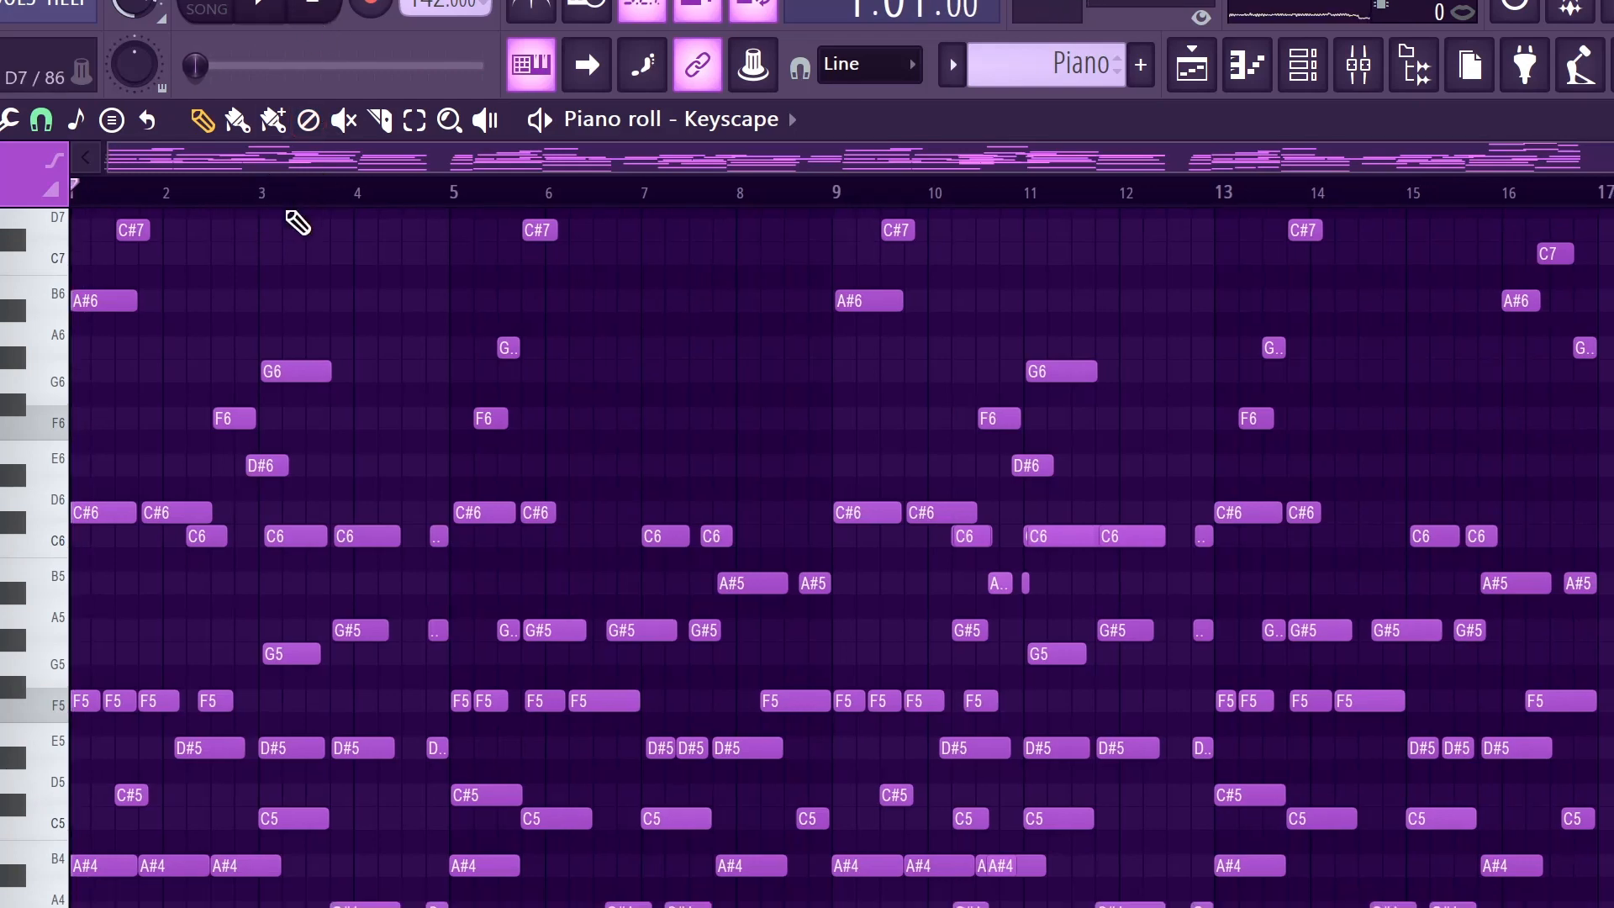
pyautogui.scroll(-3)
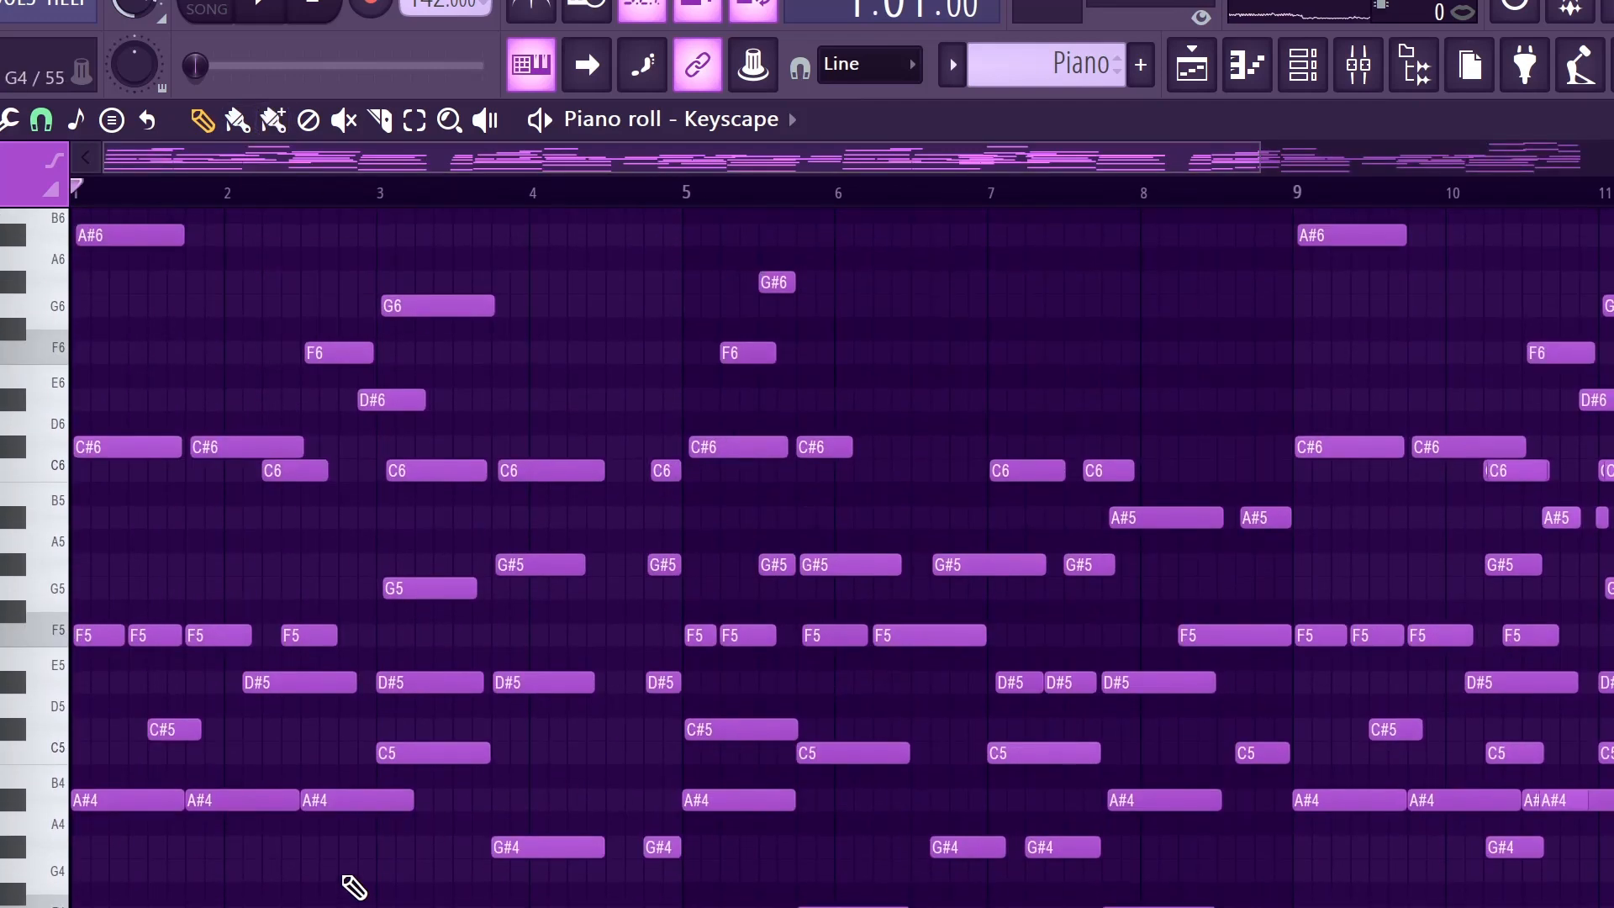
pyautogui.scroll(-3)
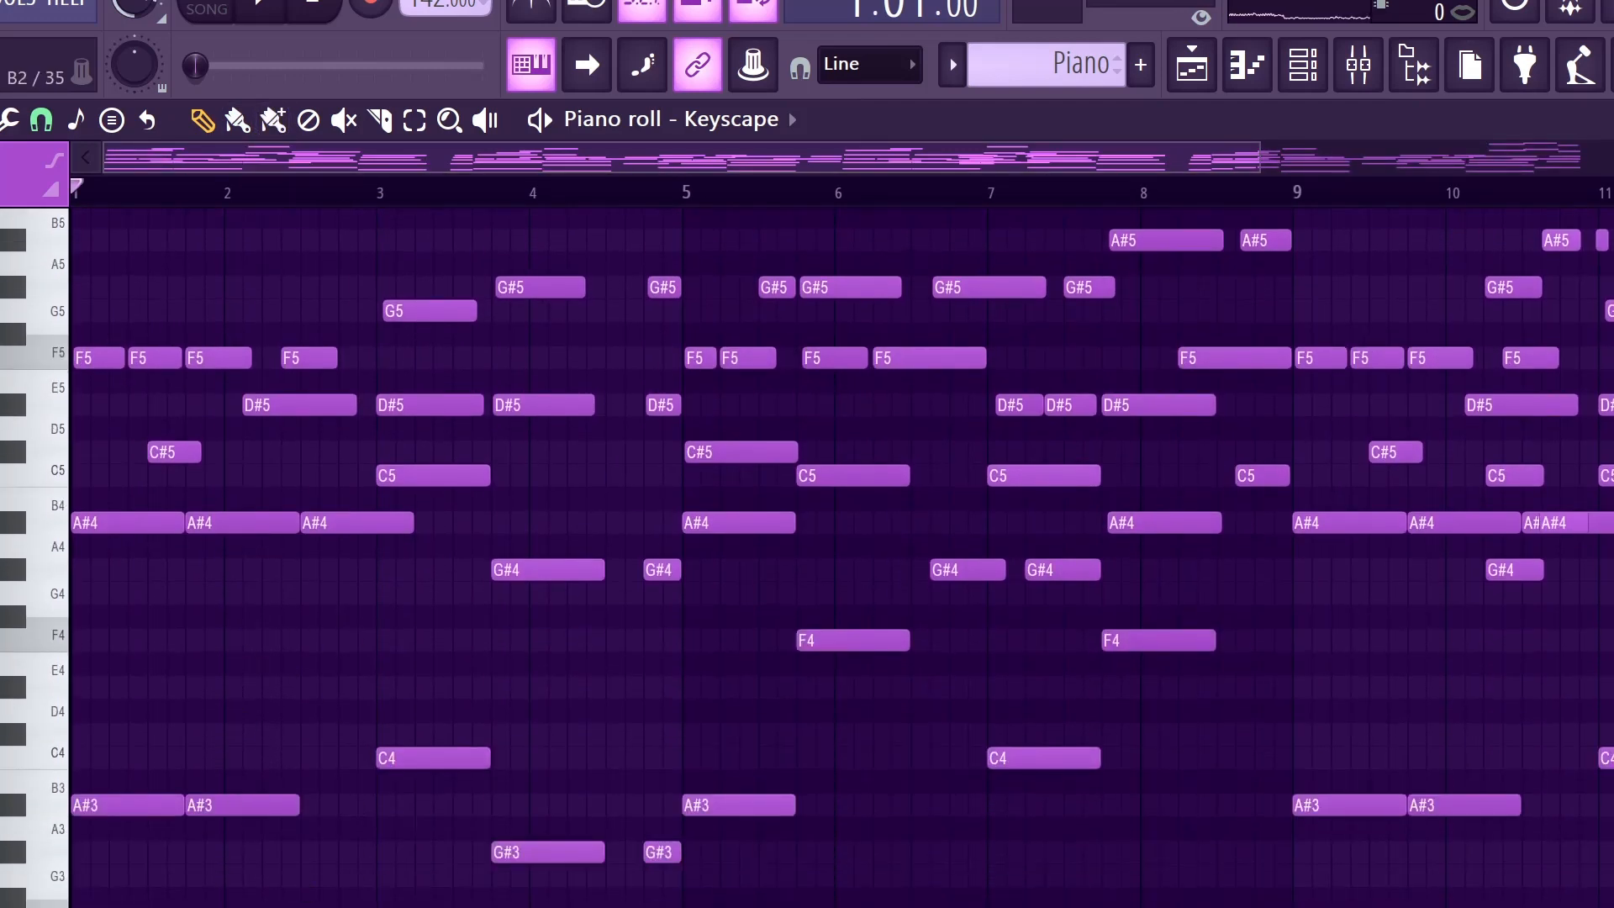
pyautogui.scroll(3)
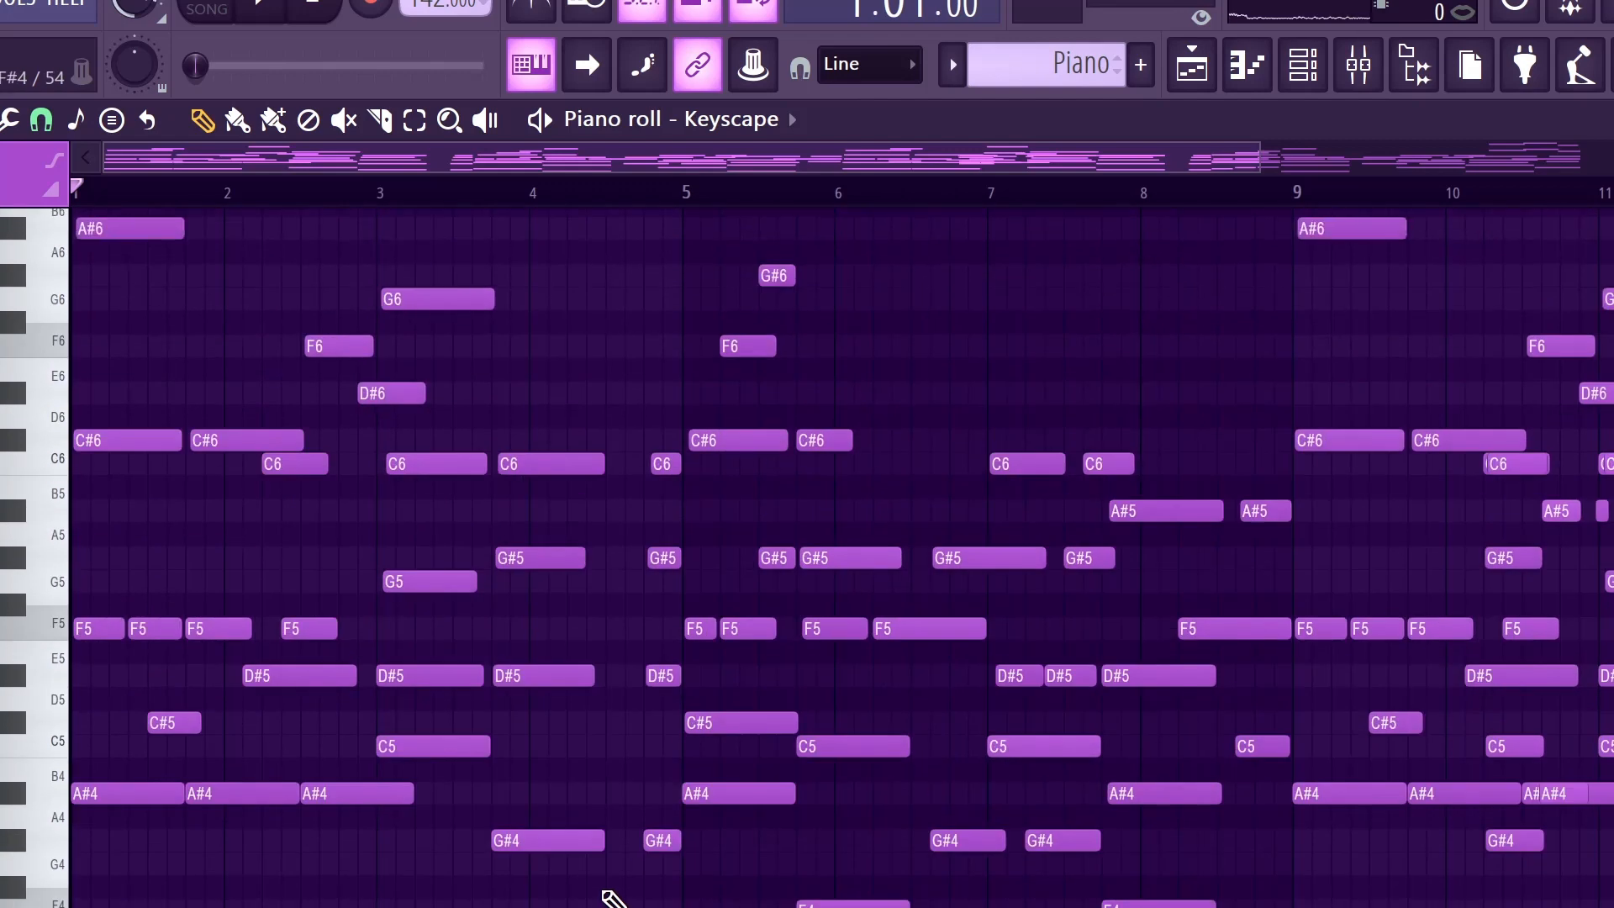
pyautogui.scroll(-3)
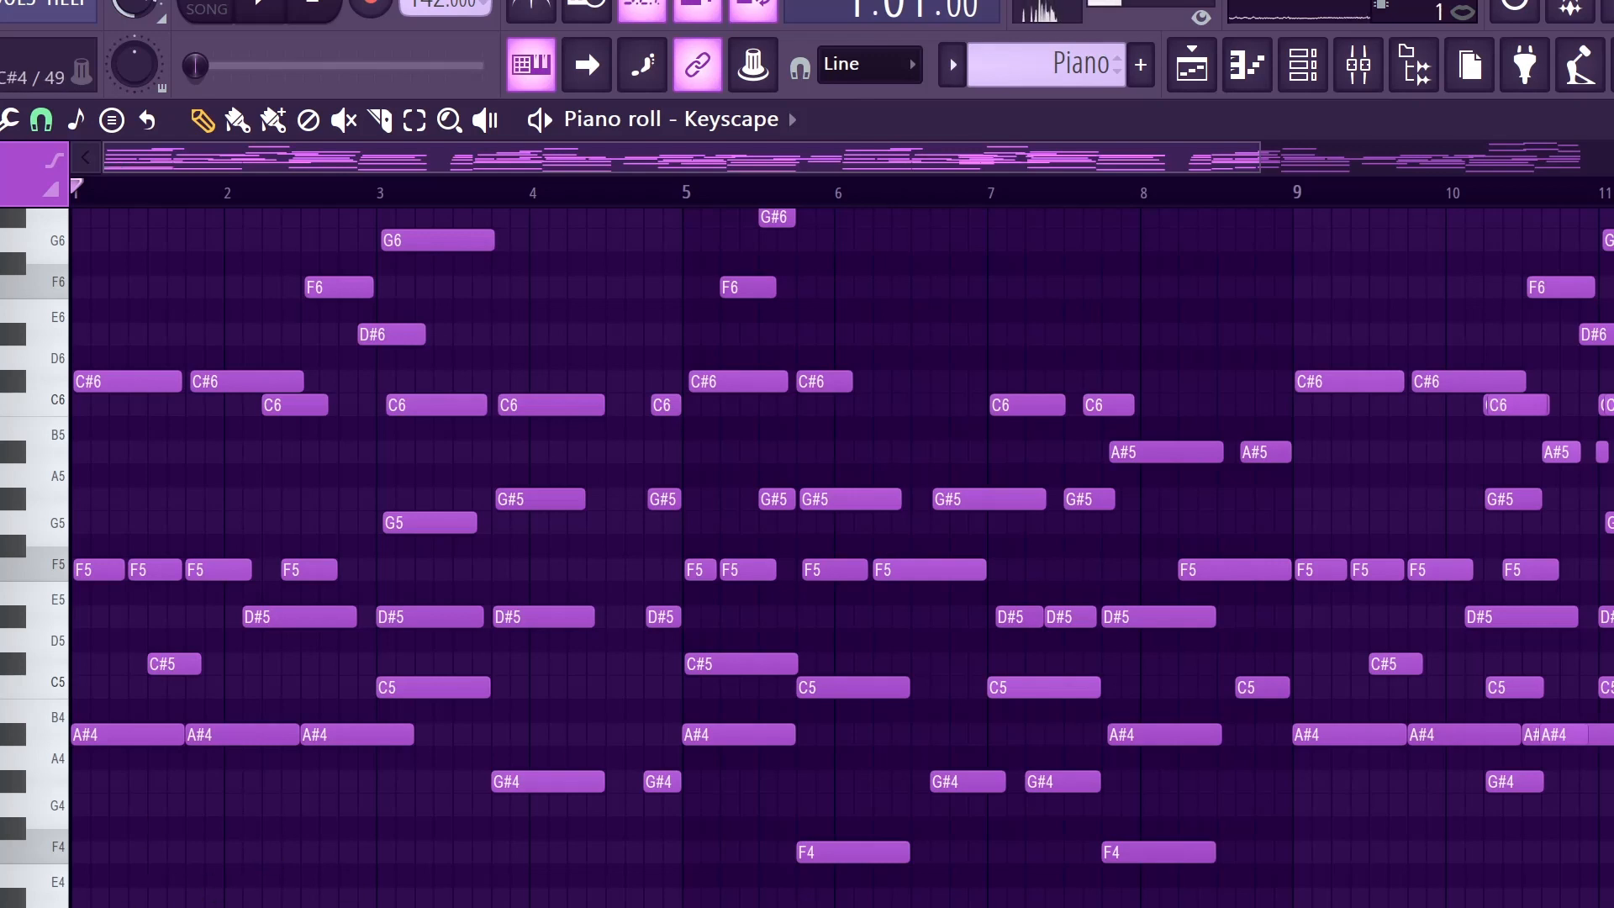
pyautogui.click(190, 876)
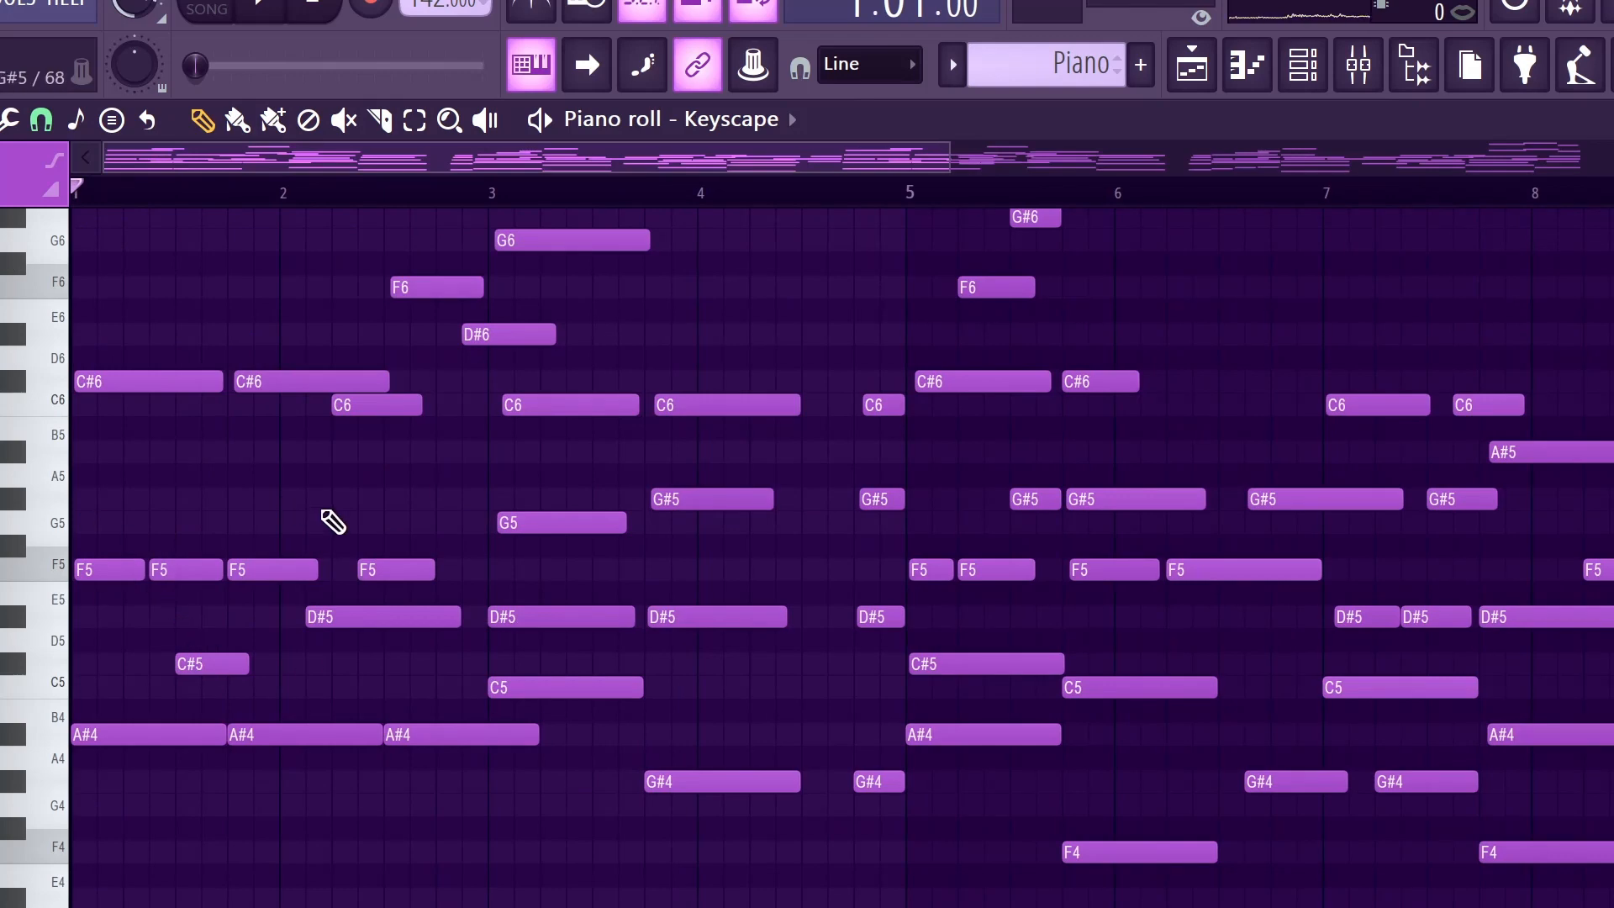
pyautogui.moveTo(539, 190)
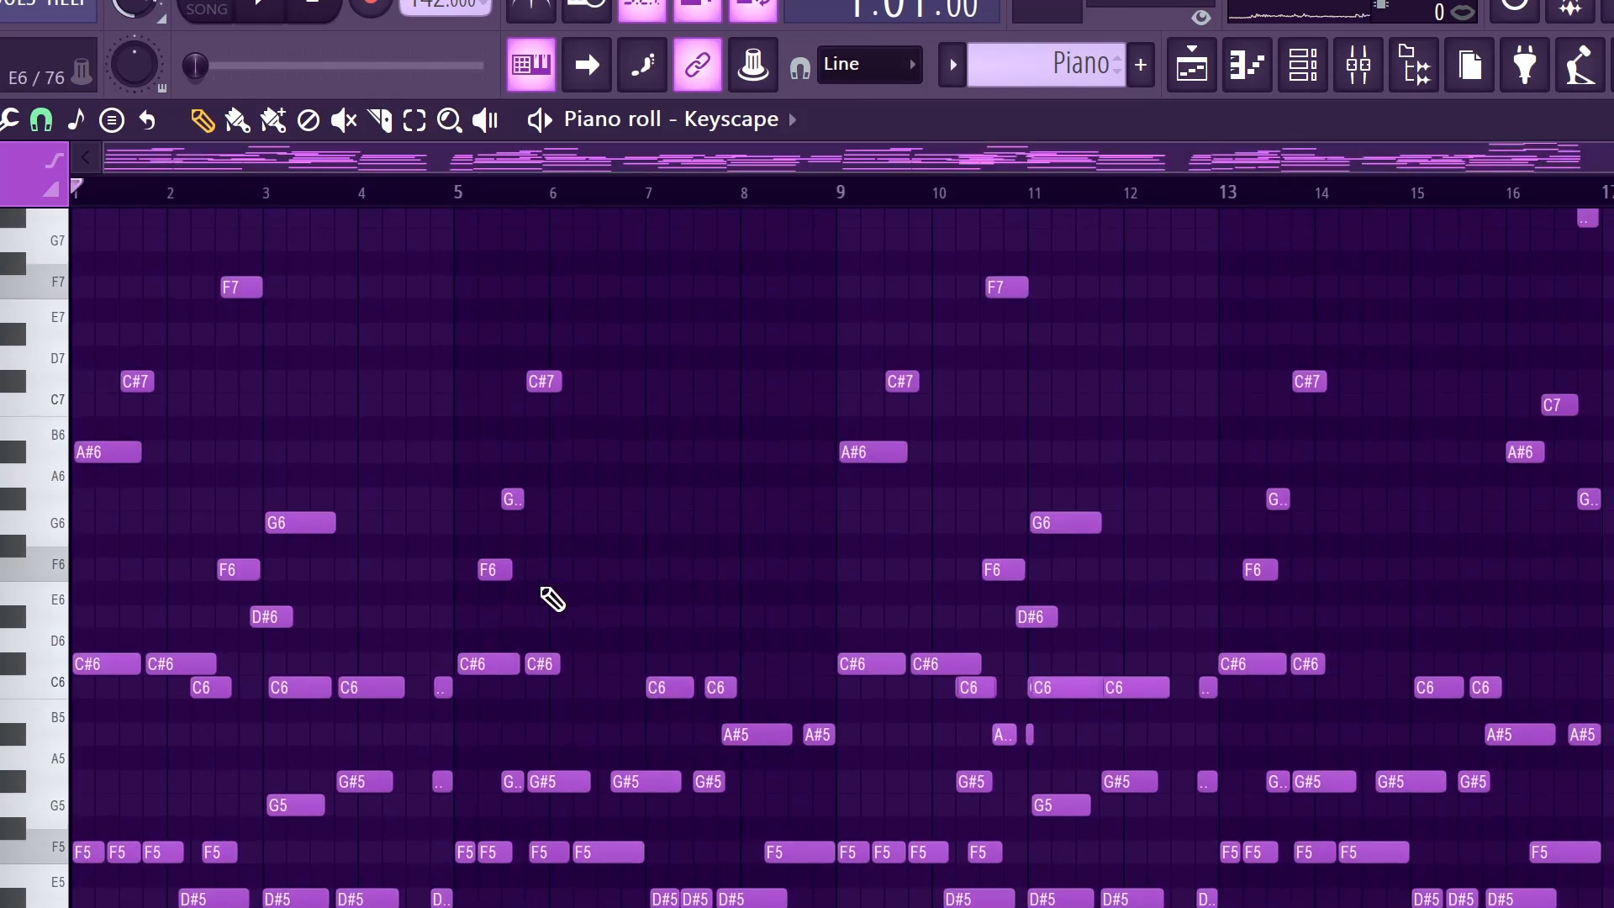
pyautogui.moveTo(525, 736)
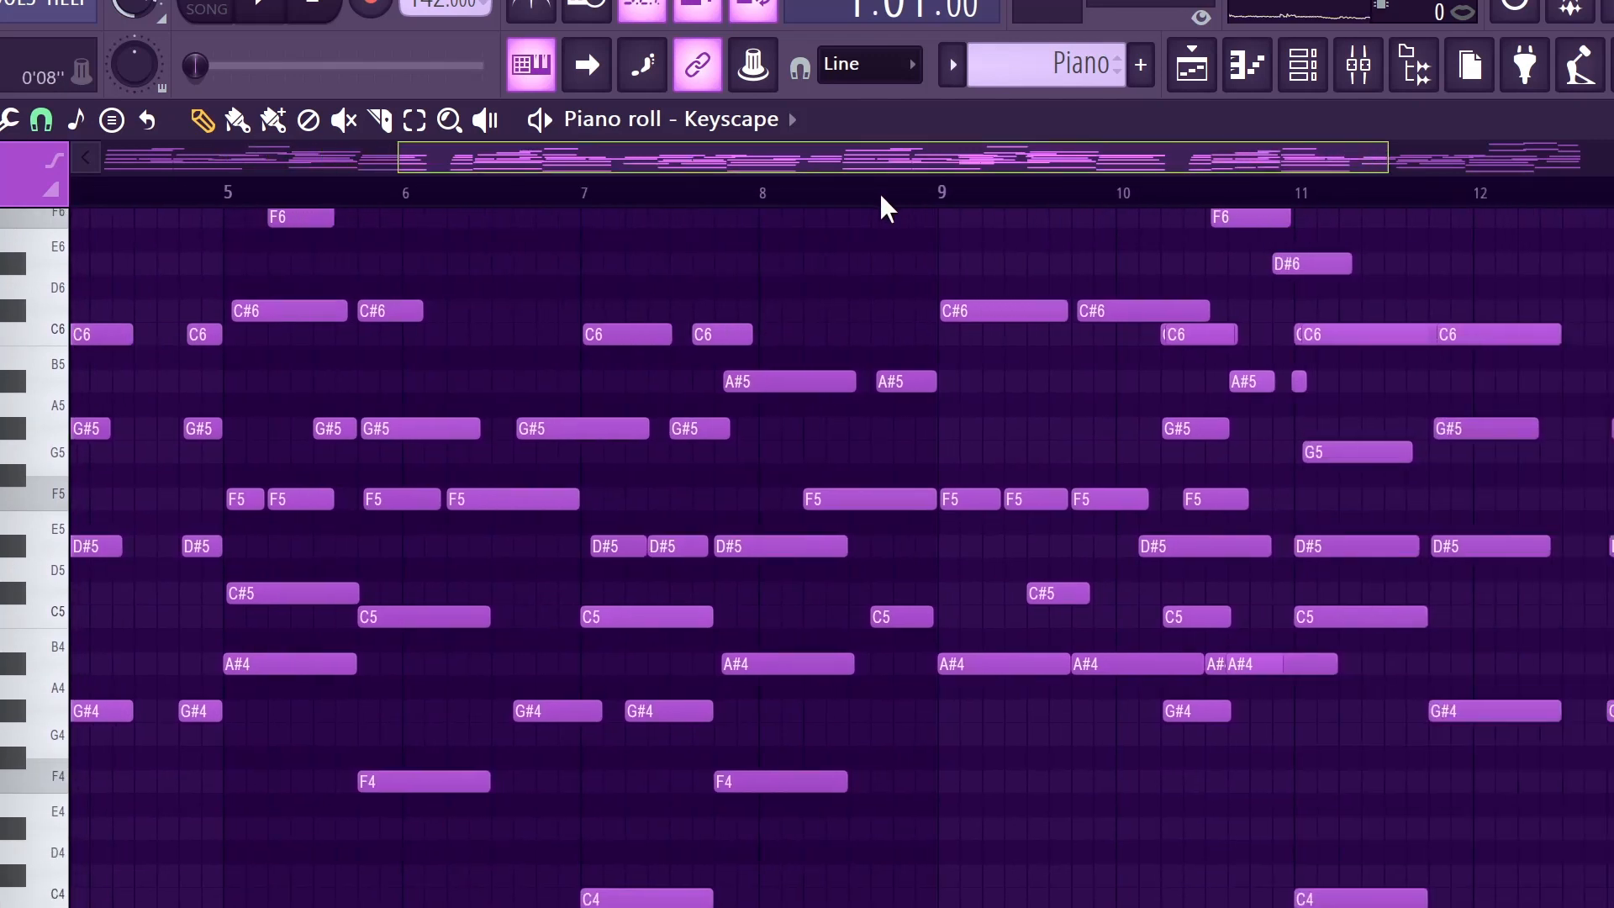
# Step: Audition the Piano part, stop it, and scroll through the Rhodes Keyscape #2 notes
pyautogui.hscroll(3)
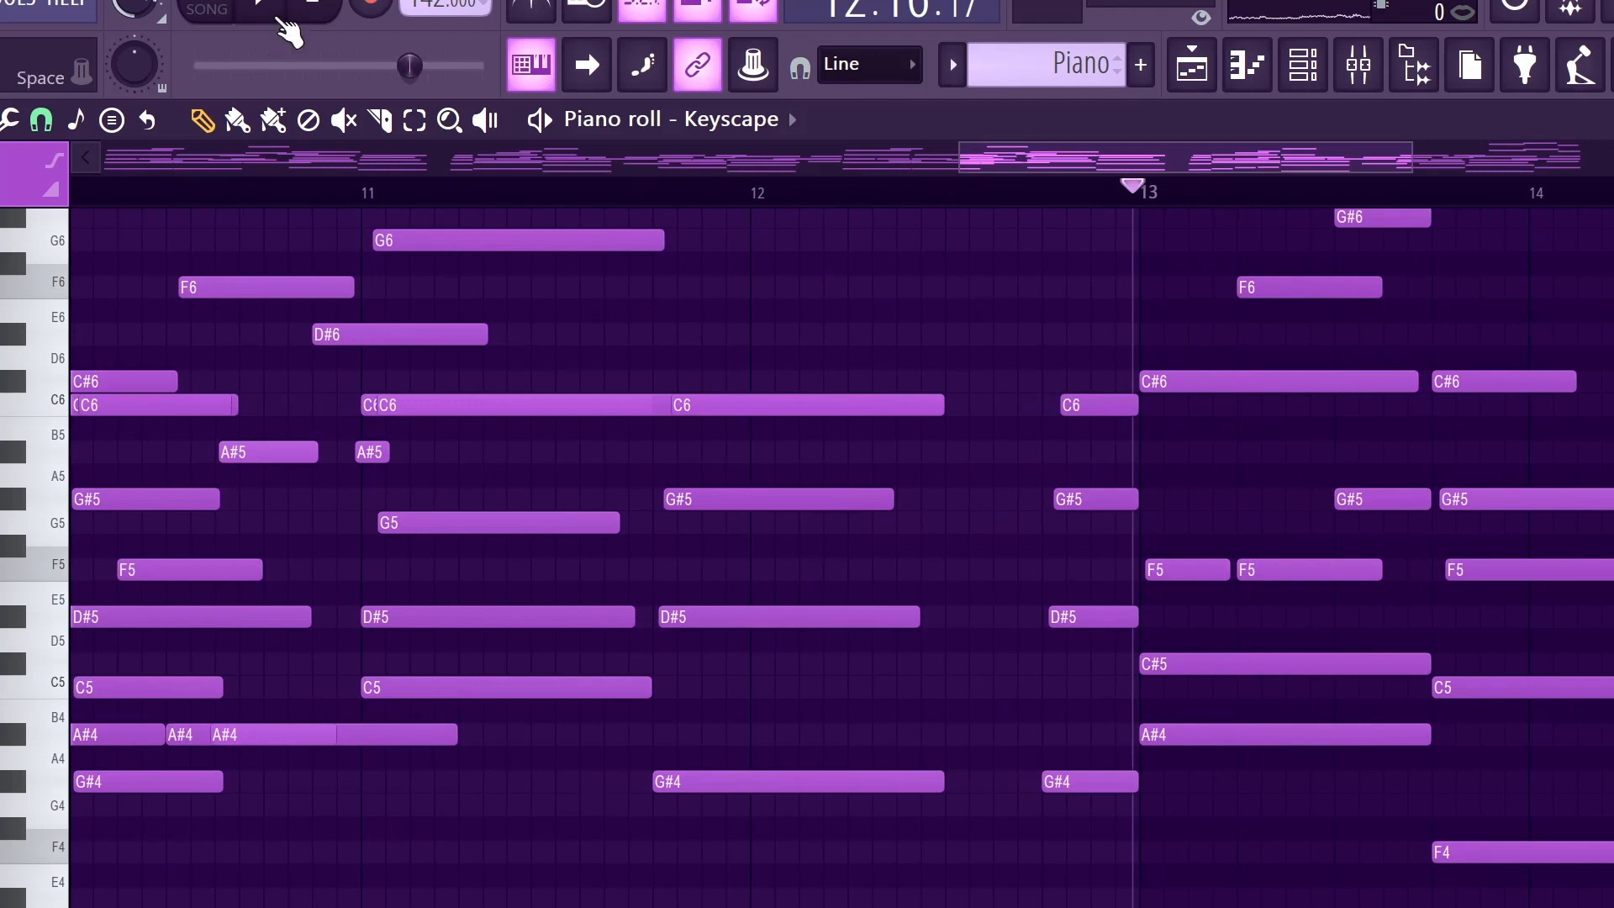
pyautogui.click(261, 8)
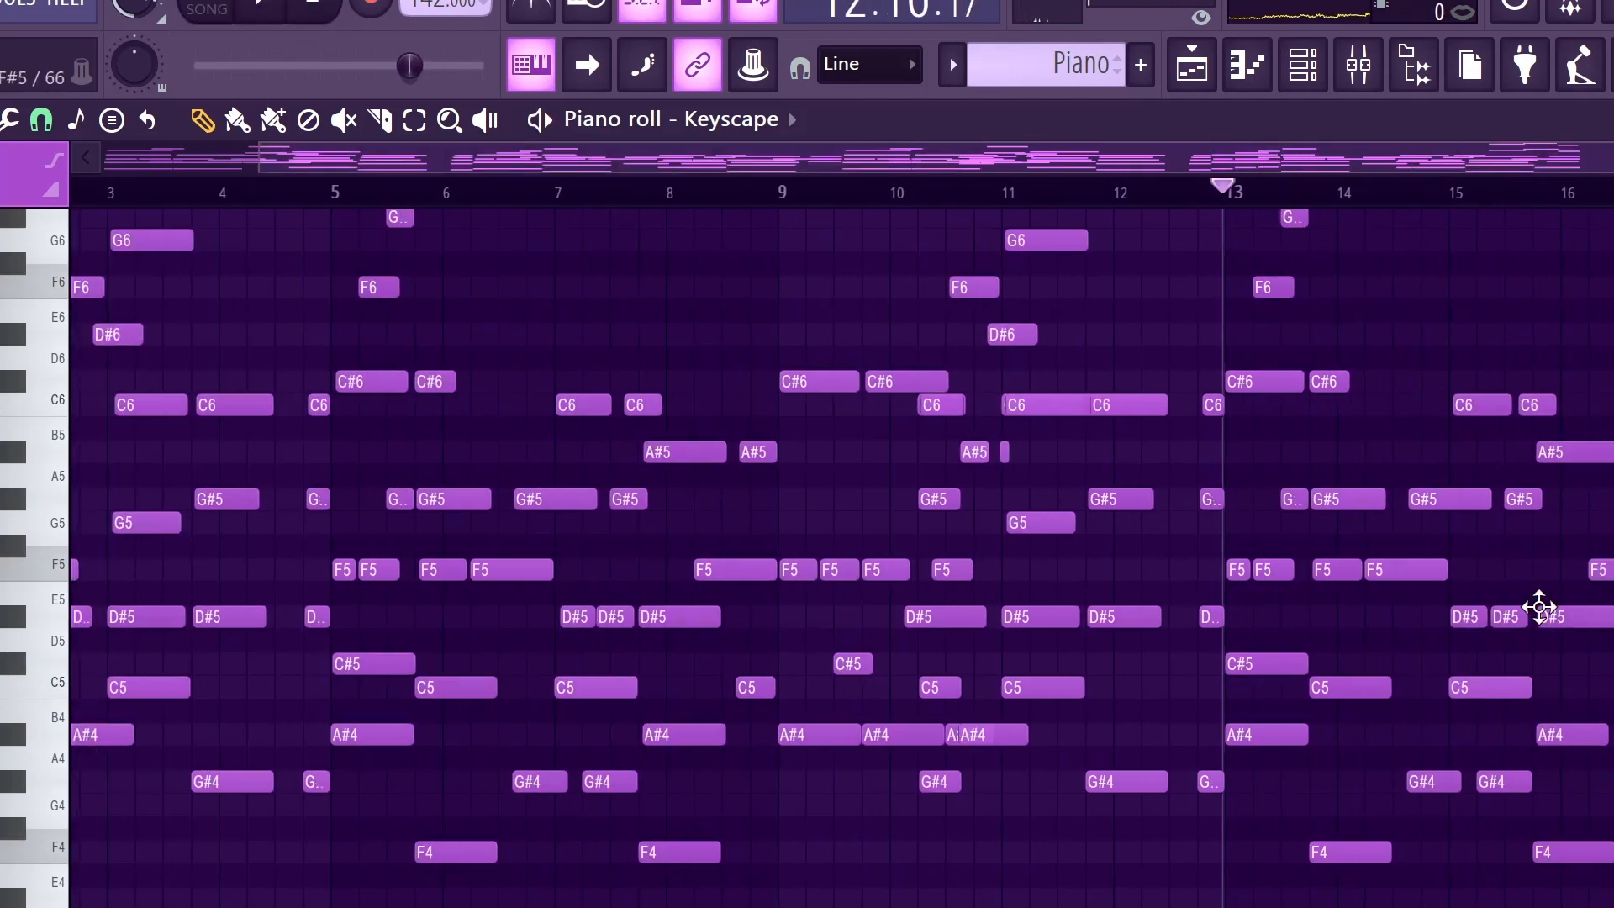
pyautogui.scroll(3)
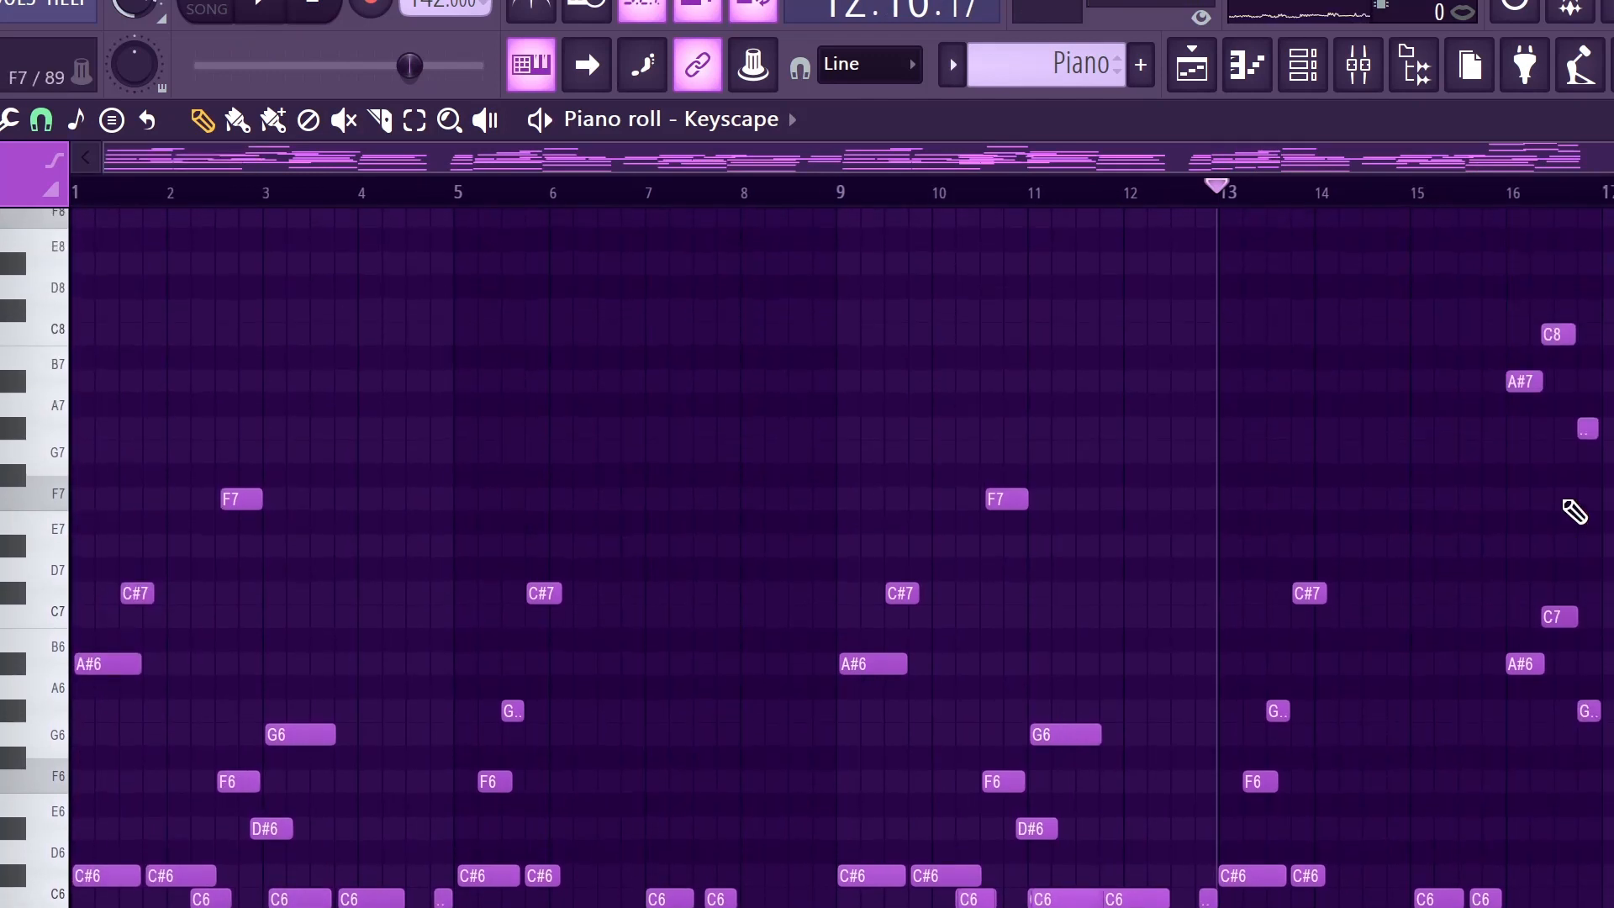
pyautogui.scroll(-3)
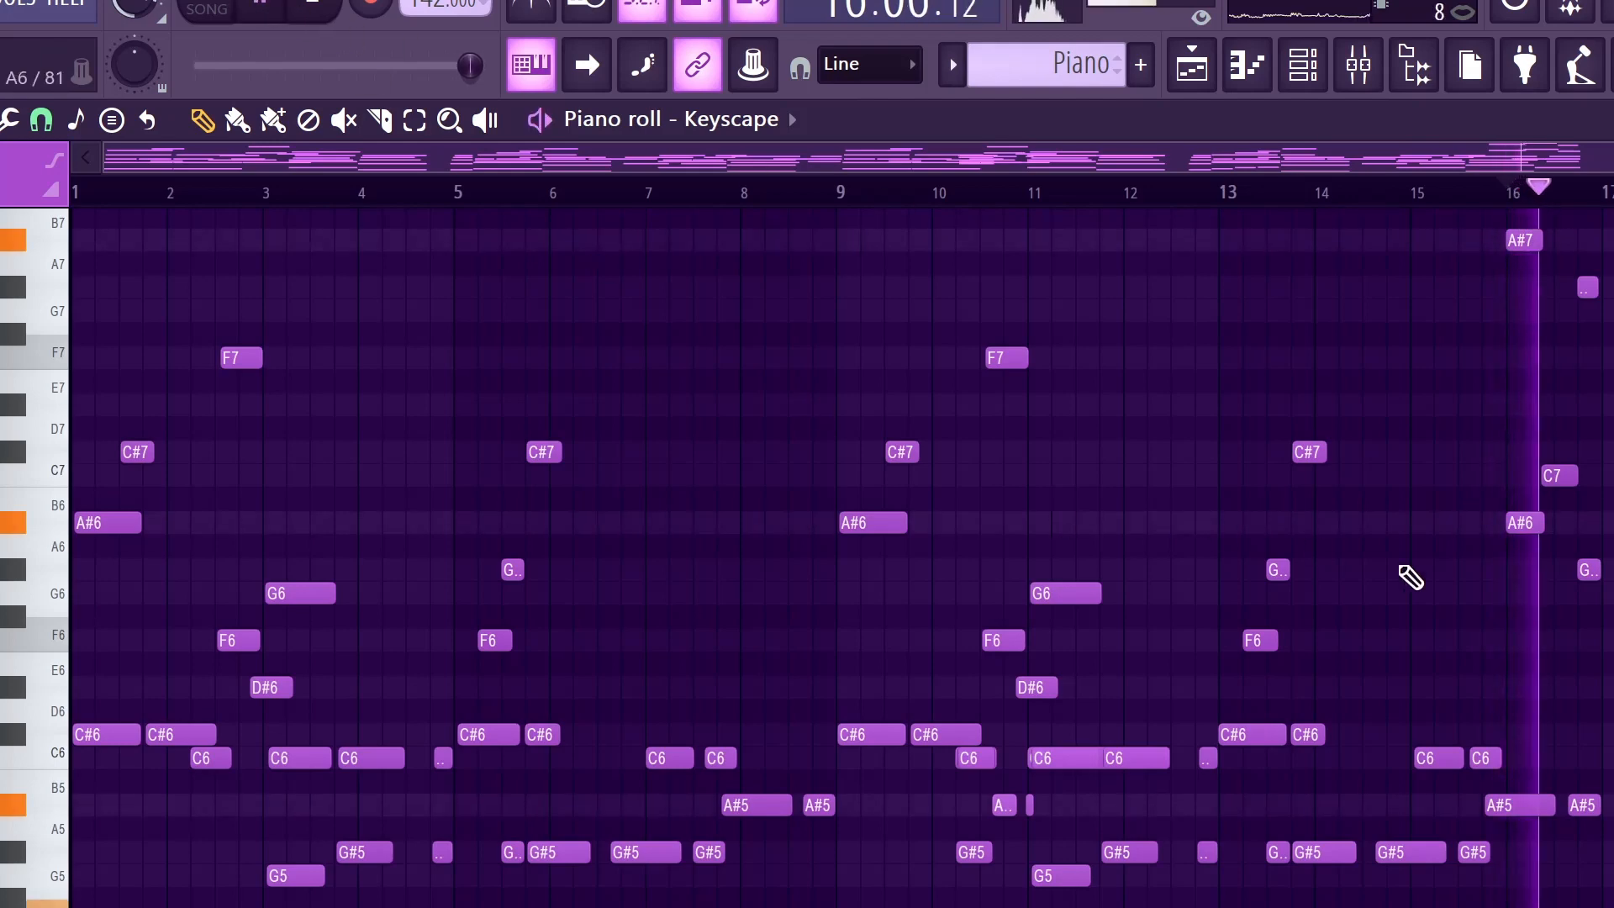
pyautogui.scroll(3)
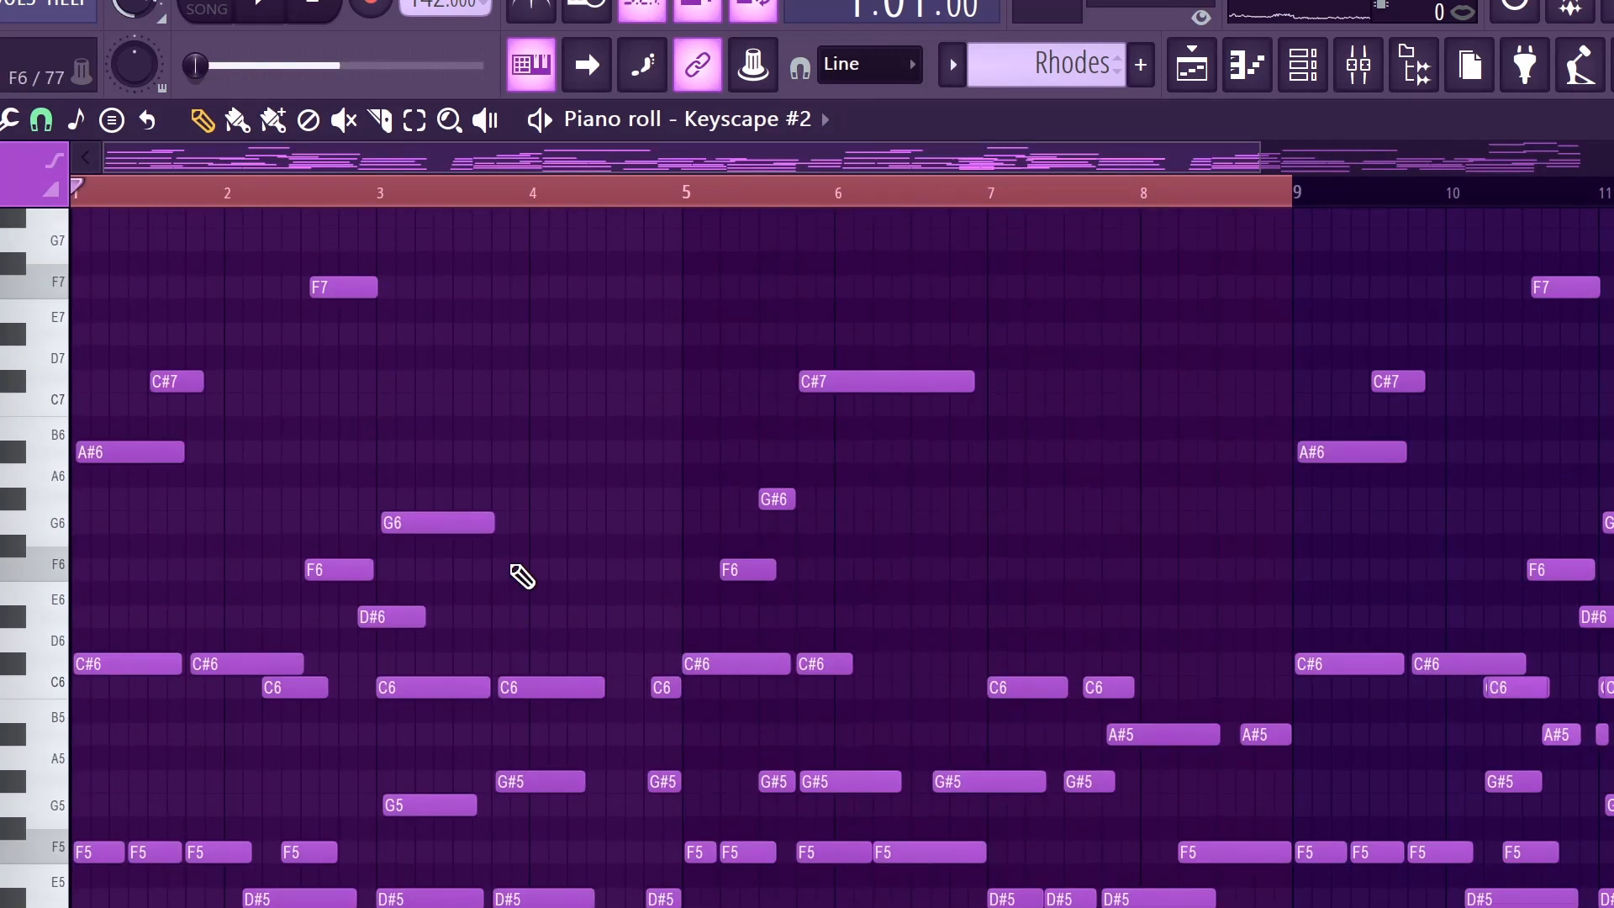
# Step: Scroll through the Rhodes notes, stop playback, and return to the Playlist arrangement
pyautogui.scroll(-3)
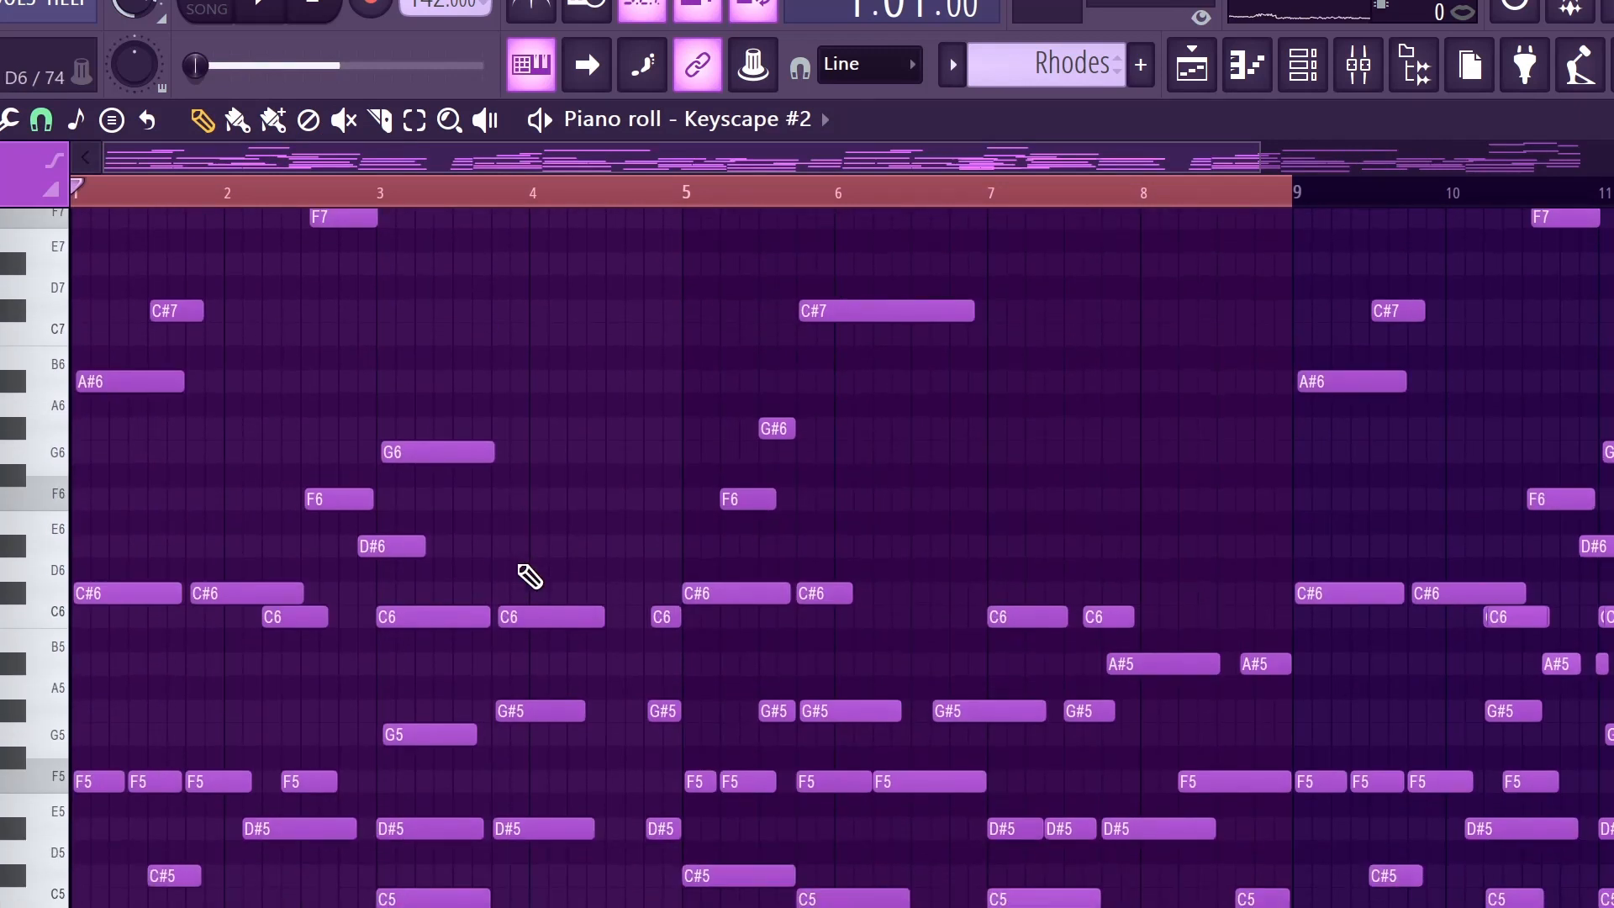
pyautogui.scroll(-3)
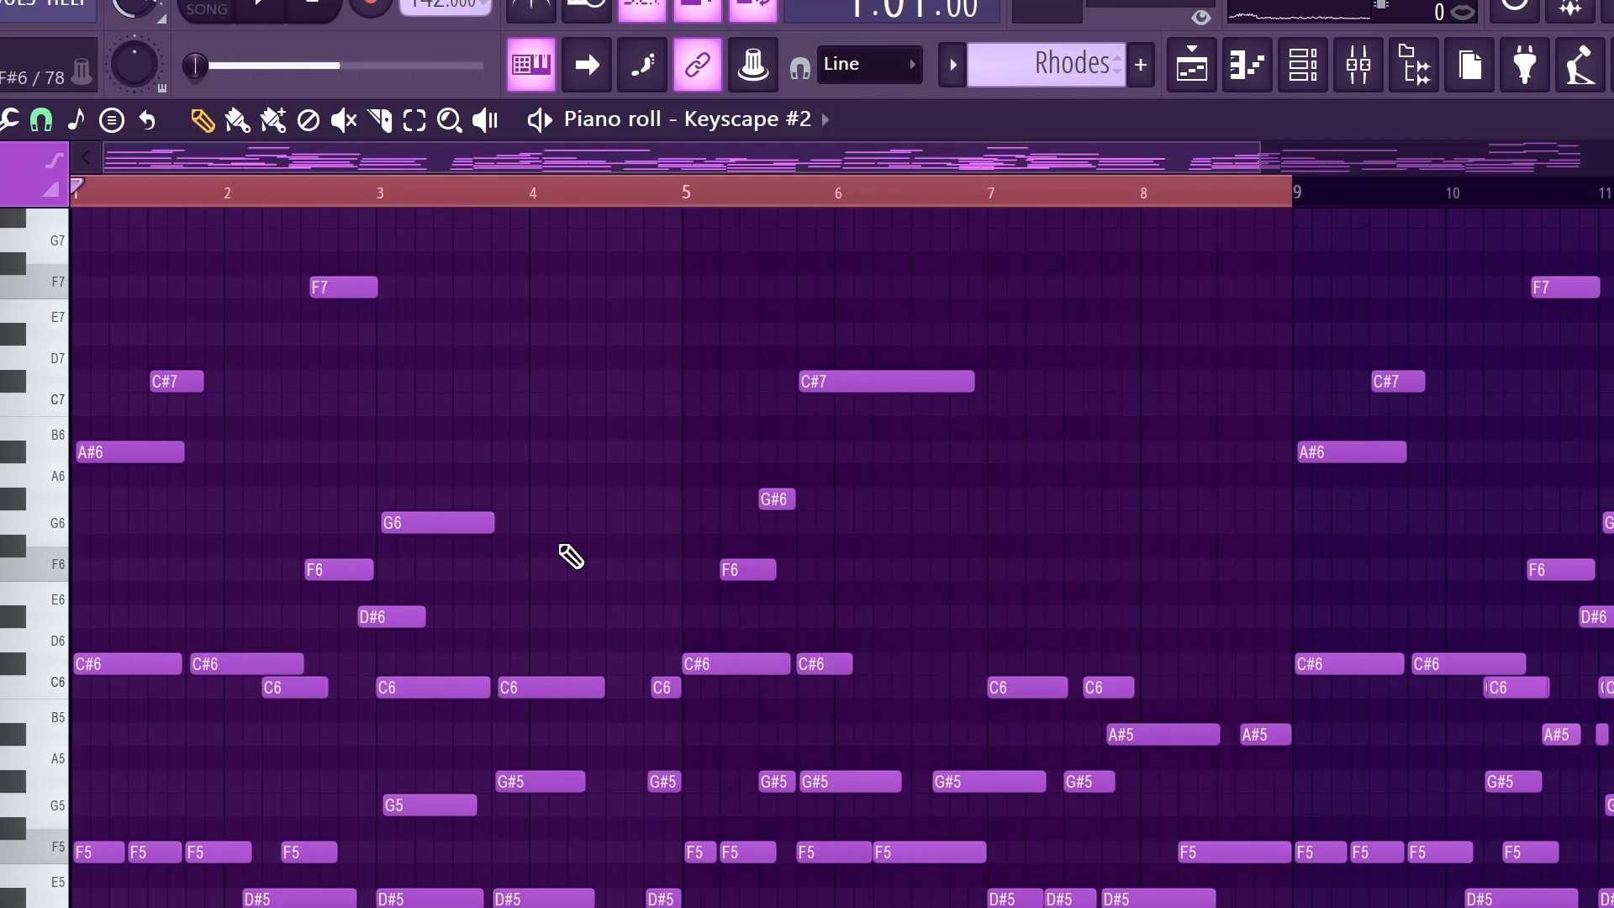
pyautogui.scroll(-3)
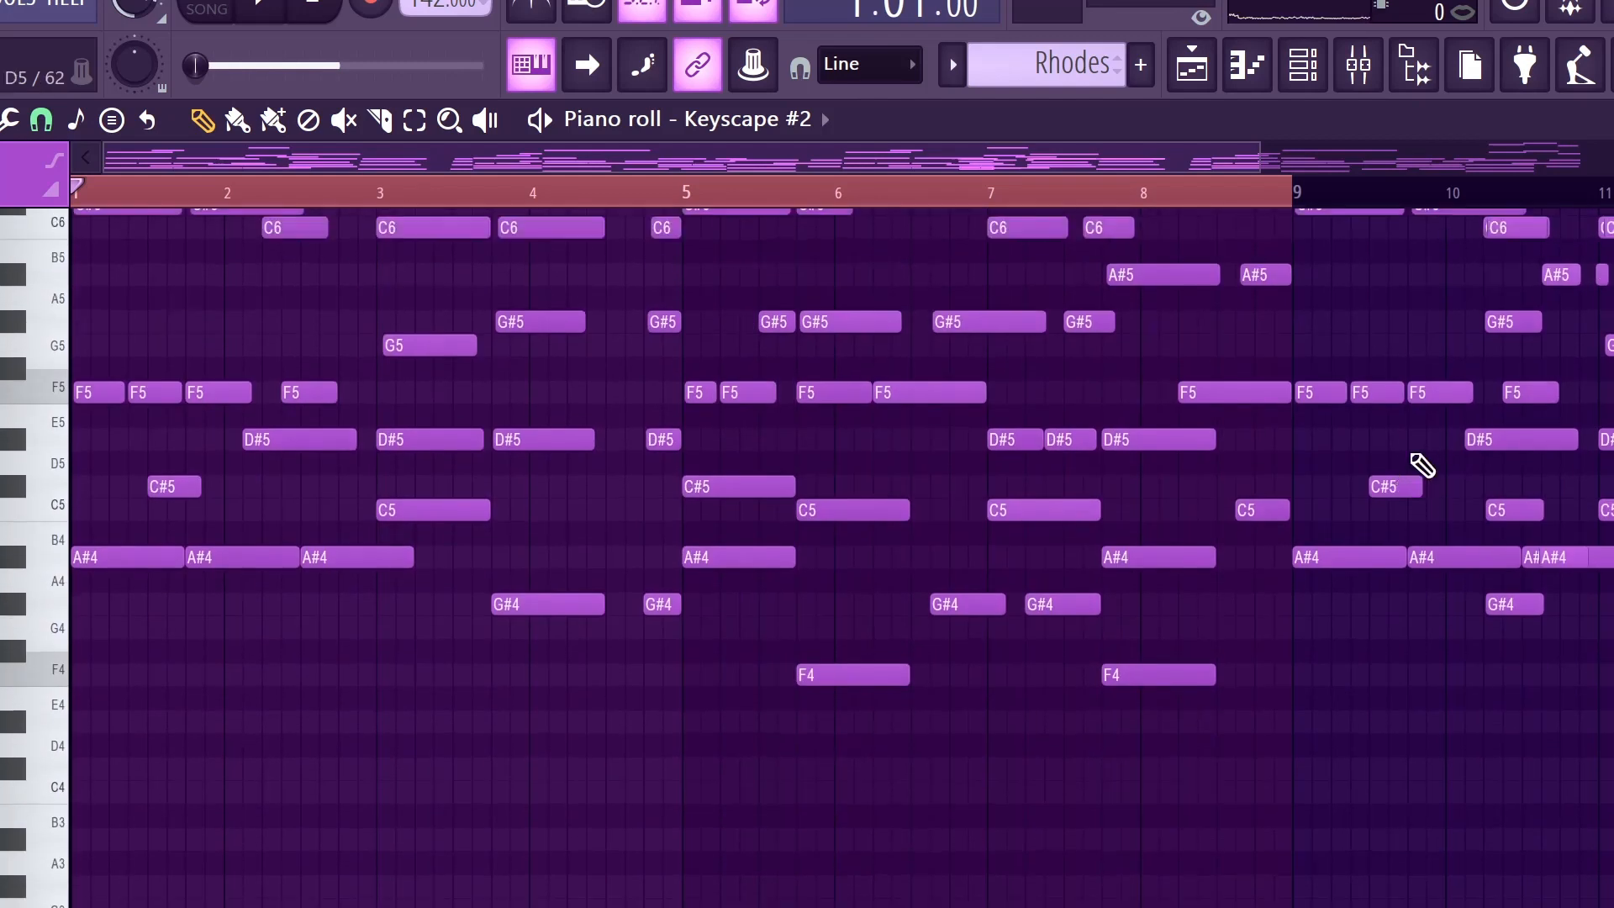
pyautogui.click(258, 9)
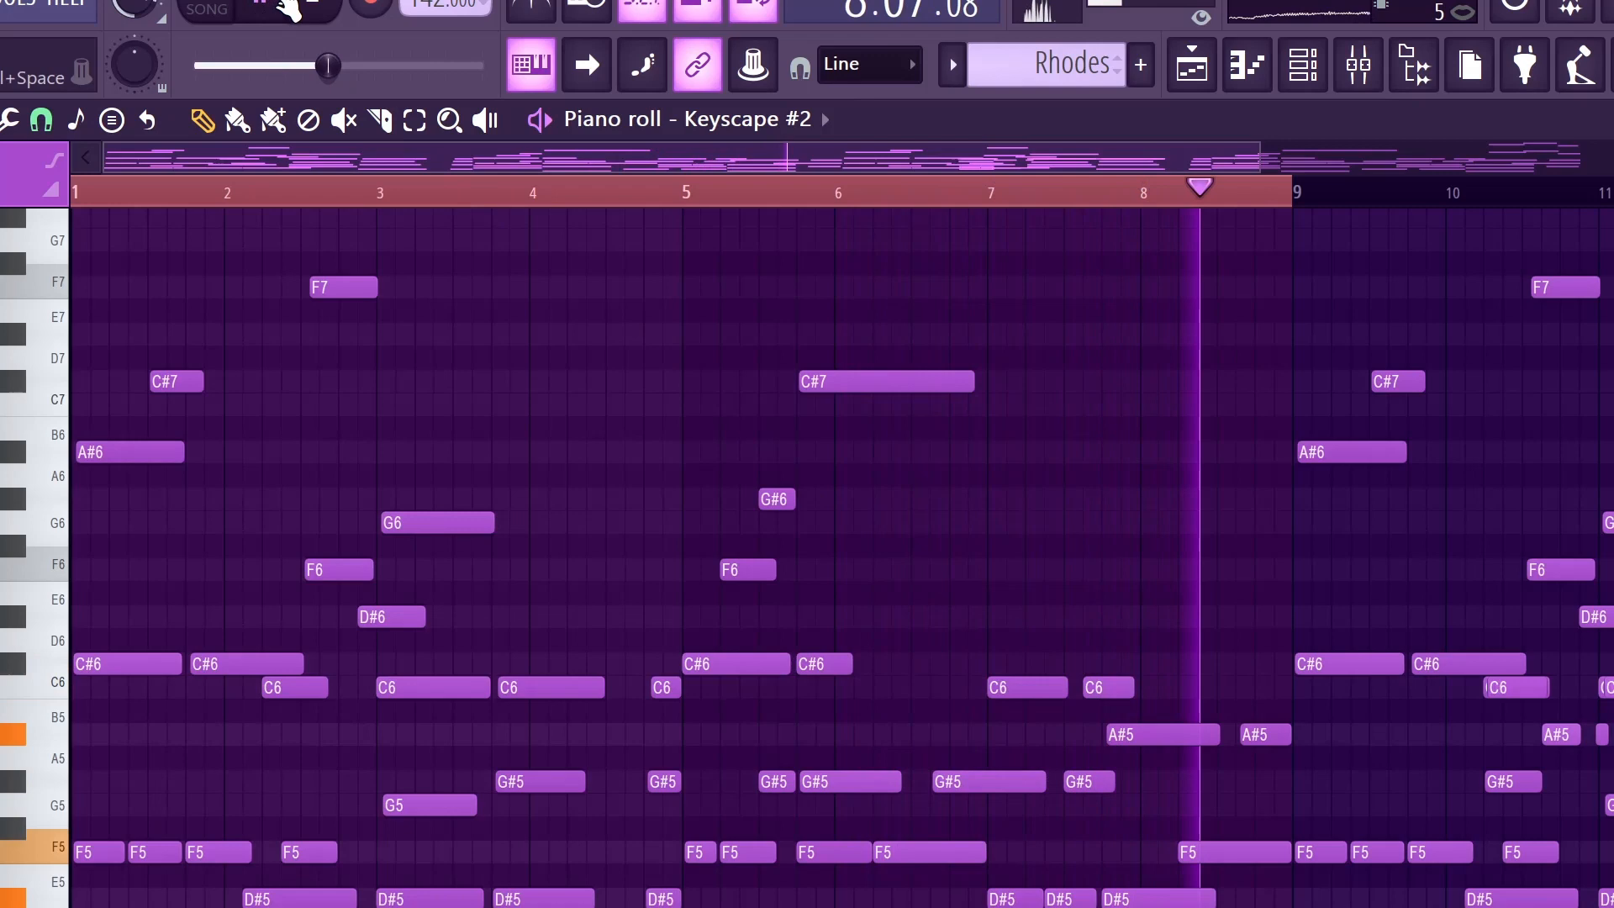
pyautogui.scroll(-3)
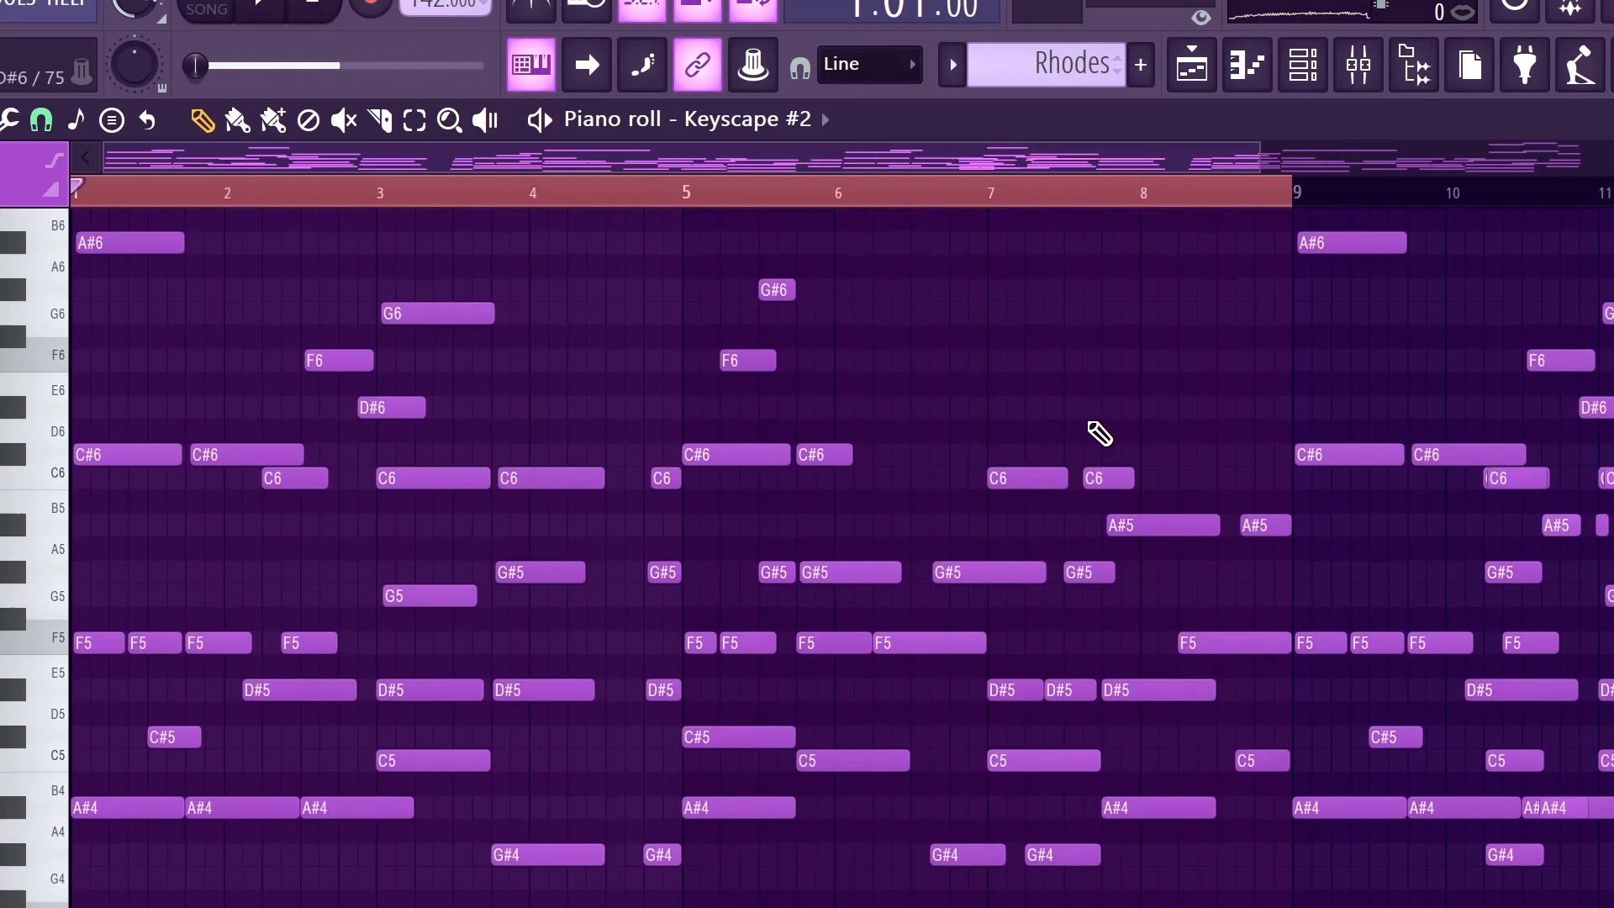
pyautogui.scroll(-3)
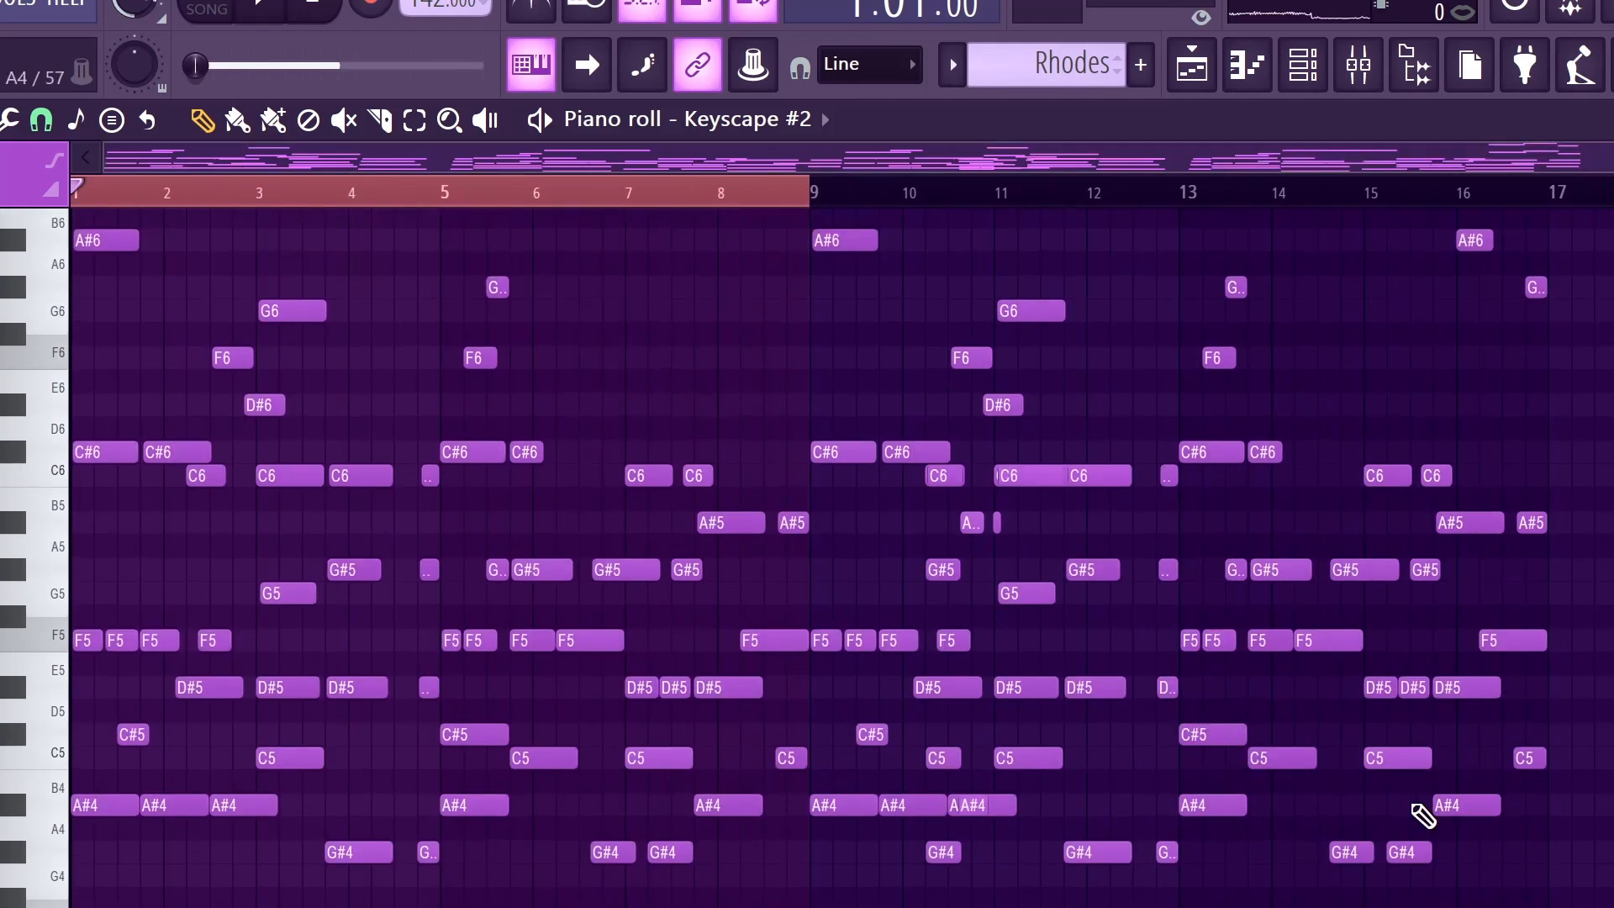
pyautogui.scroll(-3)
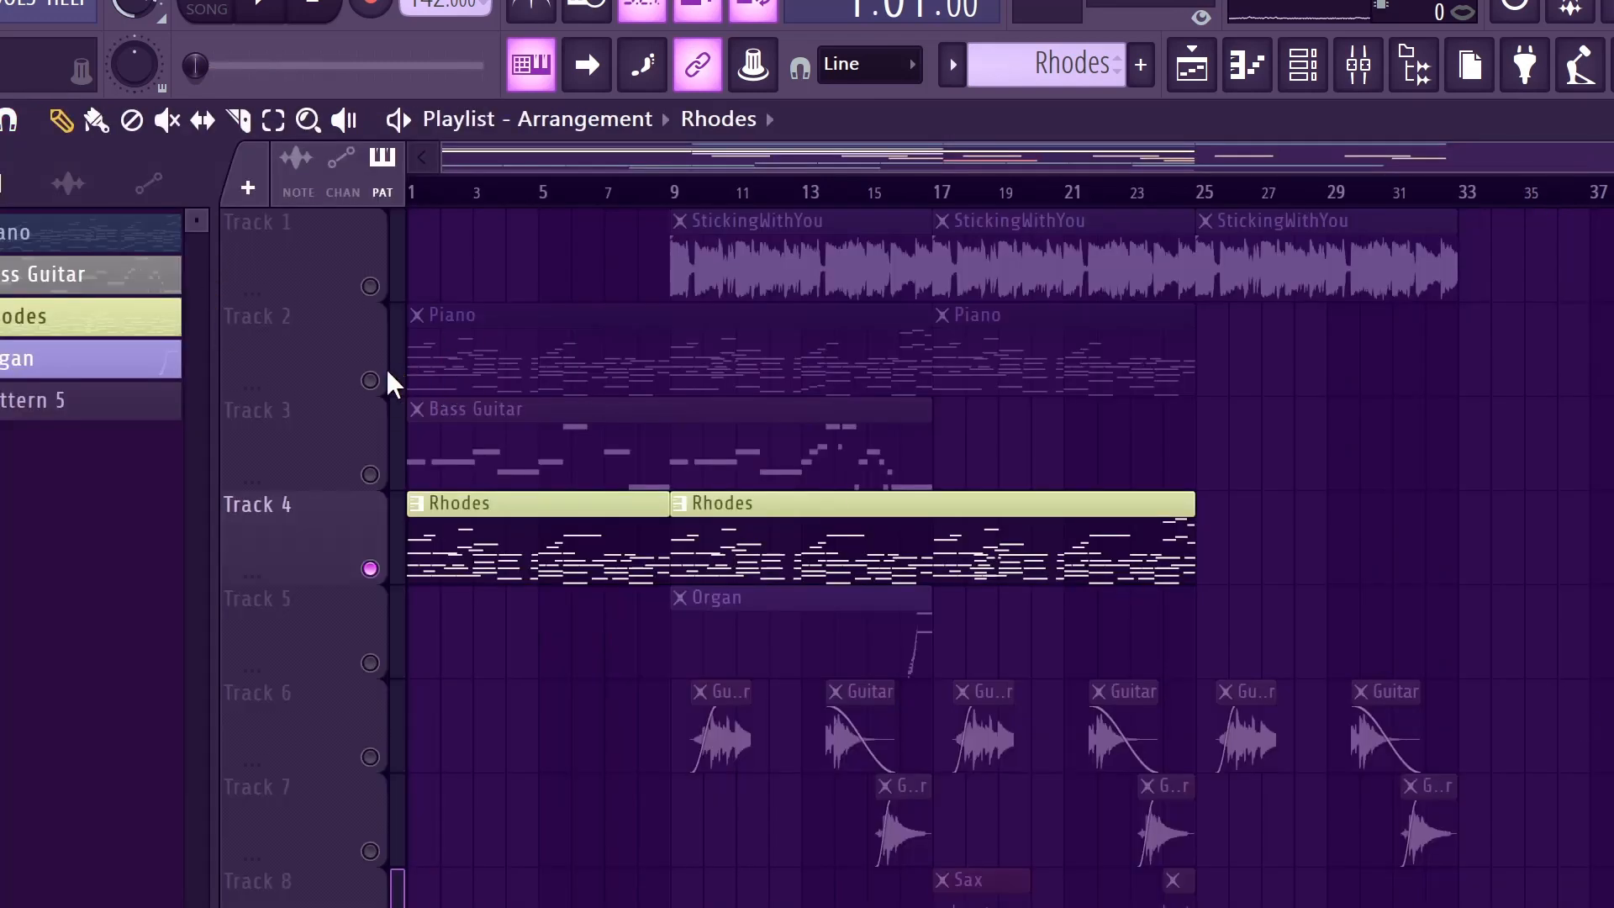
# Step: Bring up the mixer and inspect Fruity Reeverb 2 and Parametric EQ 2 on the Keyscape track
pyautogui.click(1358, 64)
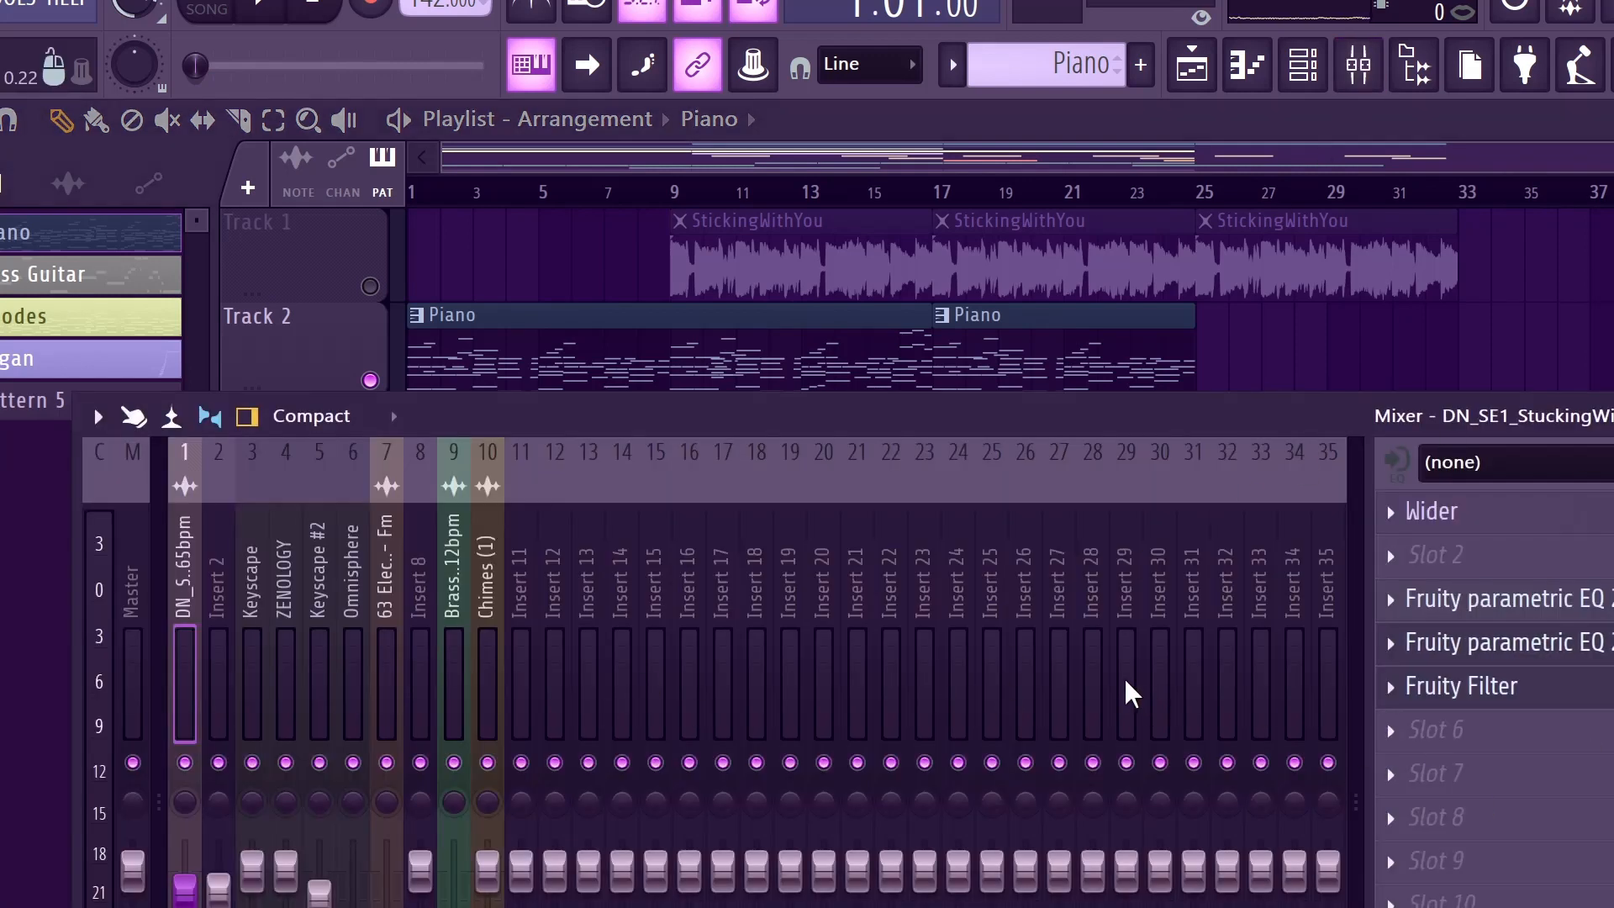
pyautogui.moveTo(1236, 602)
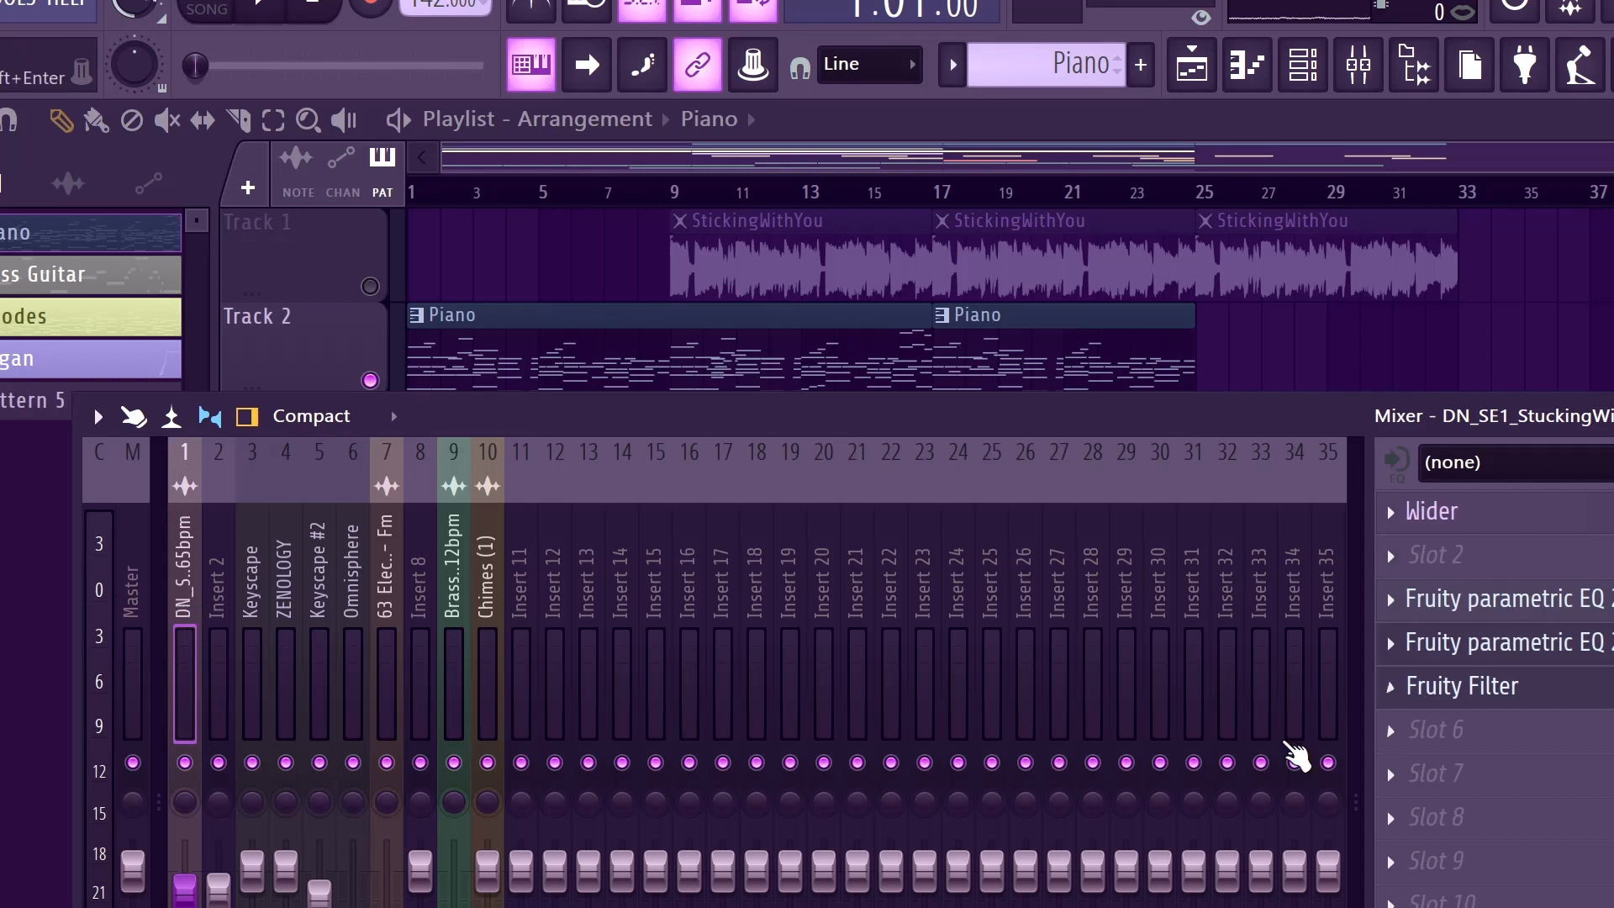
pyautogui.moveTo(288, 635)
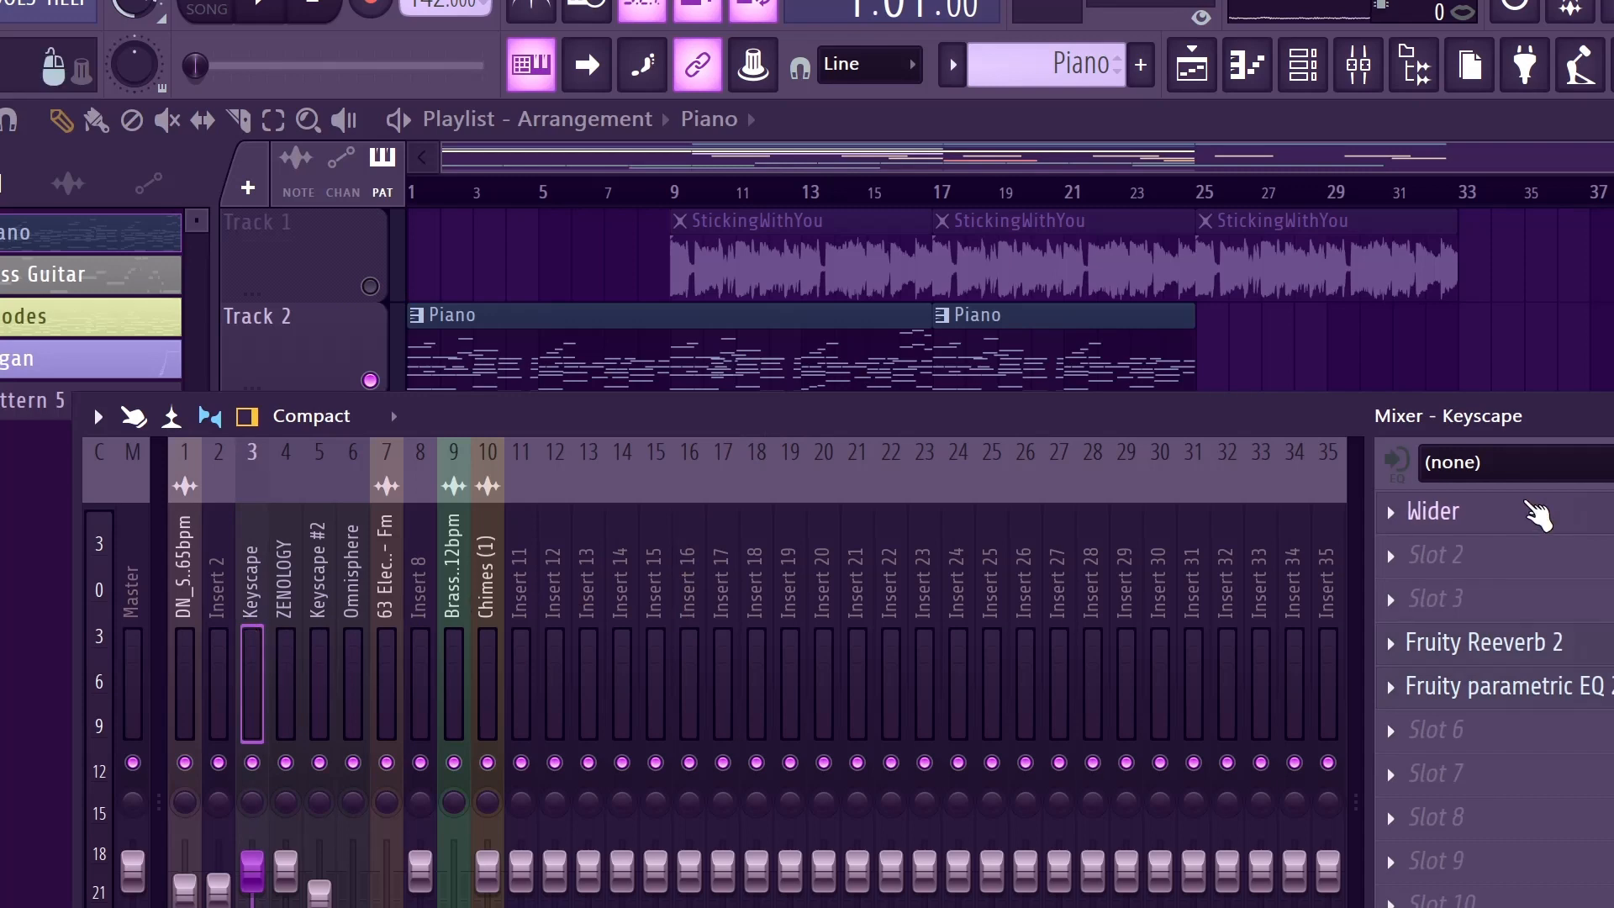
pyautogui.click(1484, 640)
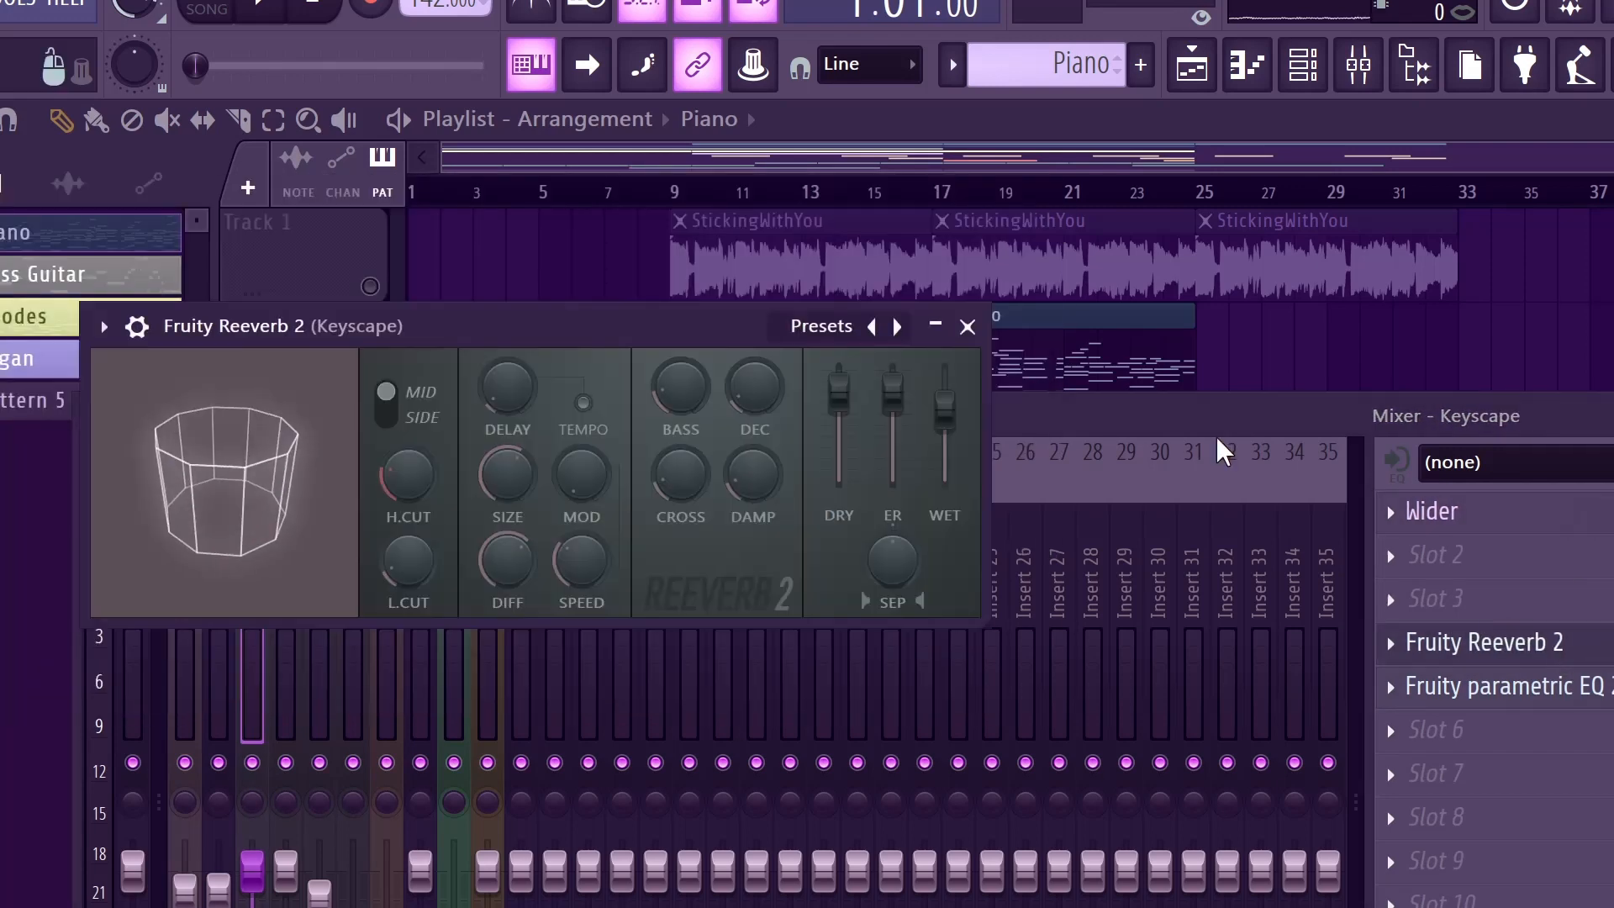
pyautogui.click(1496, 686)
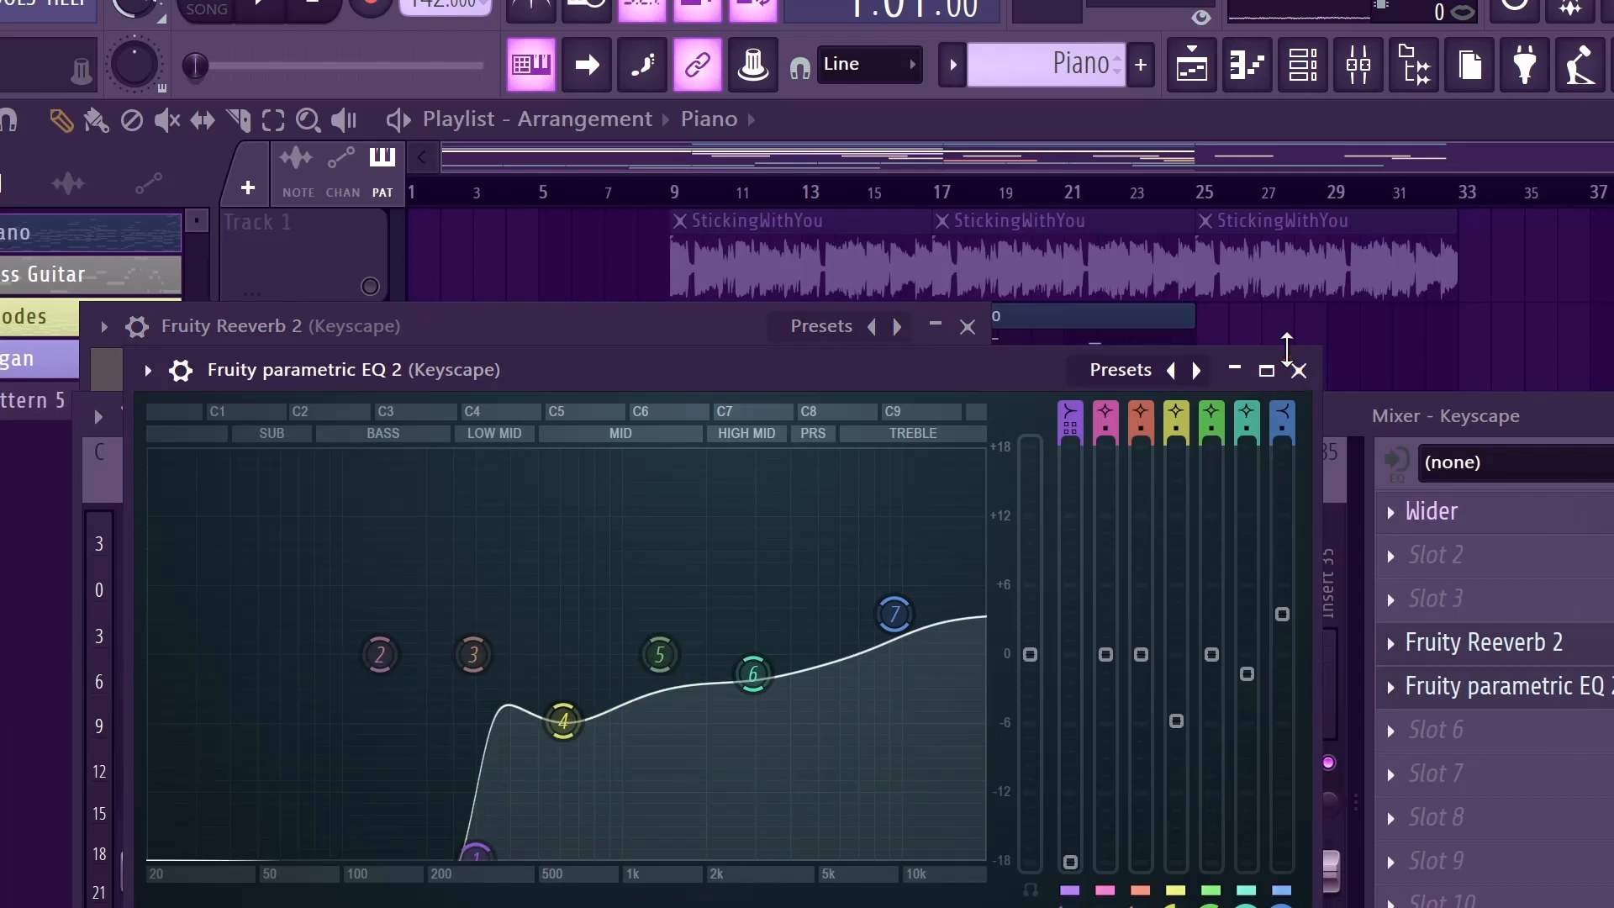
pyautogui.click(1299, 370)
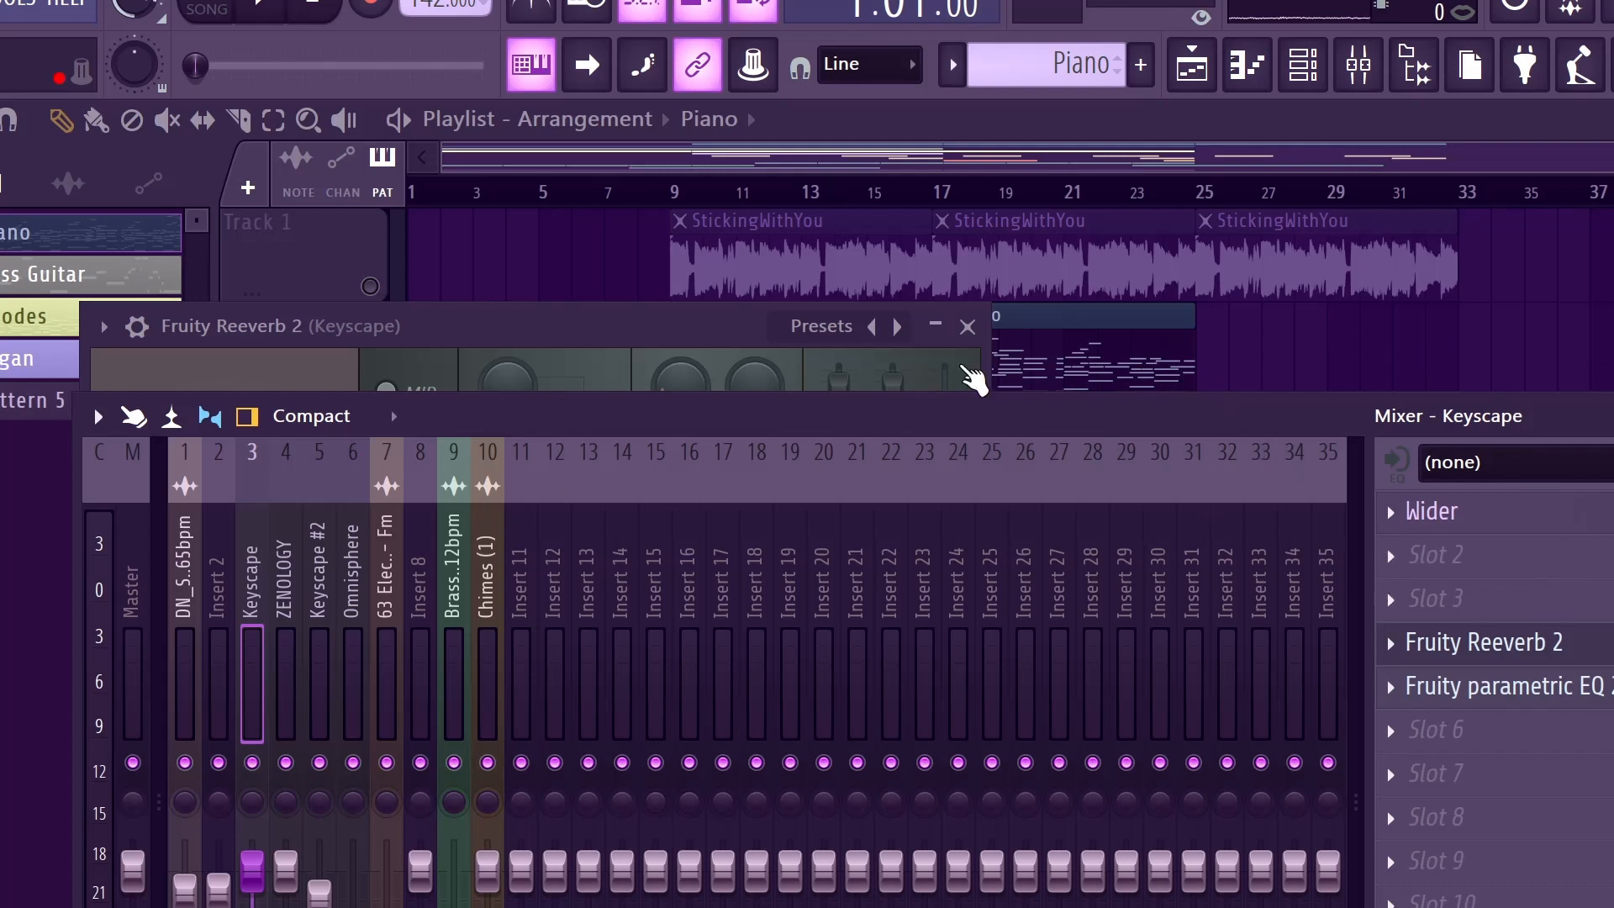
pyautogui.moveTo(314, 622)
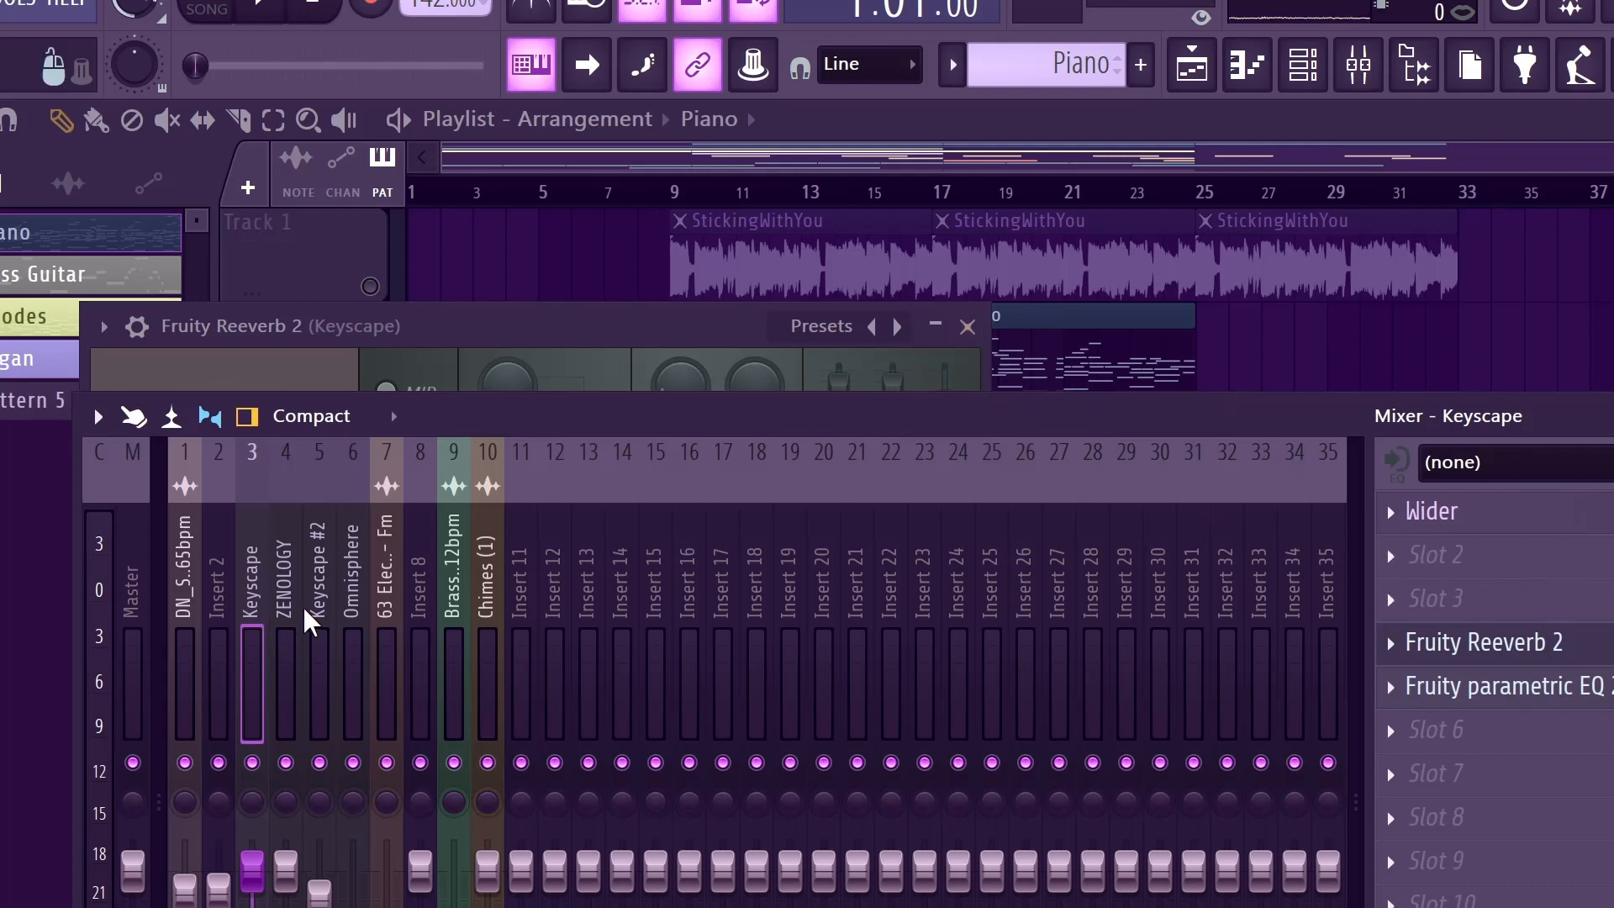
# Step: Inspect the Parametric EQ 2 curve on the Keyscape #2 track
pyautogui.click(1496, 686)
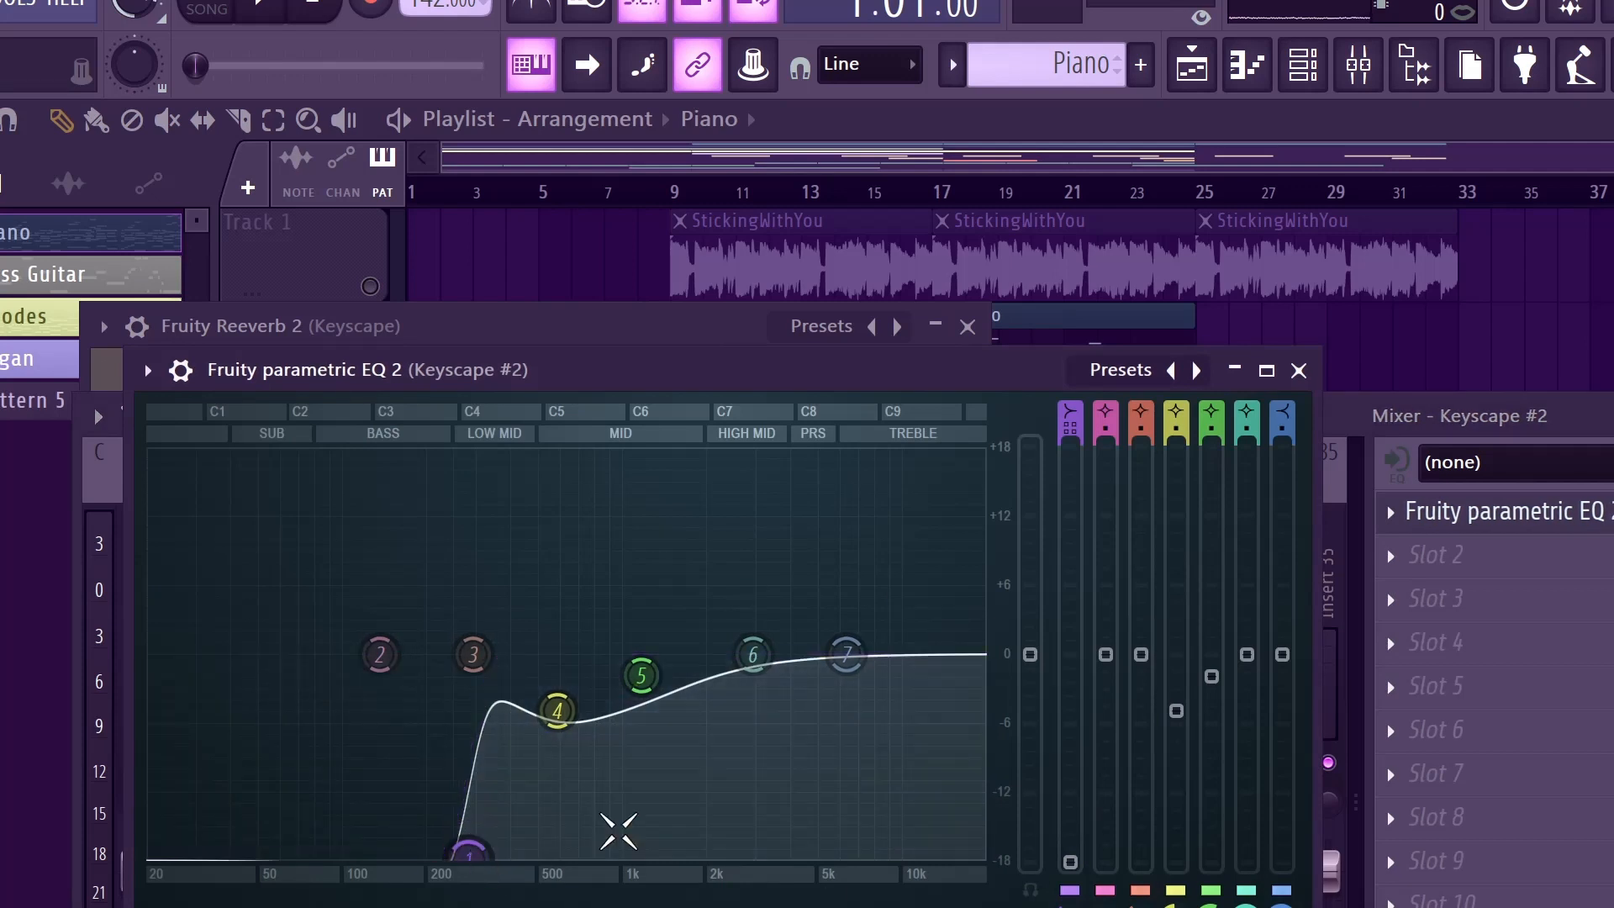
pyautogui.click(1297, 370)
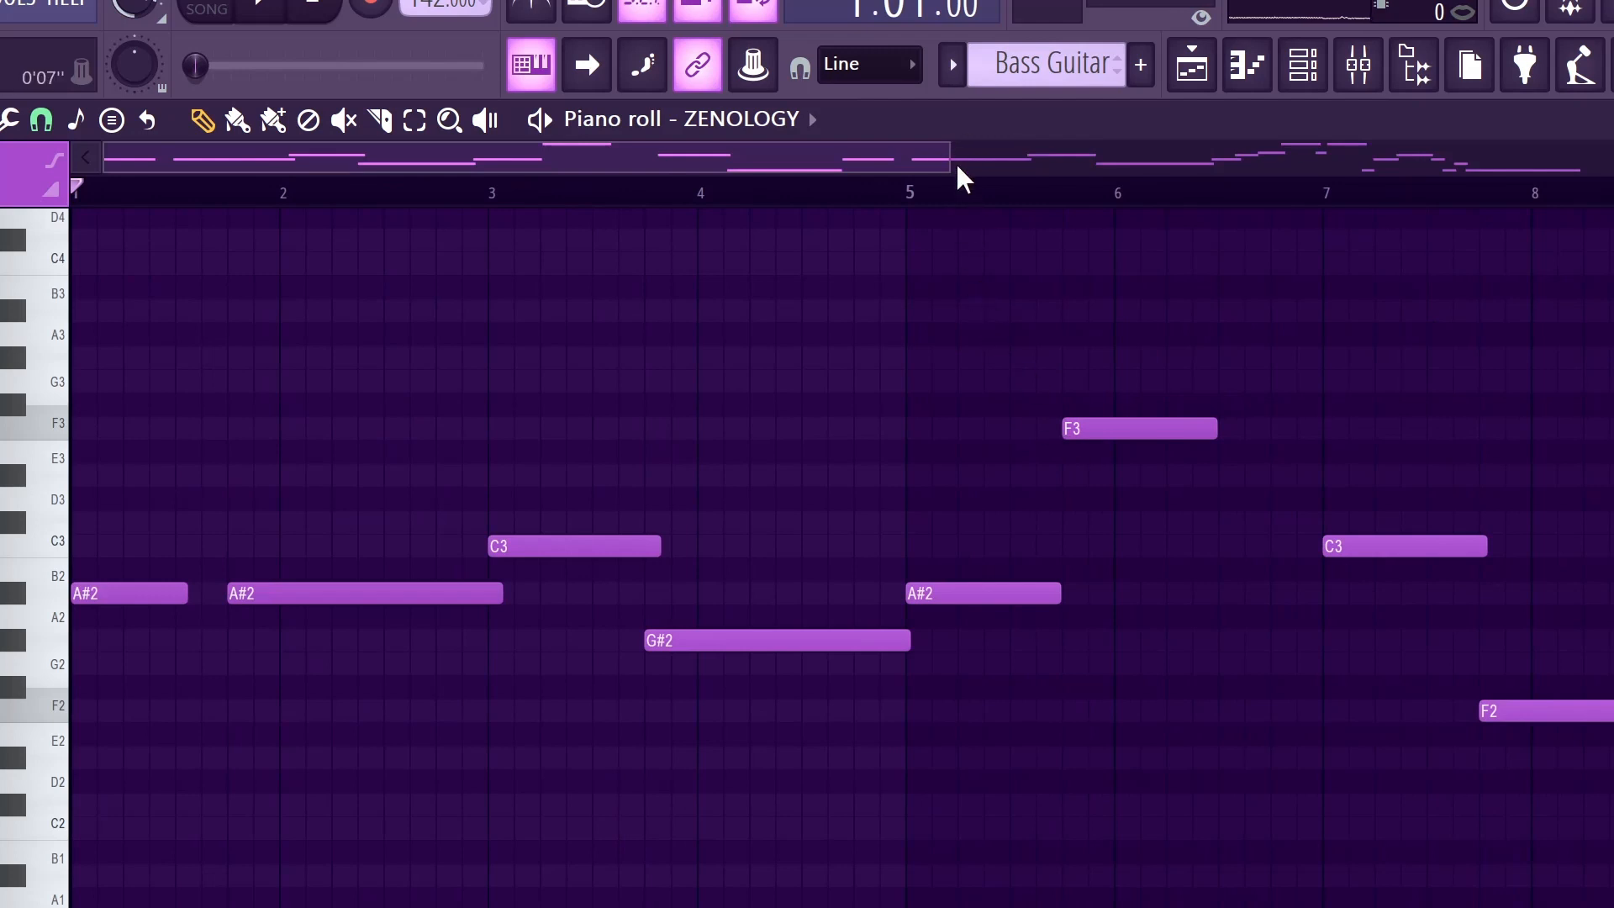
pyautogui.moveTo(945, 155)
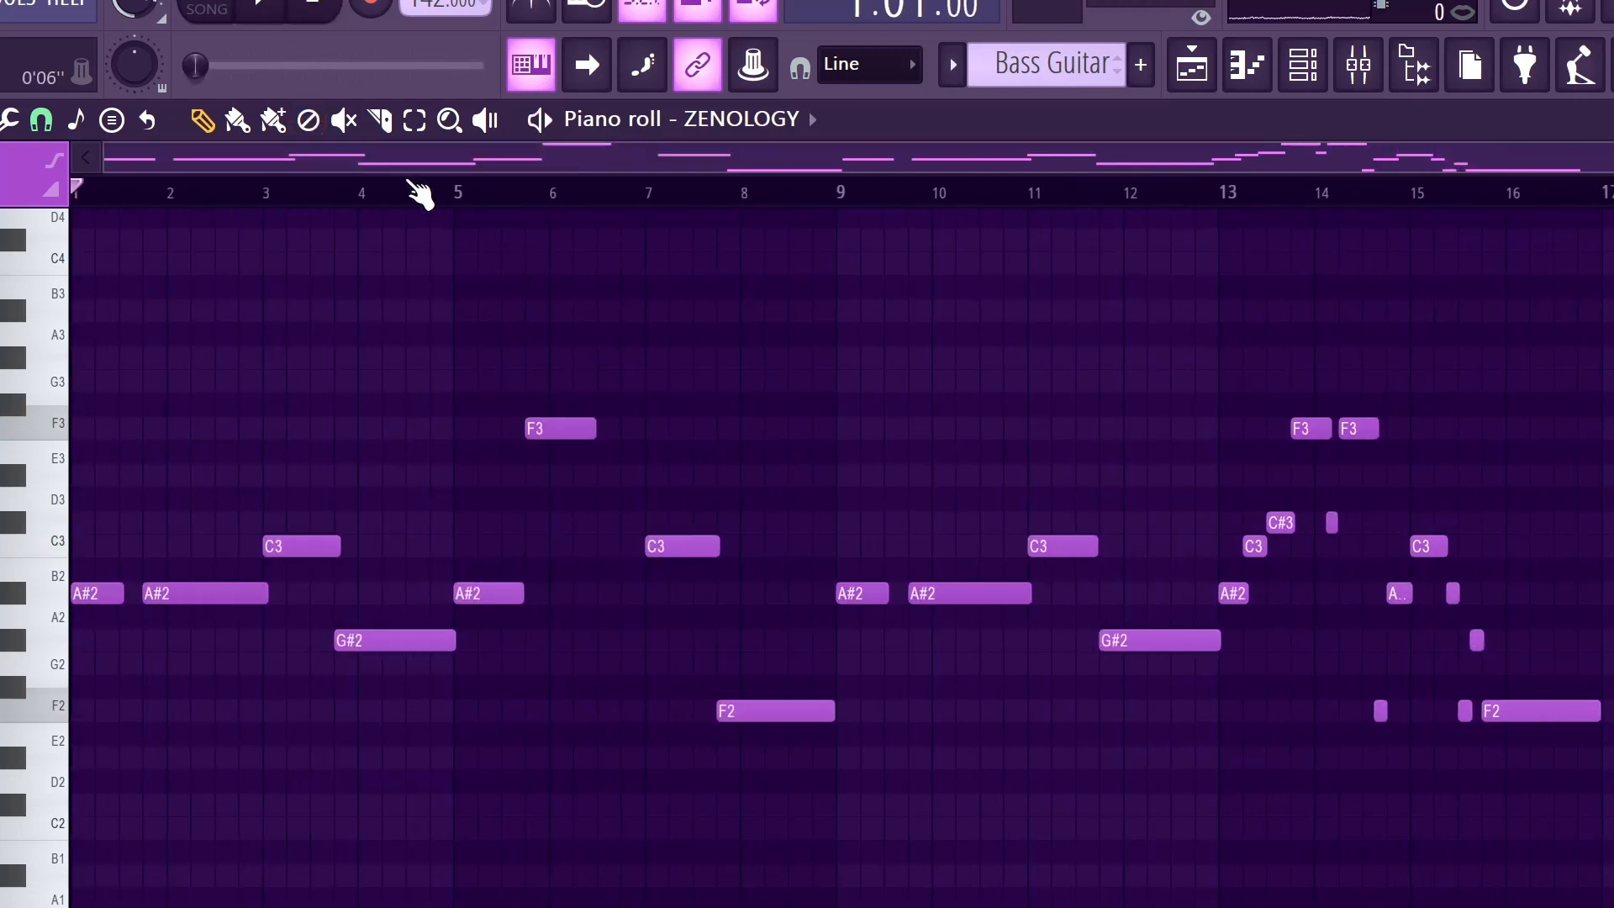
pyautogui.moveTo(1156, 708)
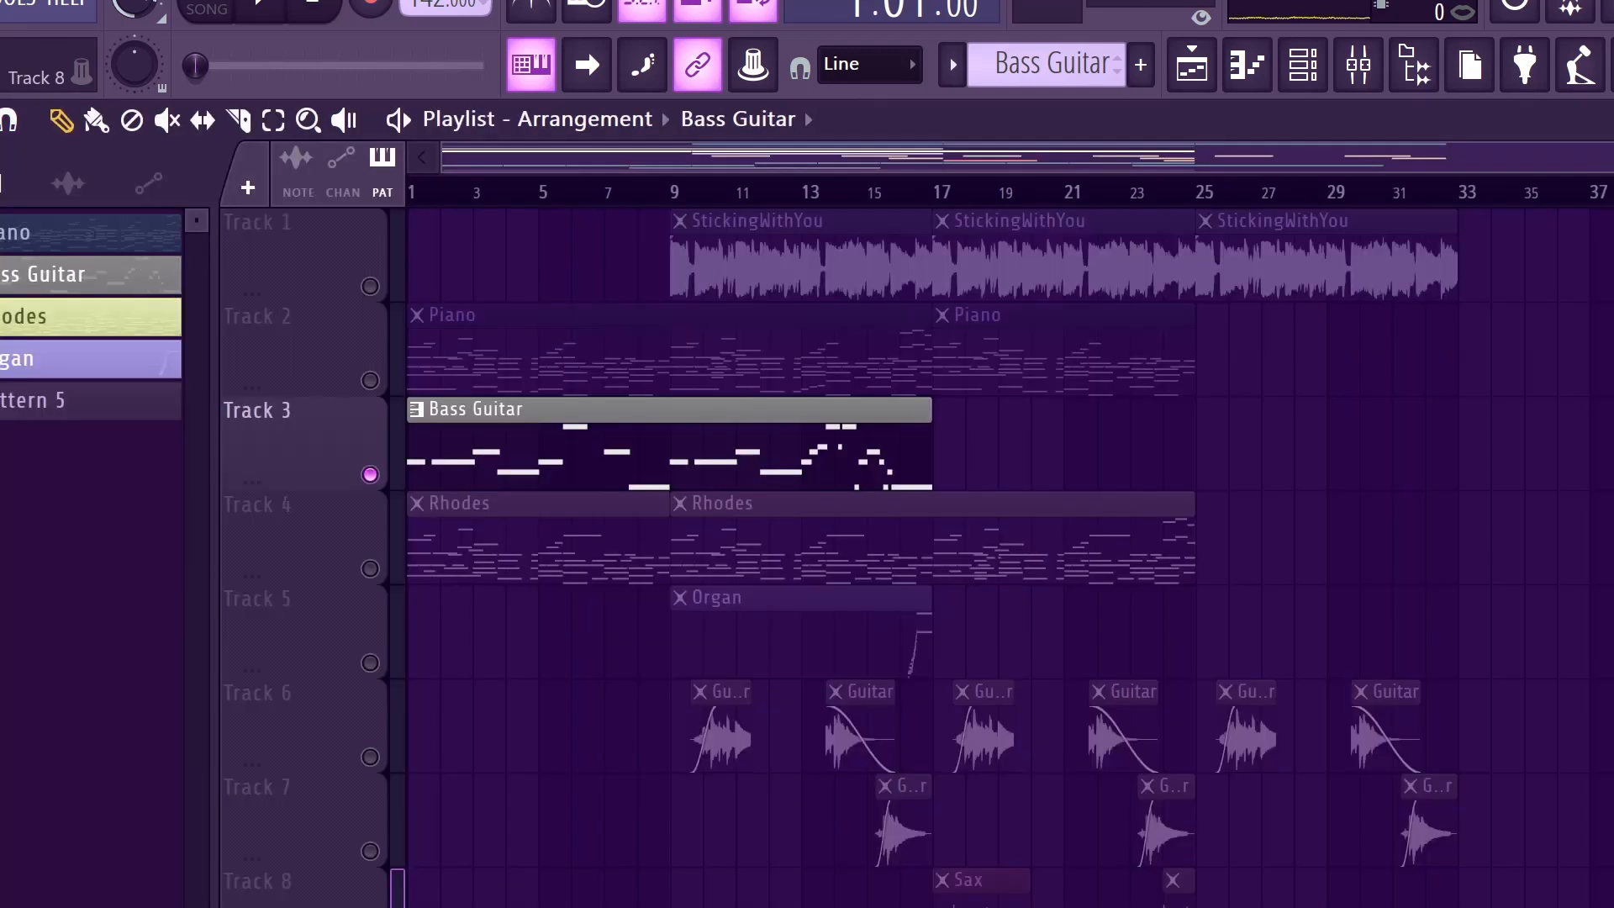
# Step: Start song playback from bar 9 in the Playlist
pyautogui.click(370, 757)
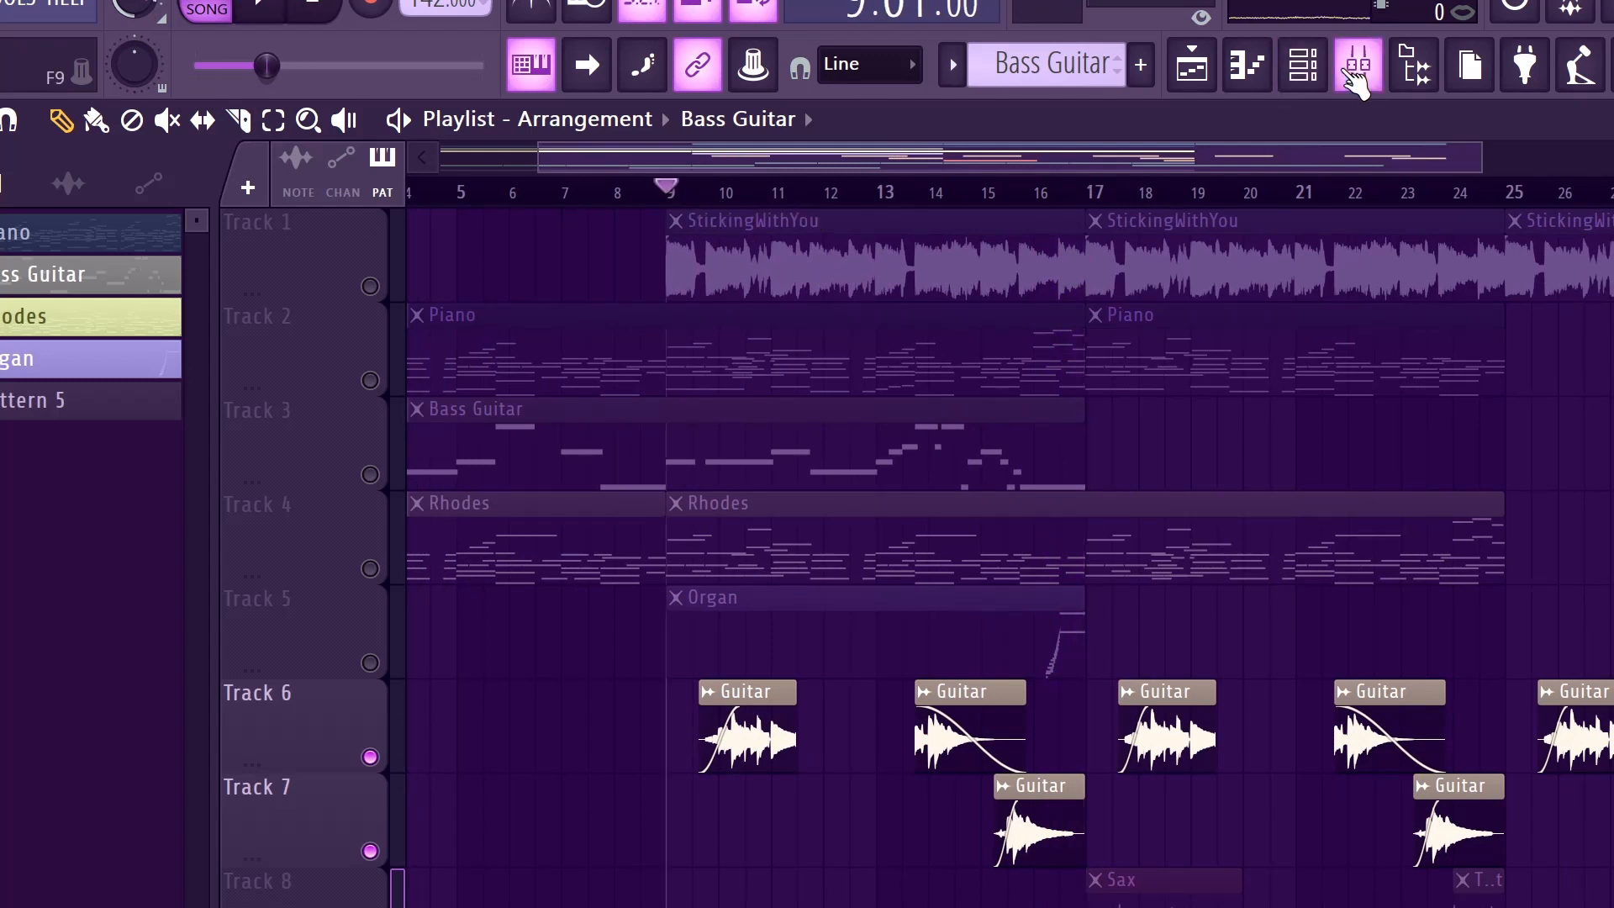
pyautogui.click(1357, 65)
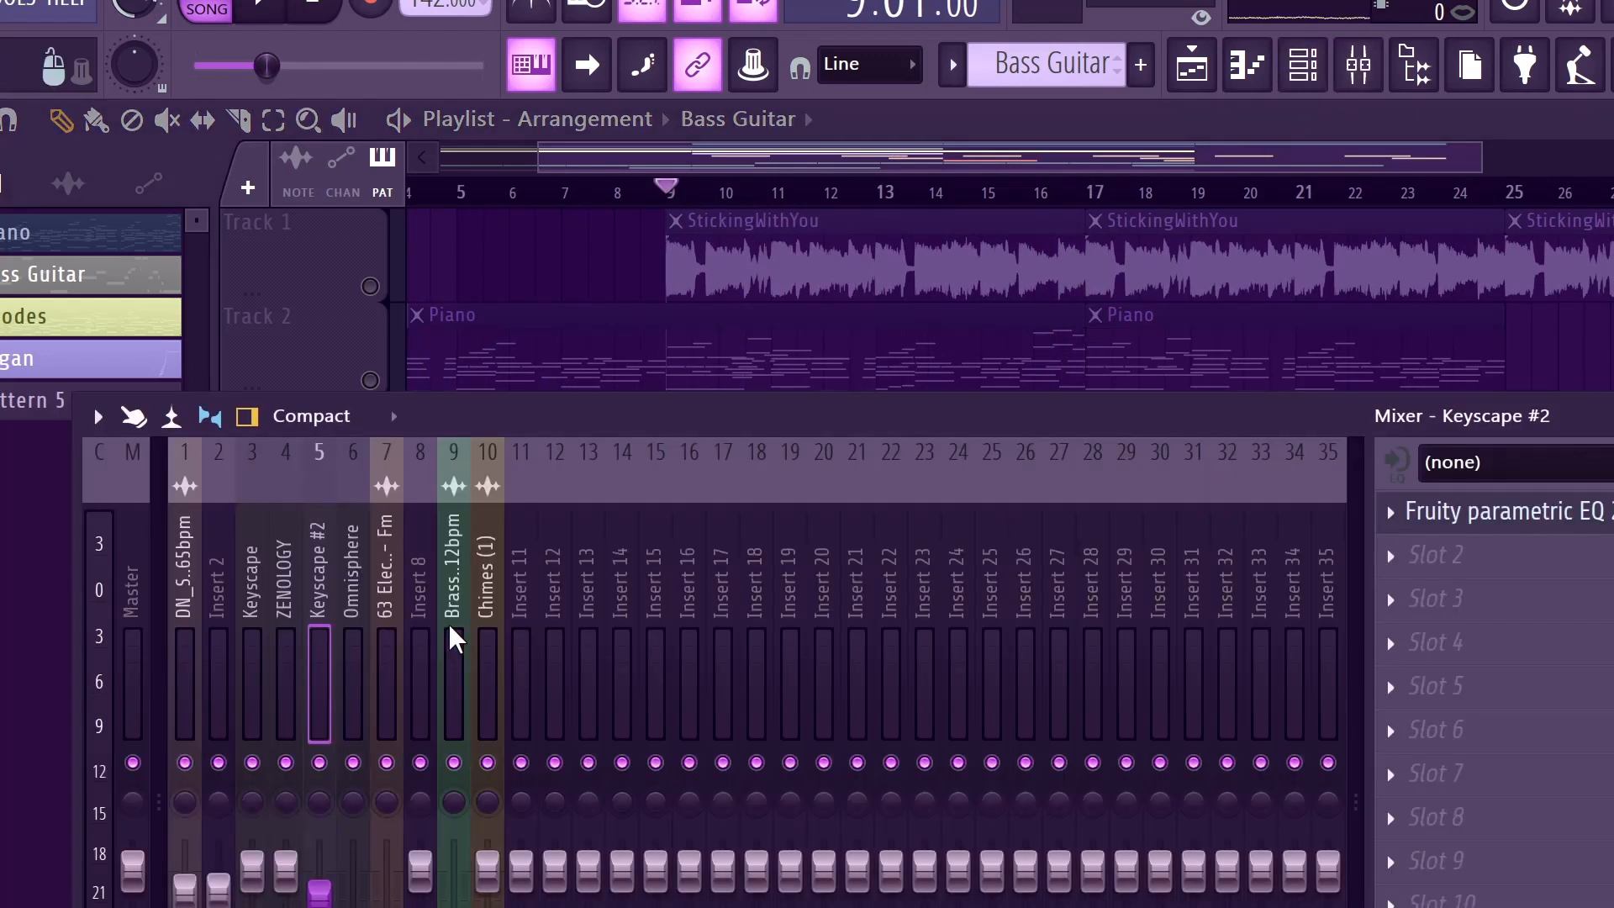
pyautogui.click(384, 566)
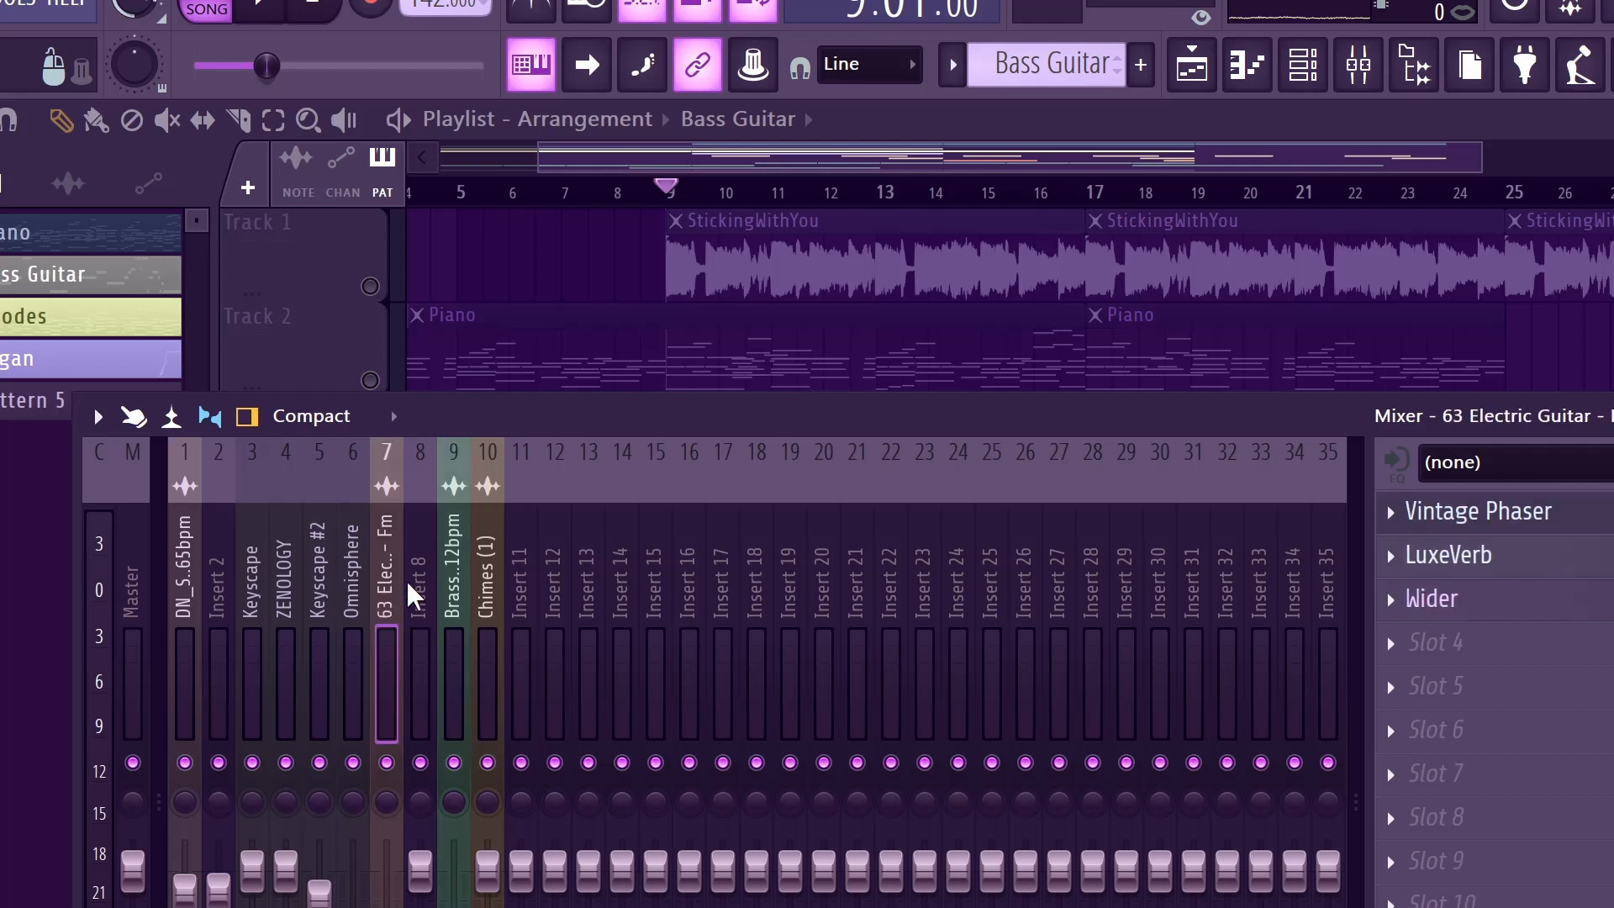
pyautogui.moveTo(1538, 553)
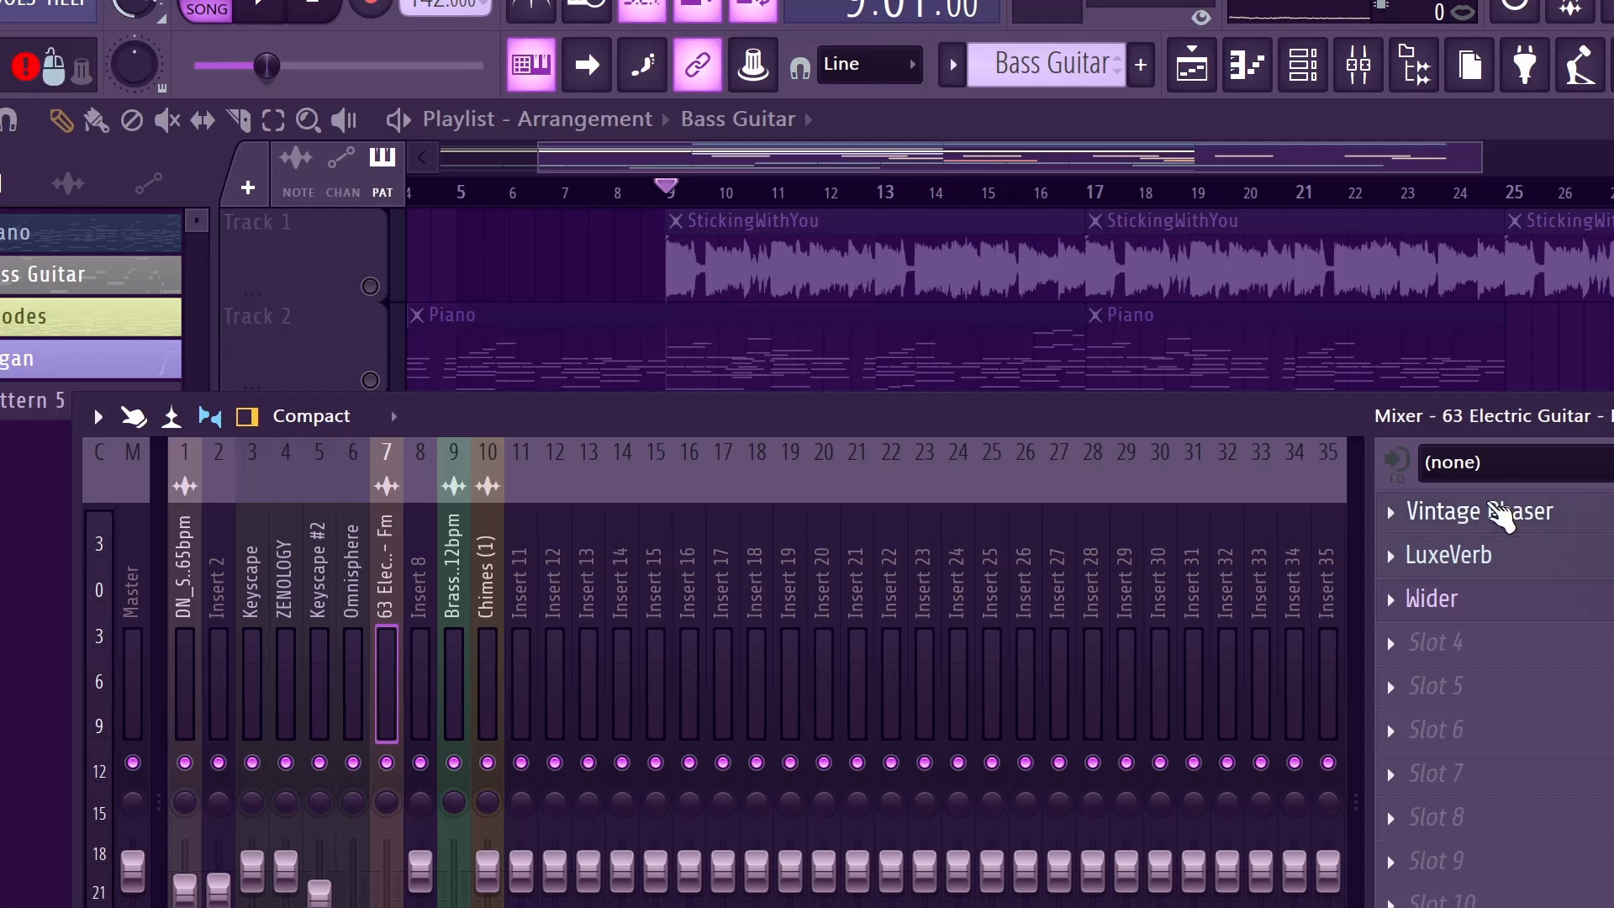
pyautogui.click(1479, 511)
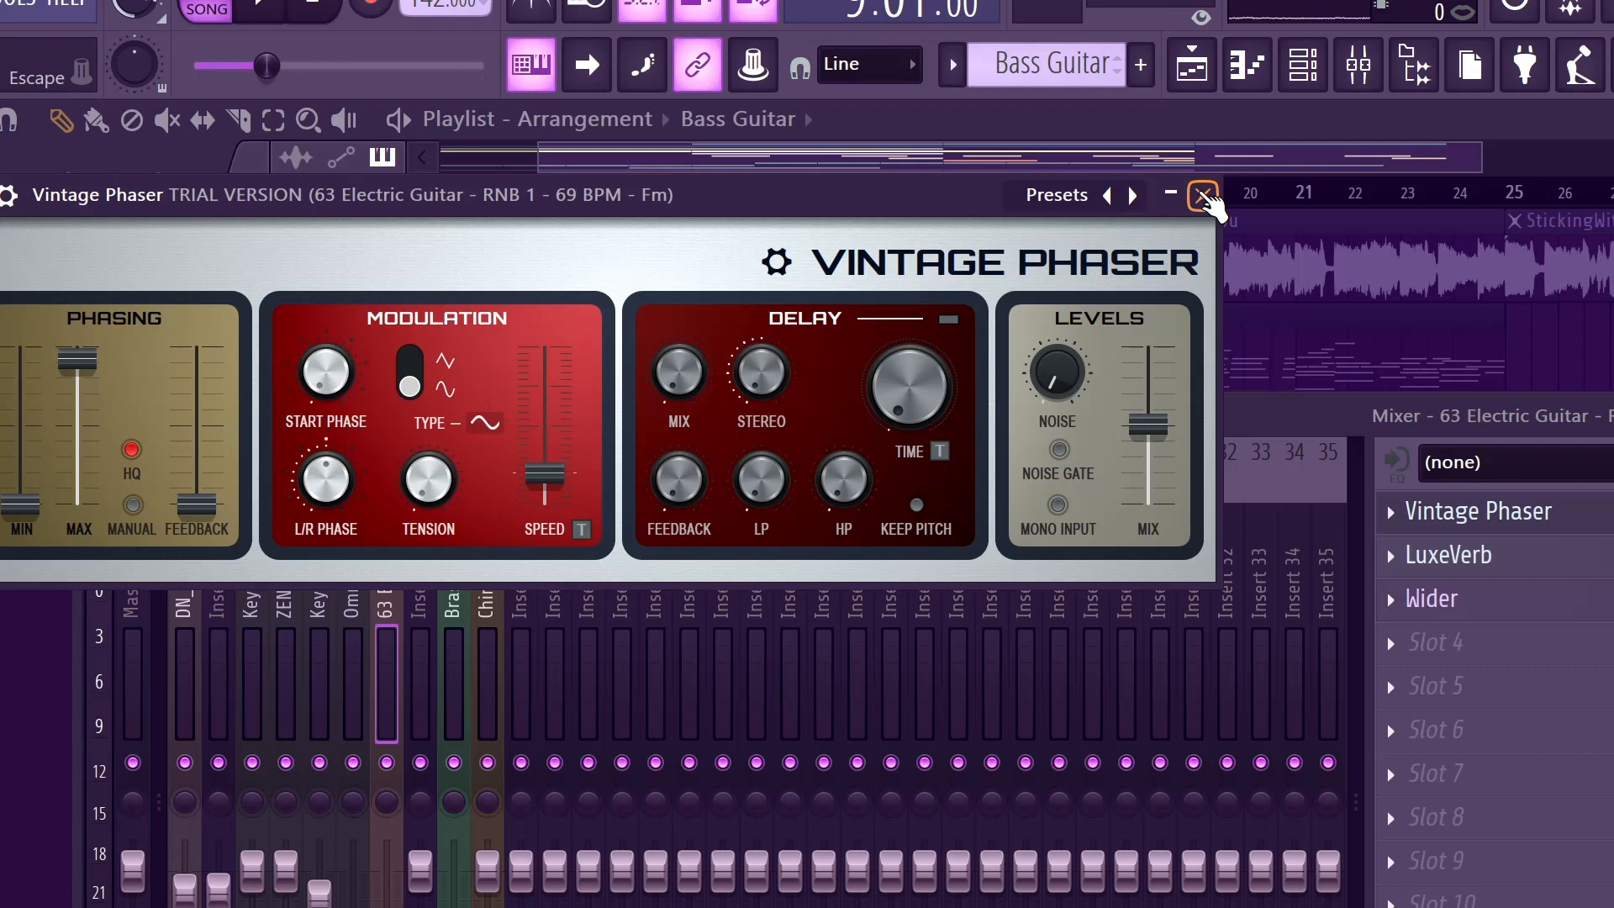
pyautogui.click(1201, 195)
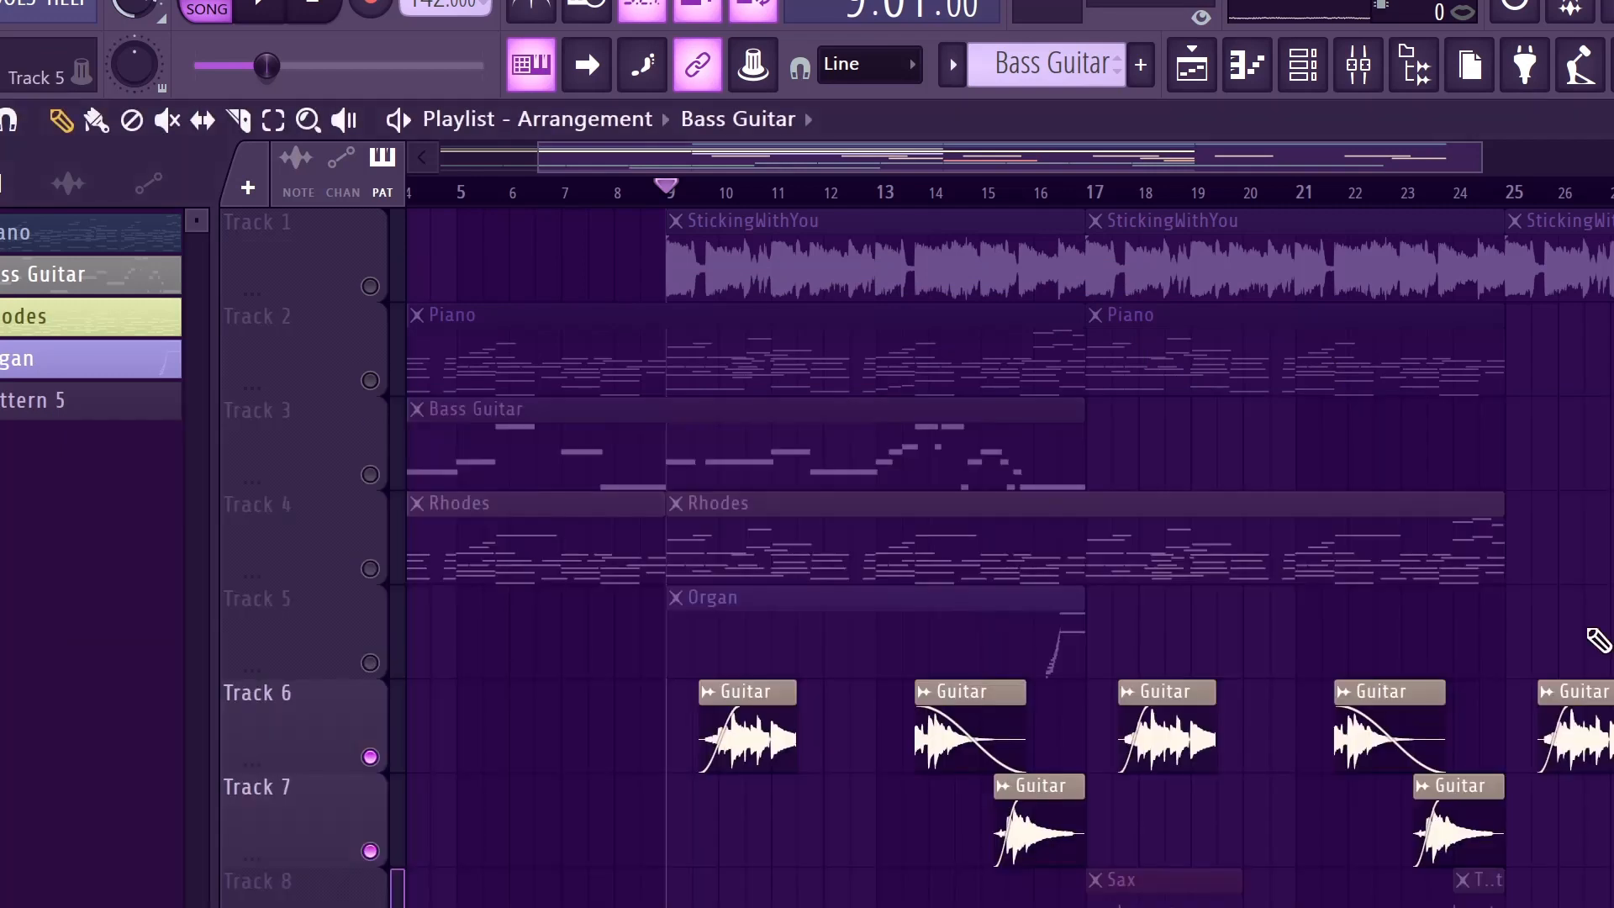
# Step: Zoom out the Playlist and move playback to bar 17
pyautogui.click(1086, 191)
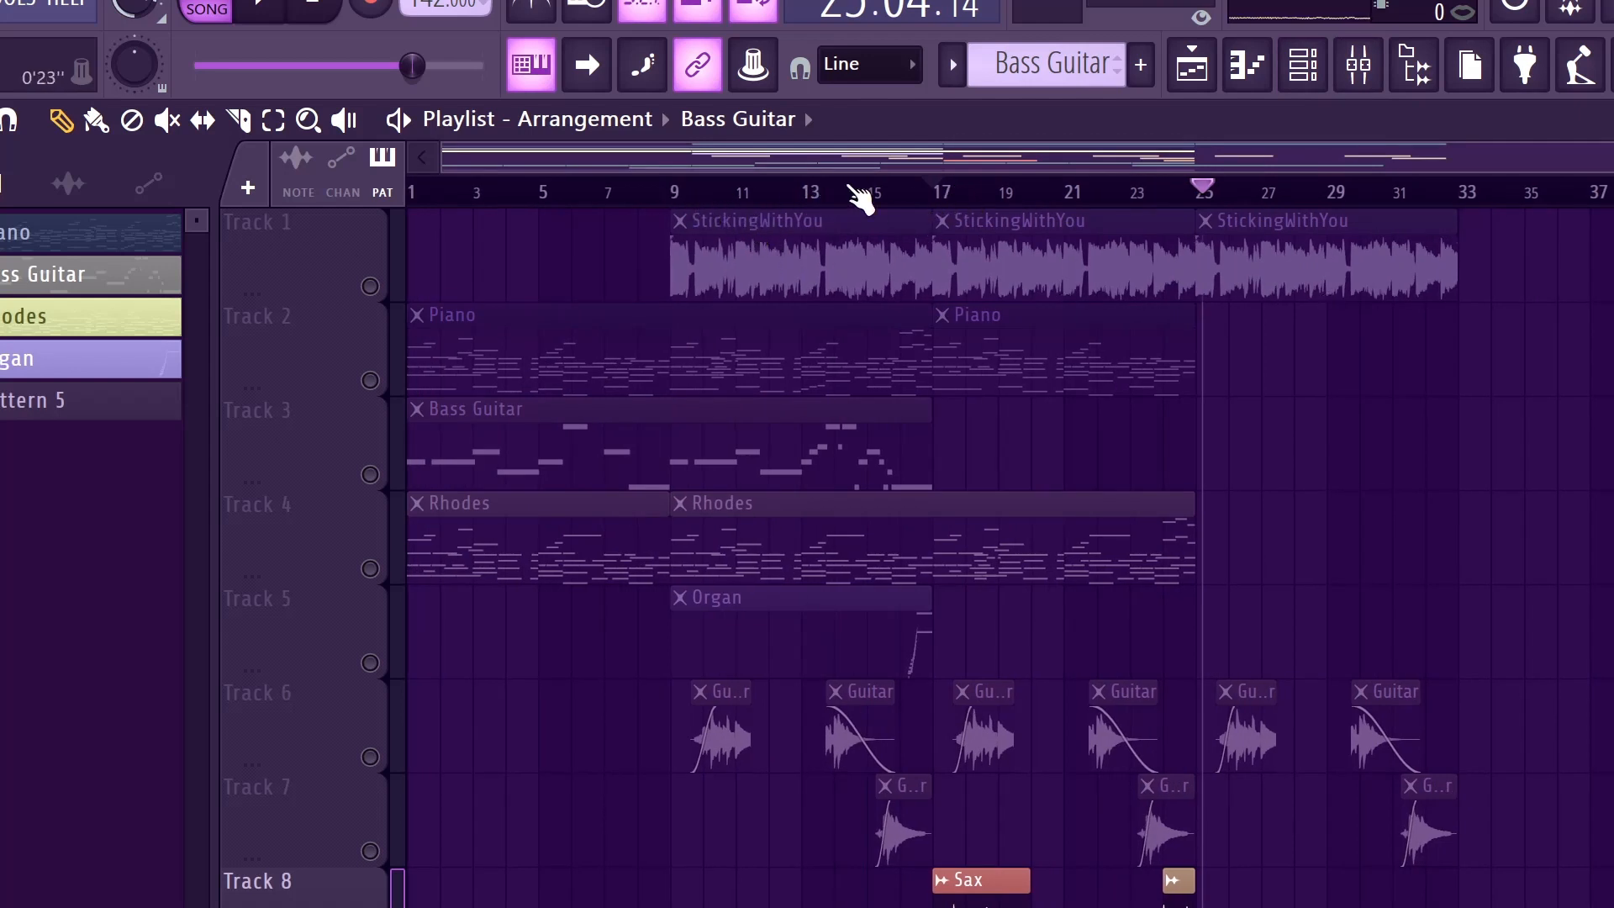
pyautogui.click(800, 599)
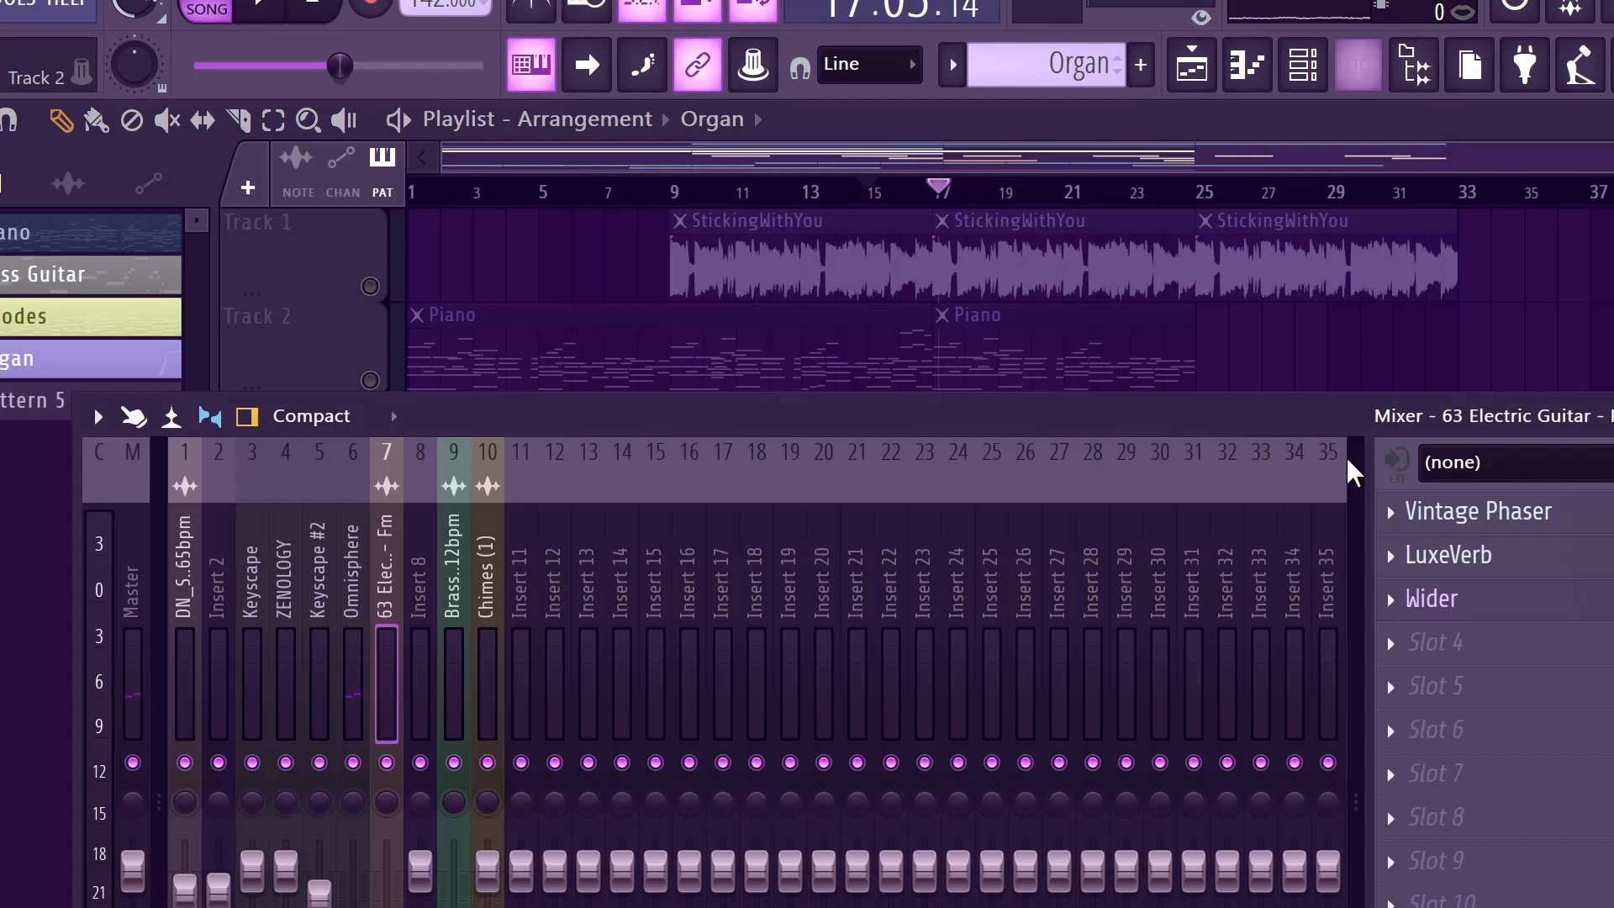
# Step: Select the Omnisphere mixer track and briefly inspect its Wider stereo plugin
pyautogui.click(351, 567)
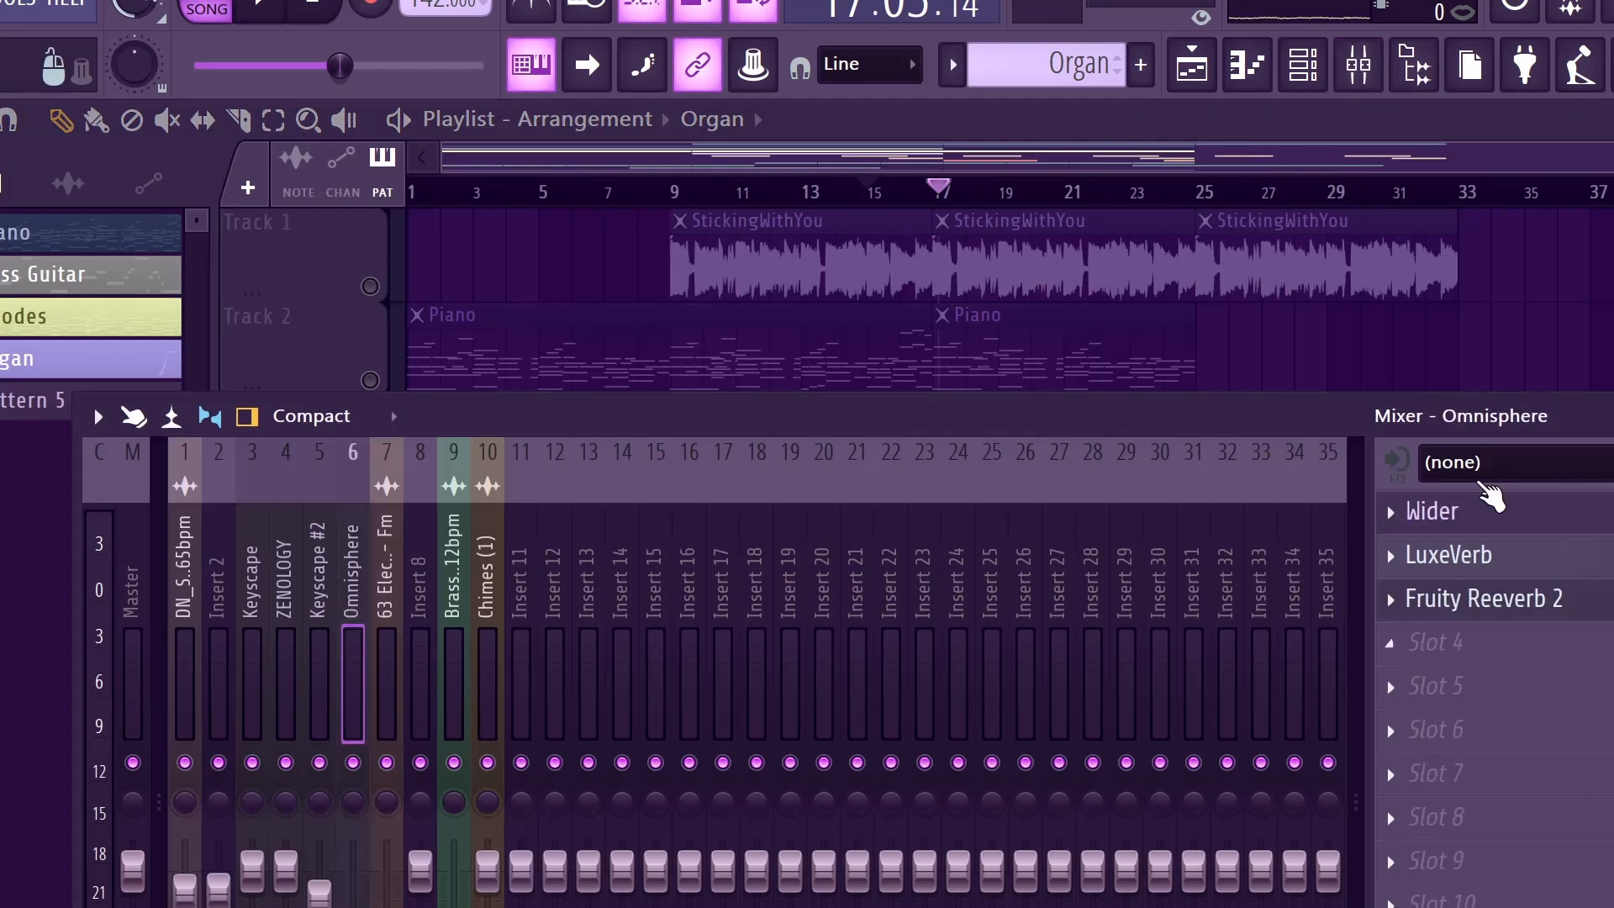
pyautogui.click(1430, 511)
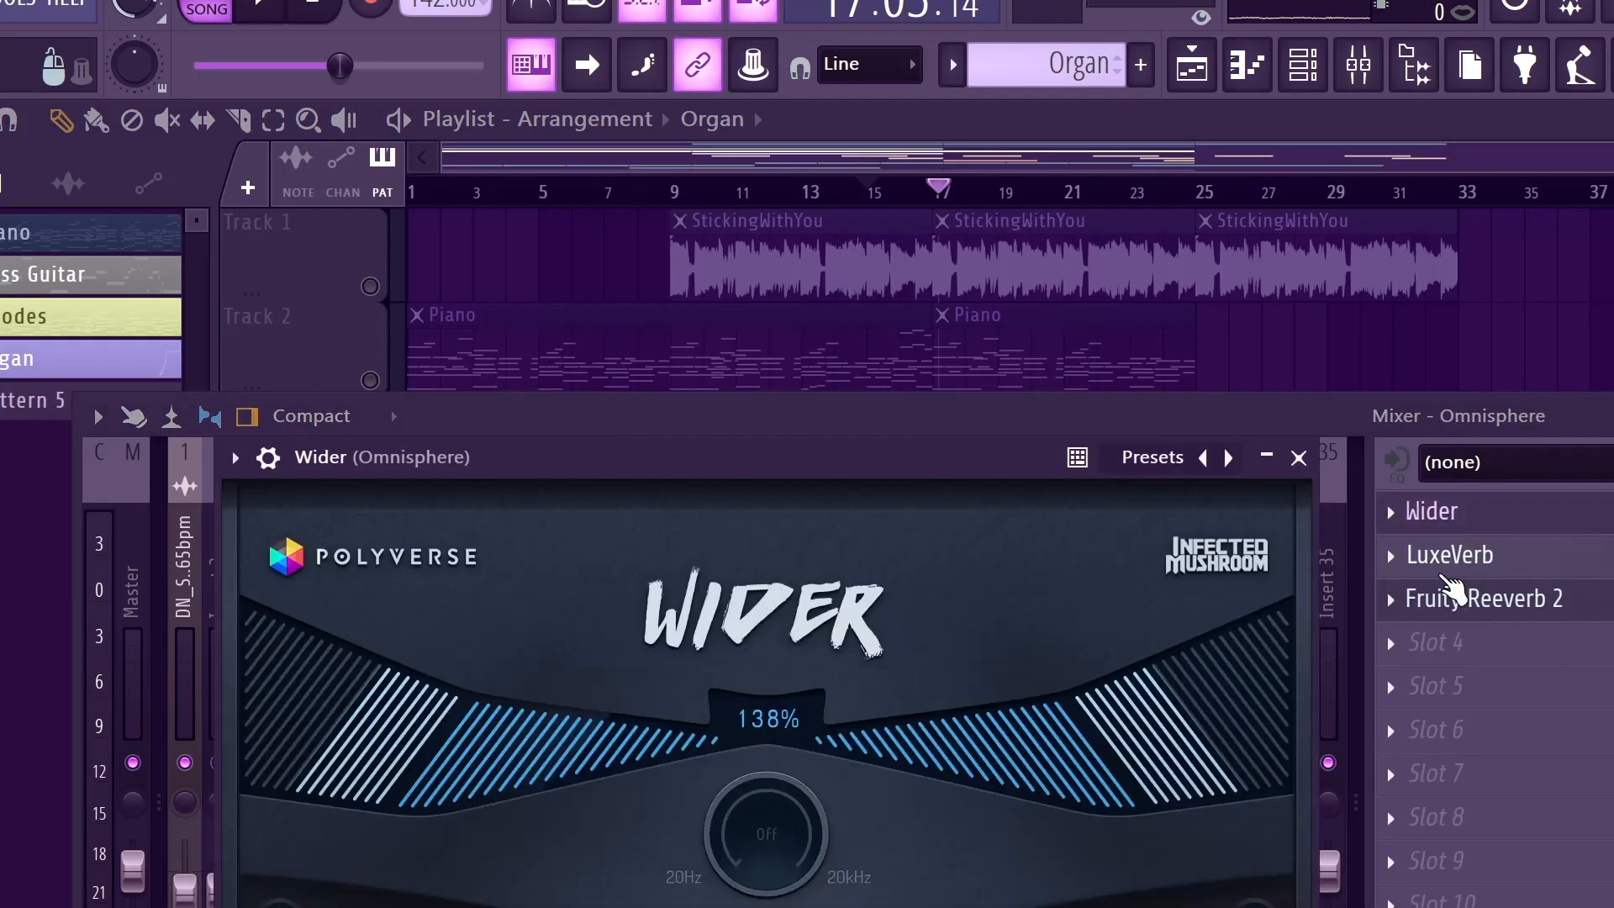
pyautogui.click(1298, 458)
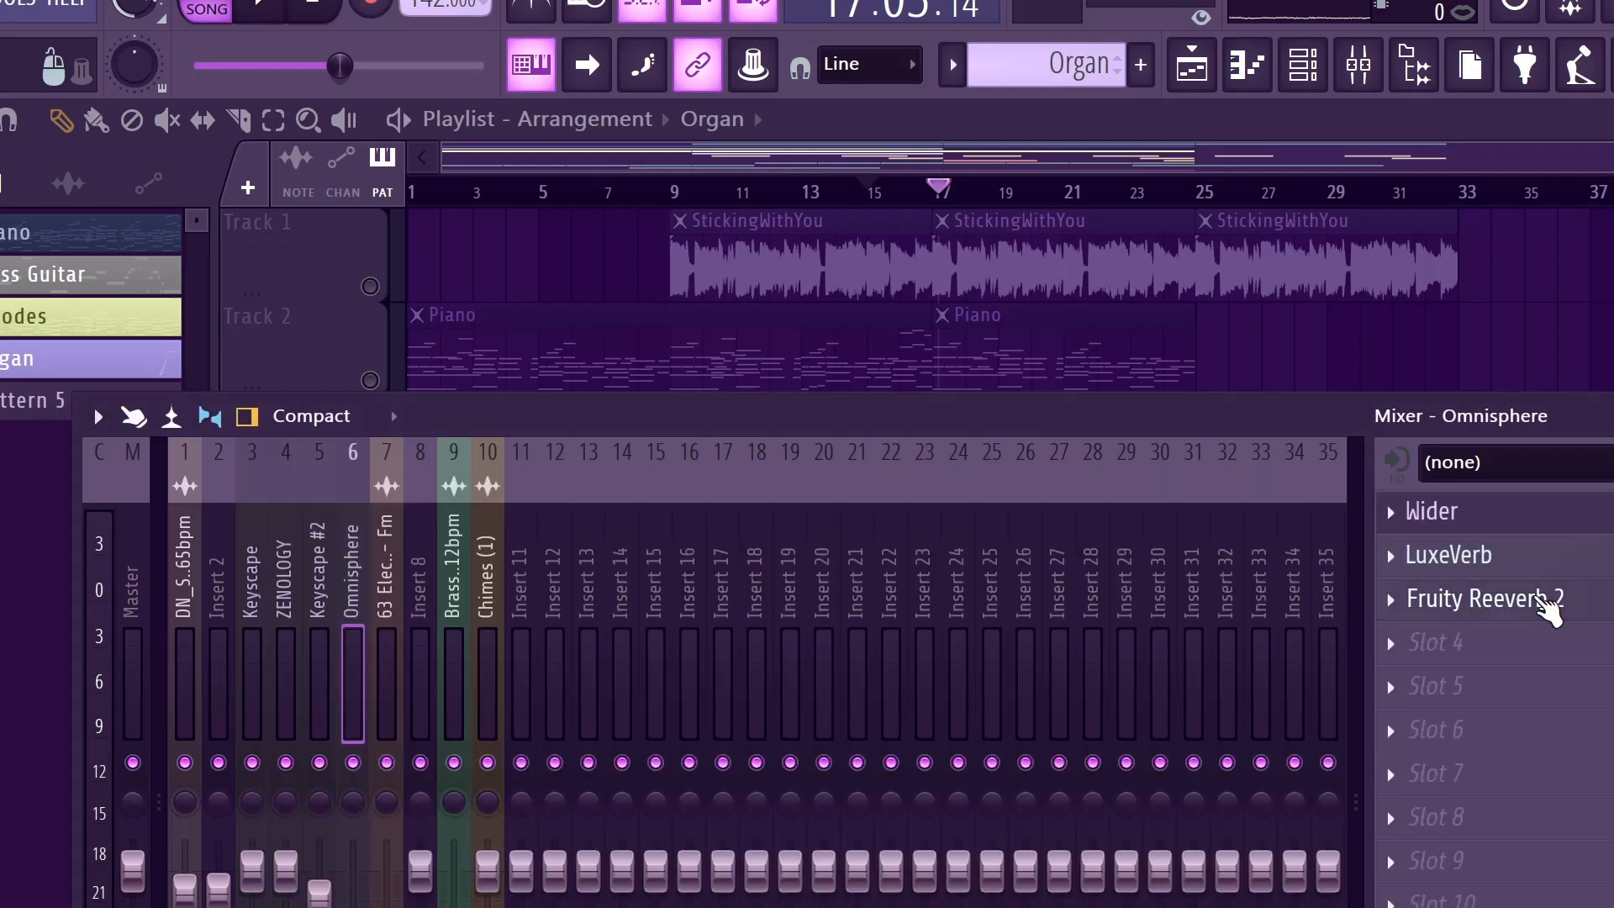